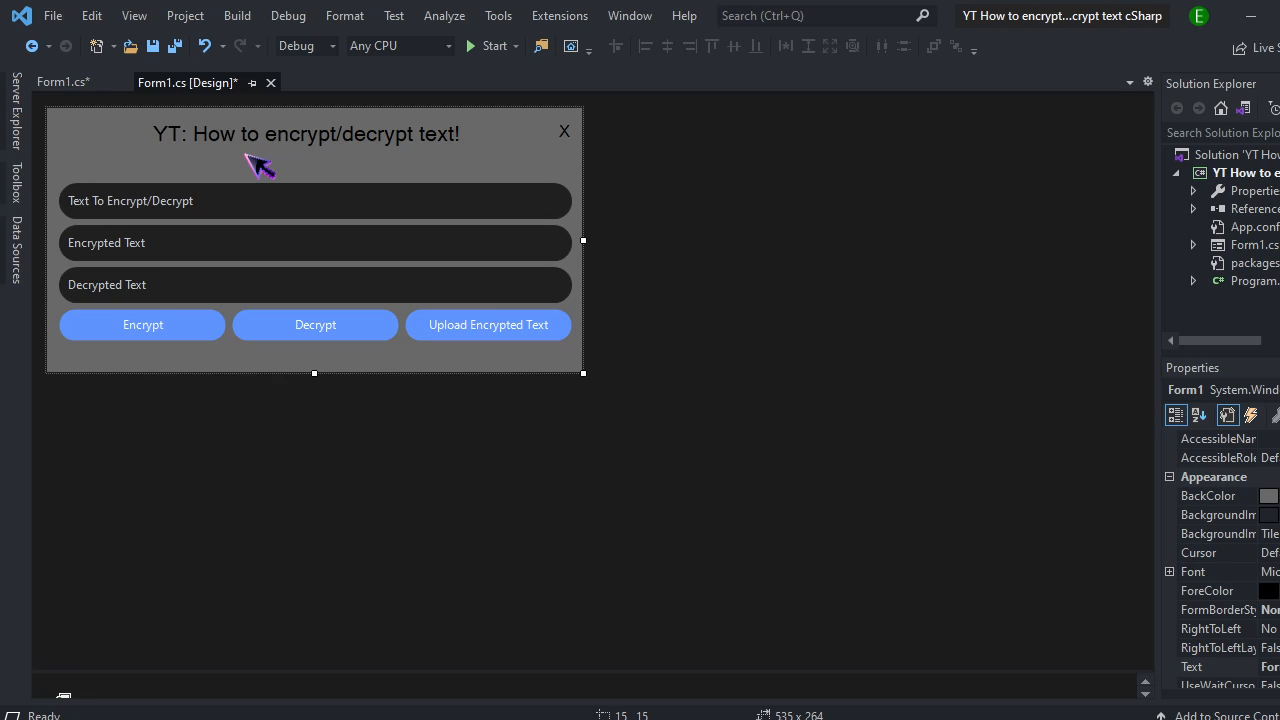
mouse_move(218, 232)
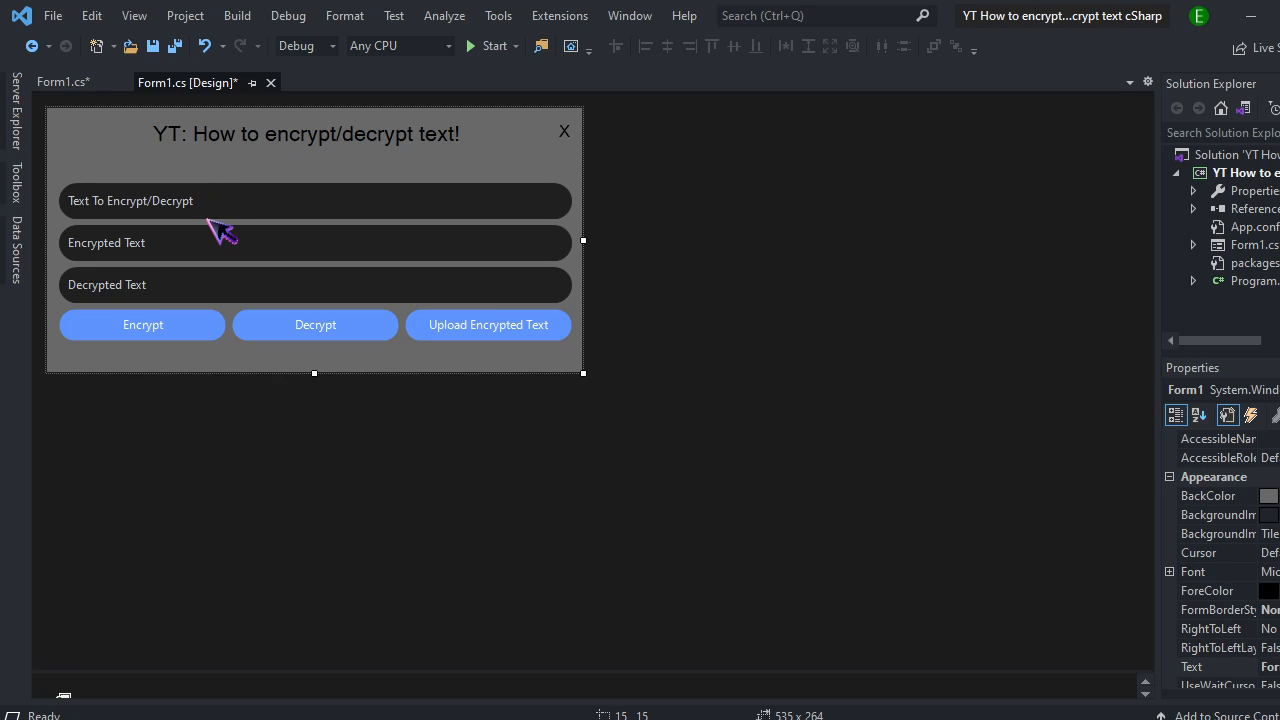
mouse_move(563, 319)
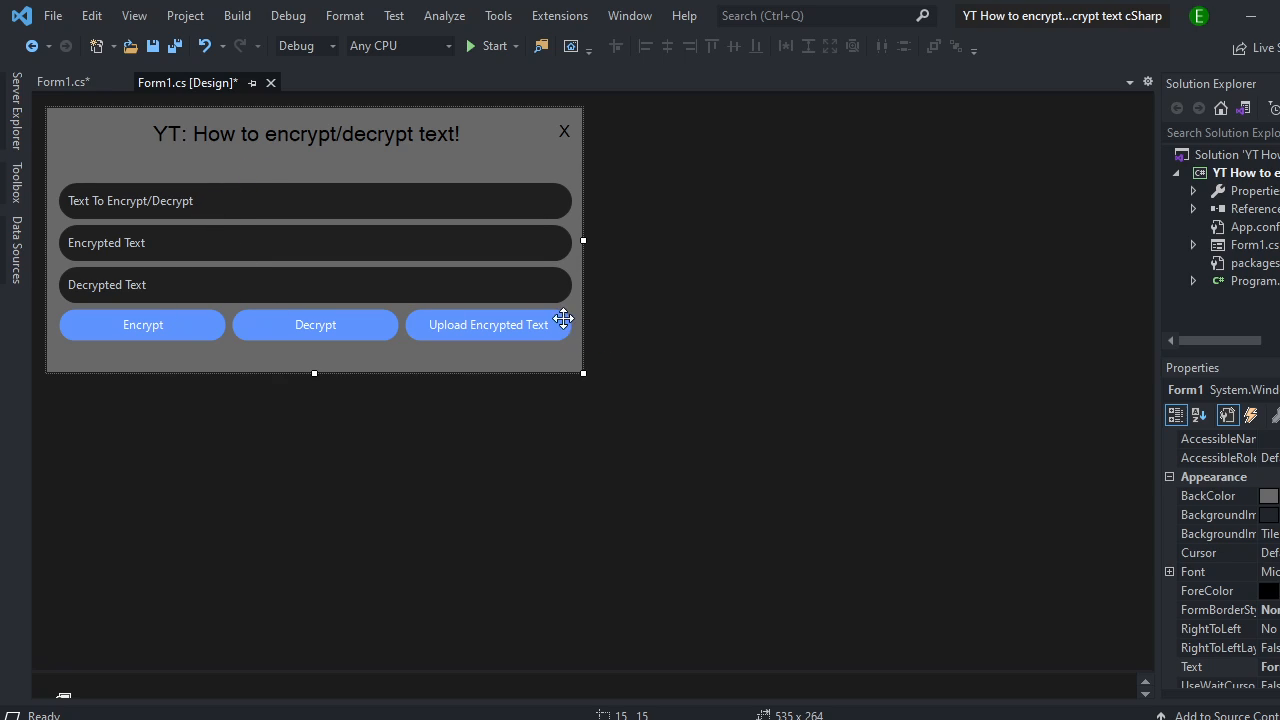
mouse_move(230, 188)
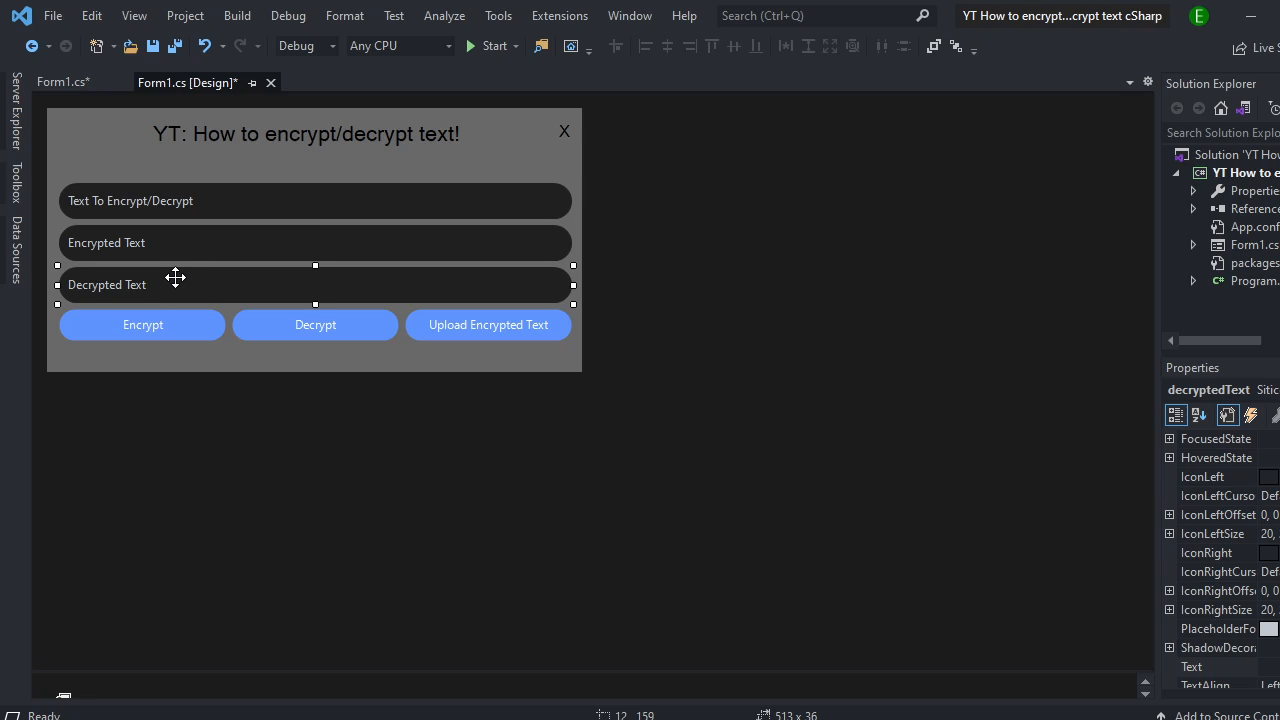
mouse_move(205, 338)
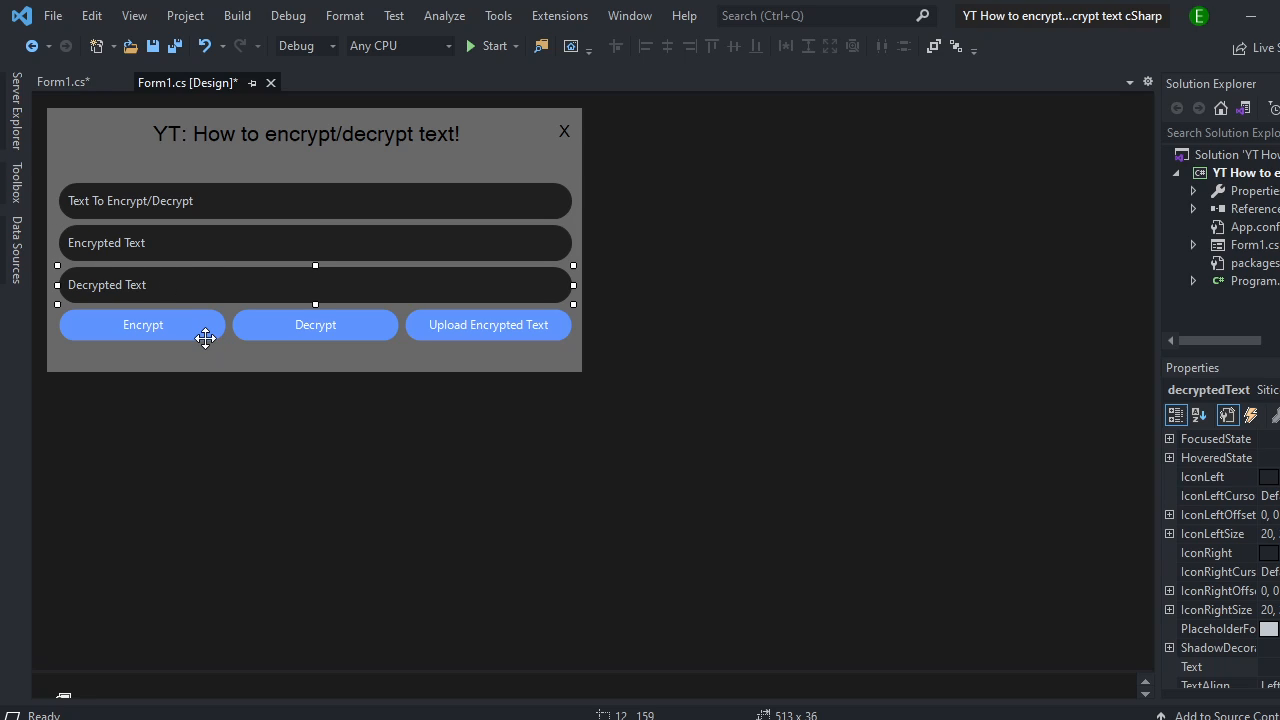
Step: Inspect the form buttons, then search NuGet from the project for the Eramake package
left_click(315, 324)
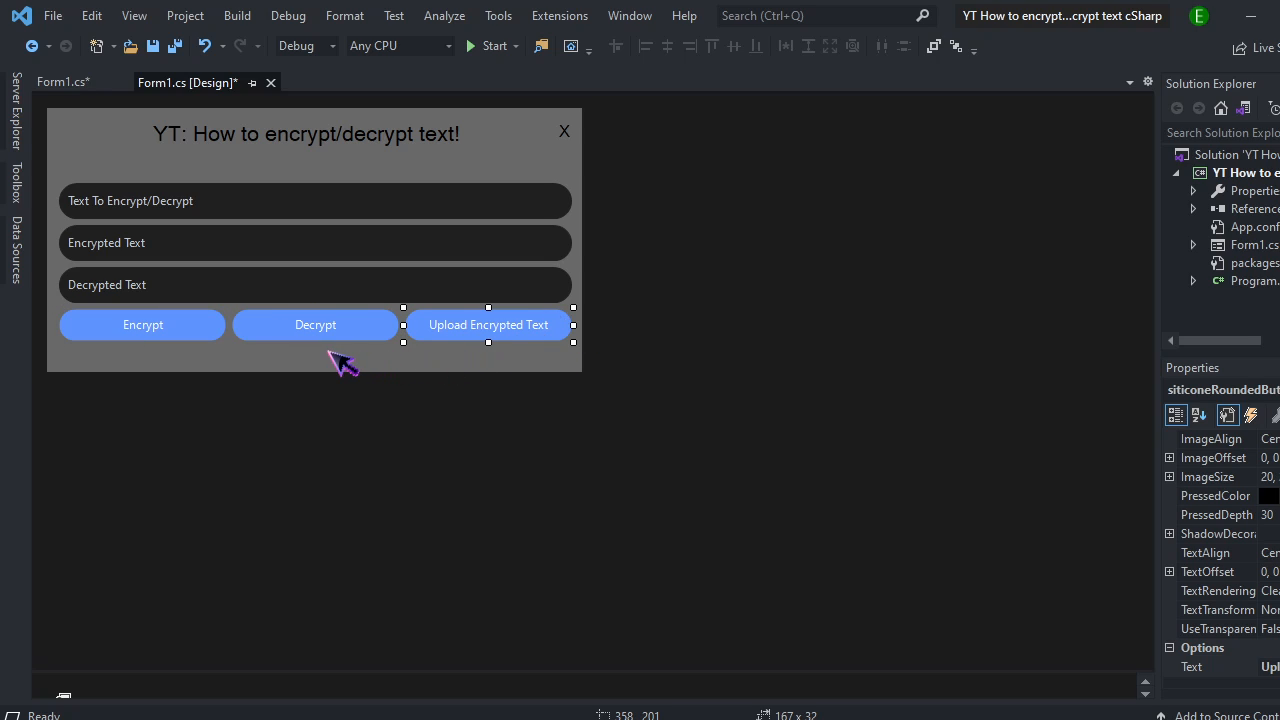
left_click(488, 324)
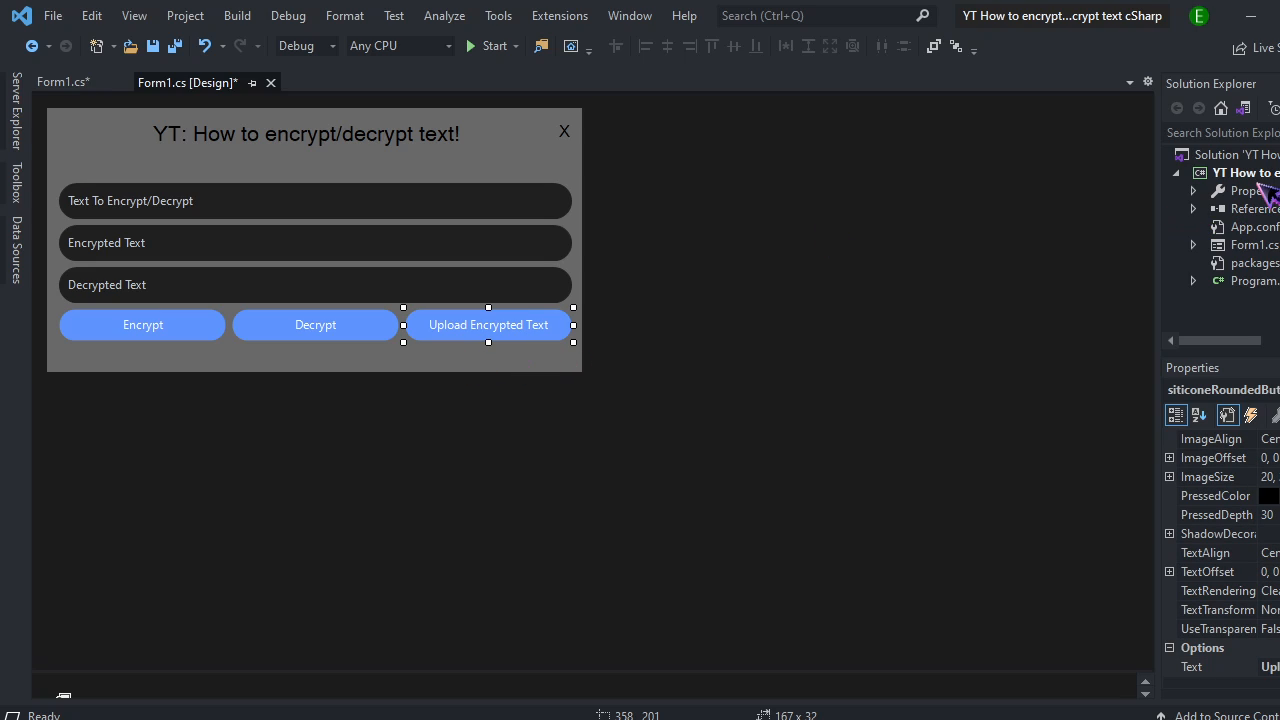
left_click(1240, 172)
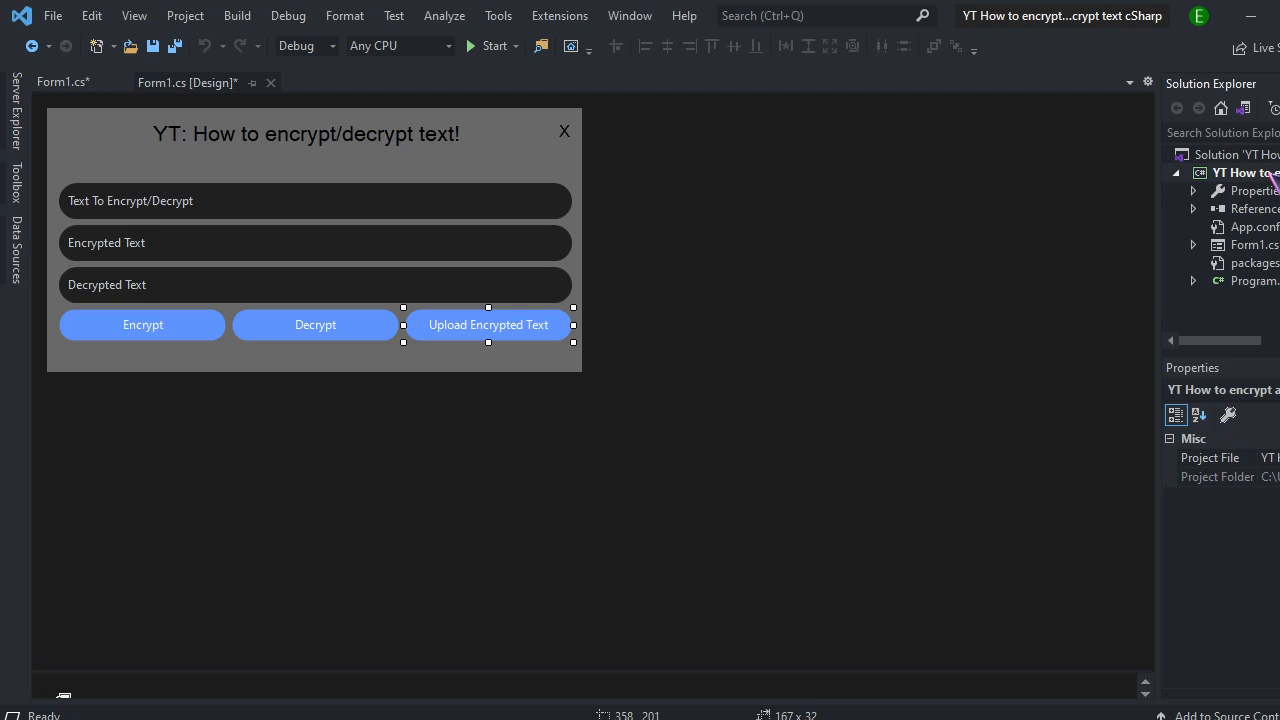
right_click(1240, 172)
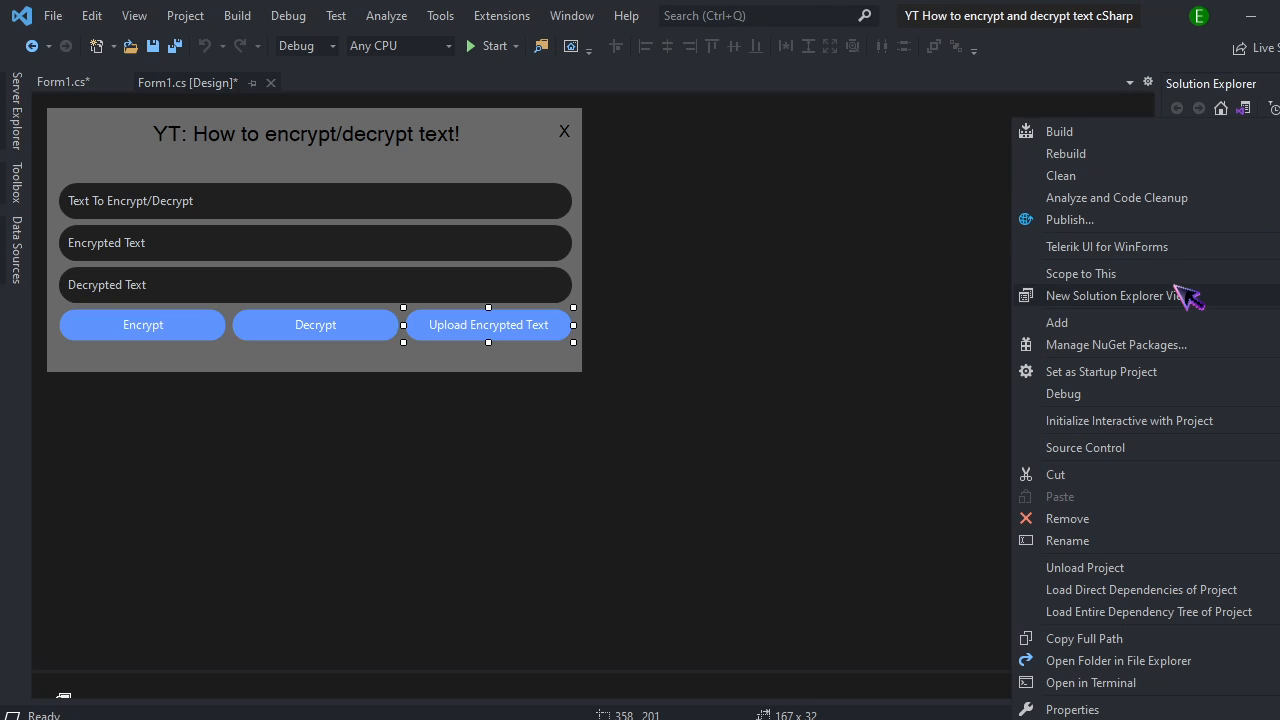
mouse_move(1170, 350)
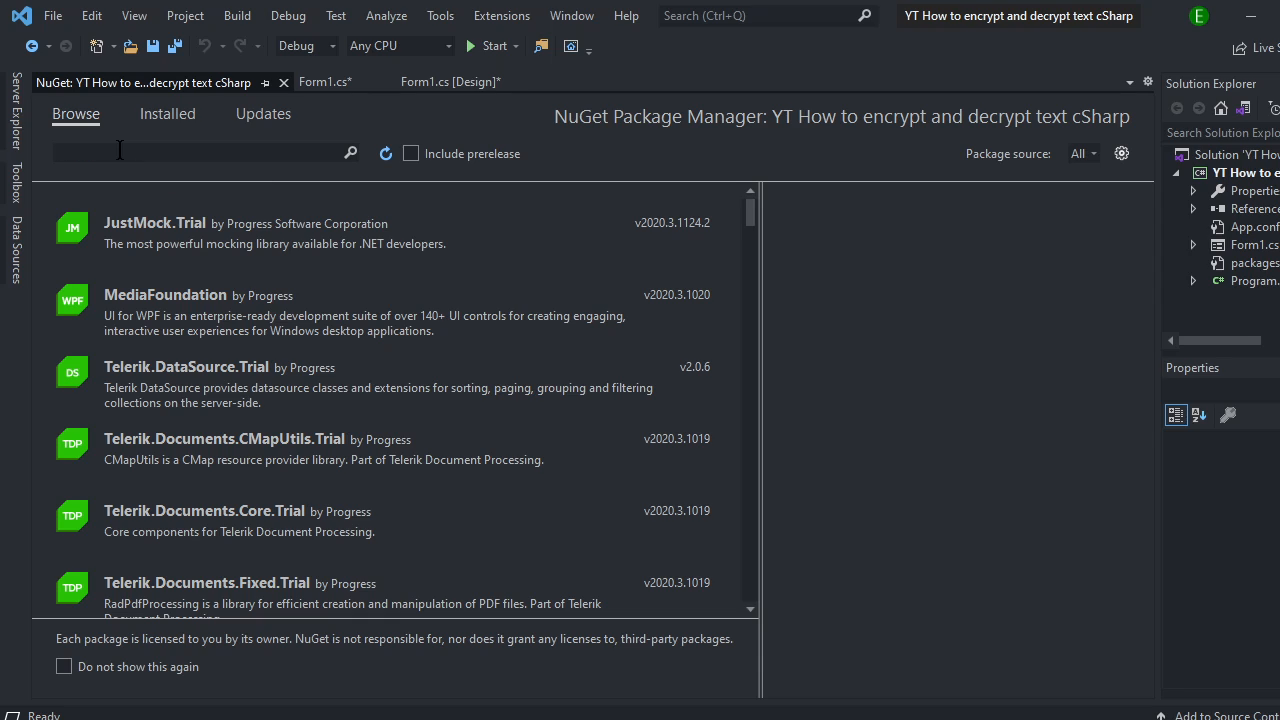
type("Ermake")
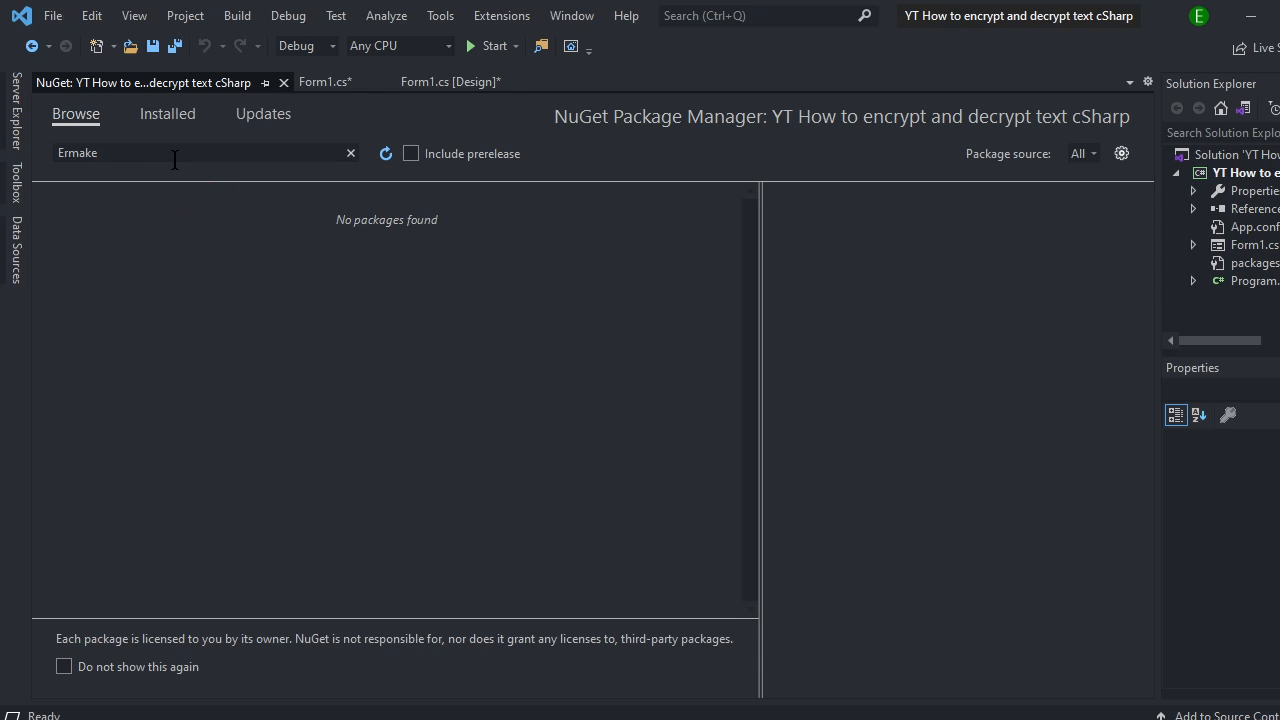
type(".")
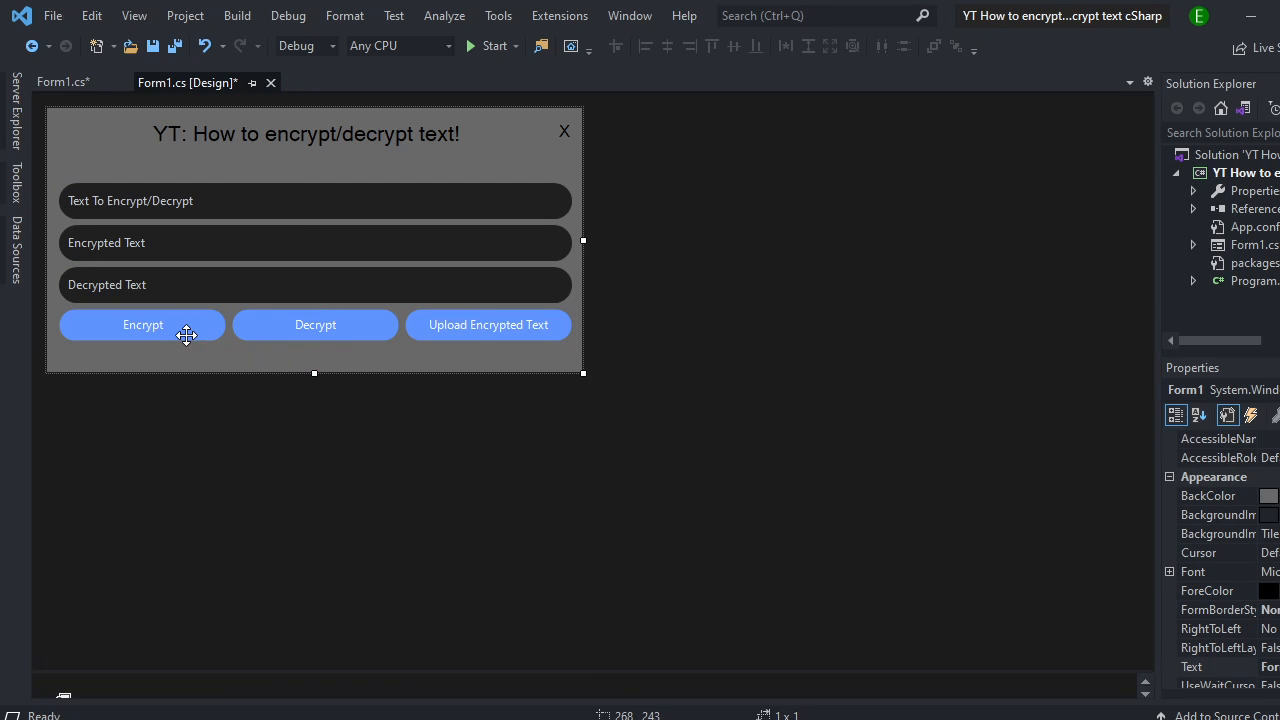
Step: Make the Encrypt handler set encryptedBox.Text via Eramake.eCryptography.Encrypt(encDecTextBox.Text), then clear the input
double_click(142, 324)
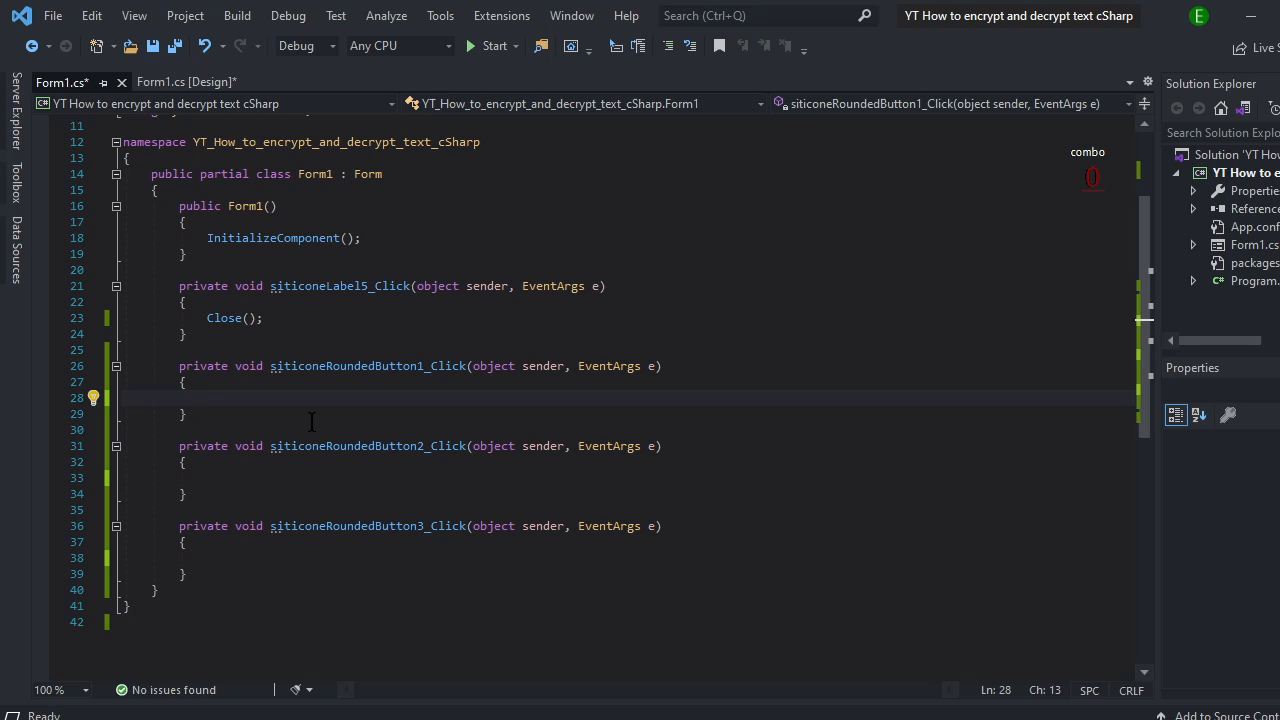
type("encryptedBox.Text")
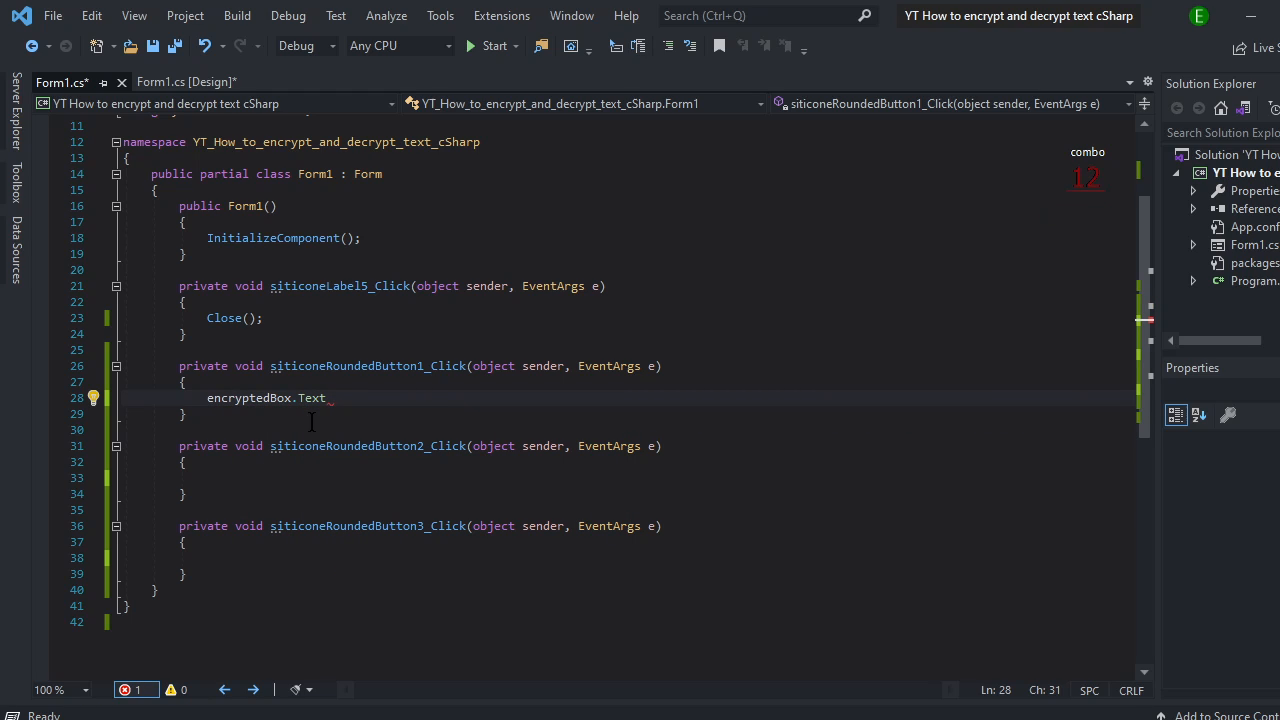
type("= e")
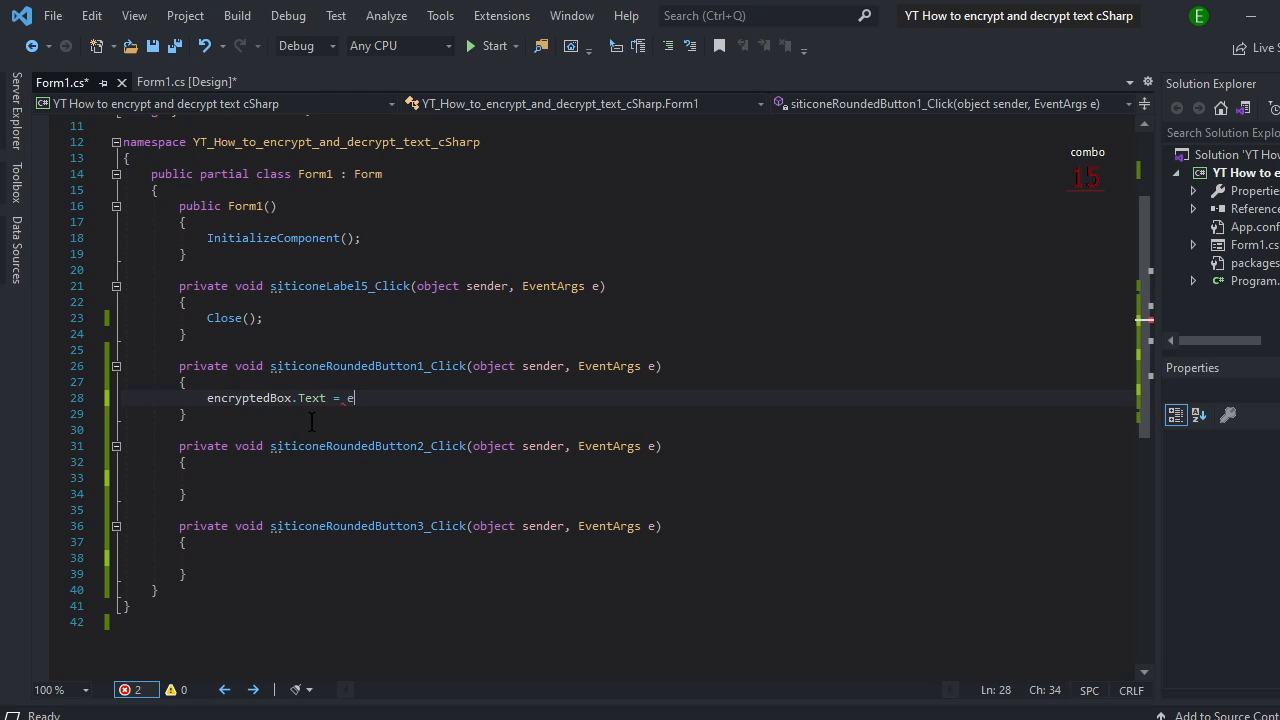
type("e")
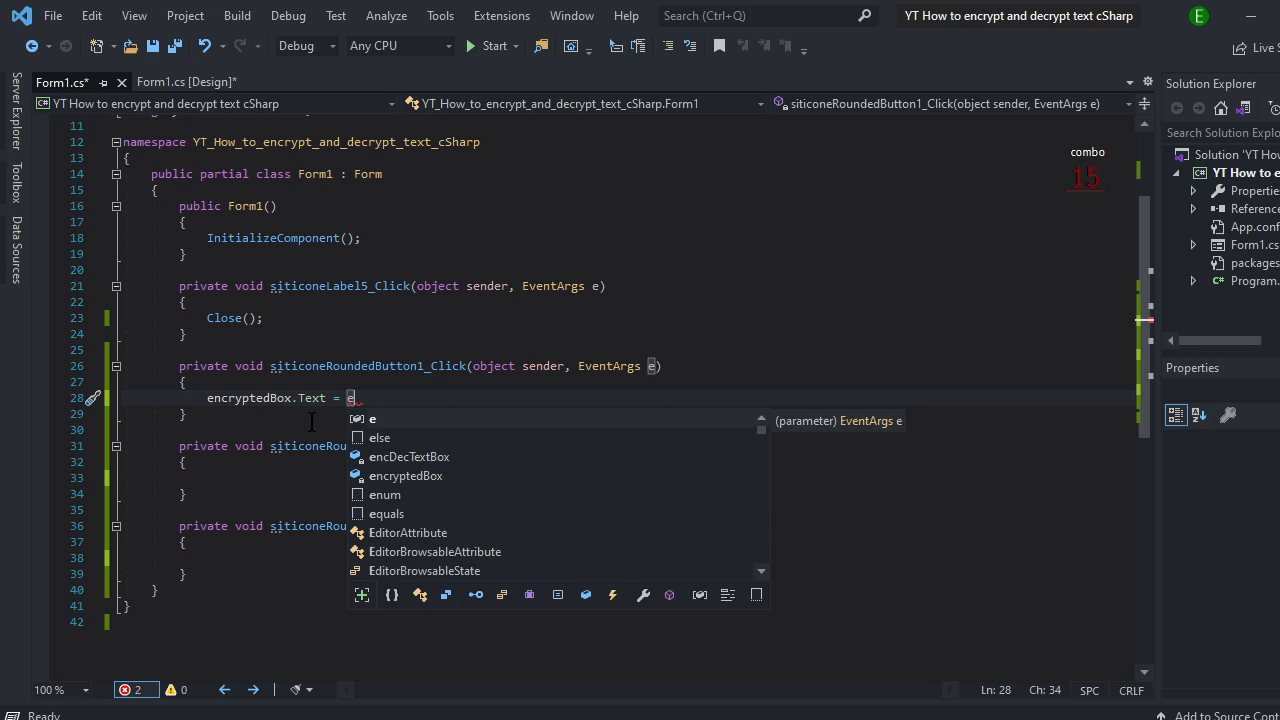
type("ramake")
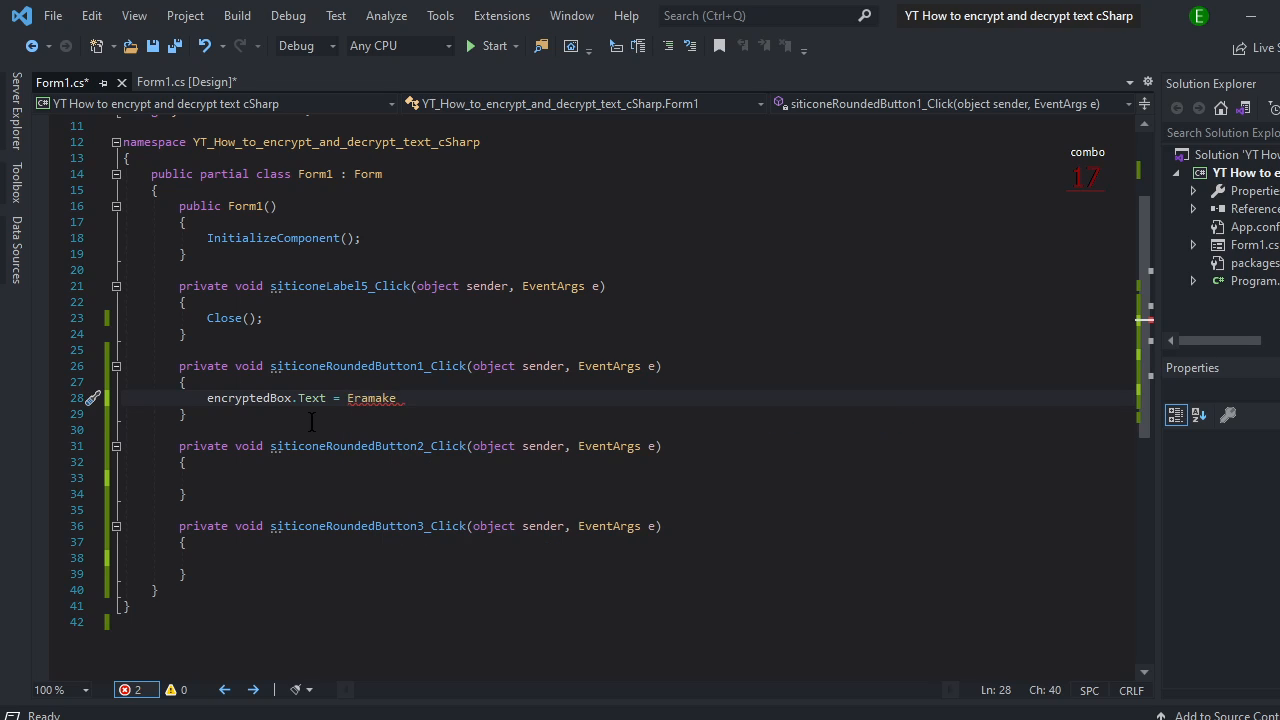
type(".")
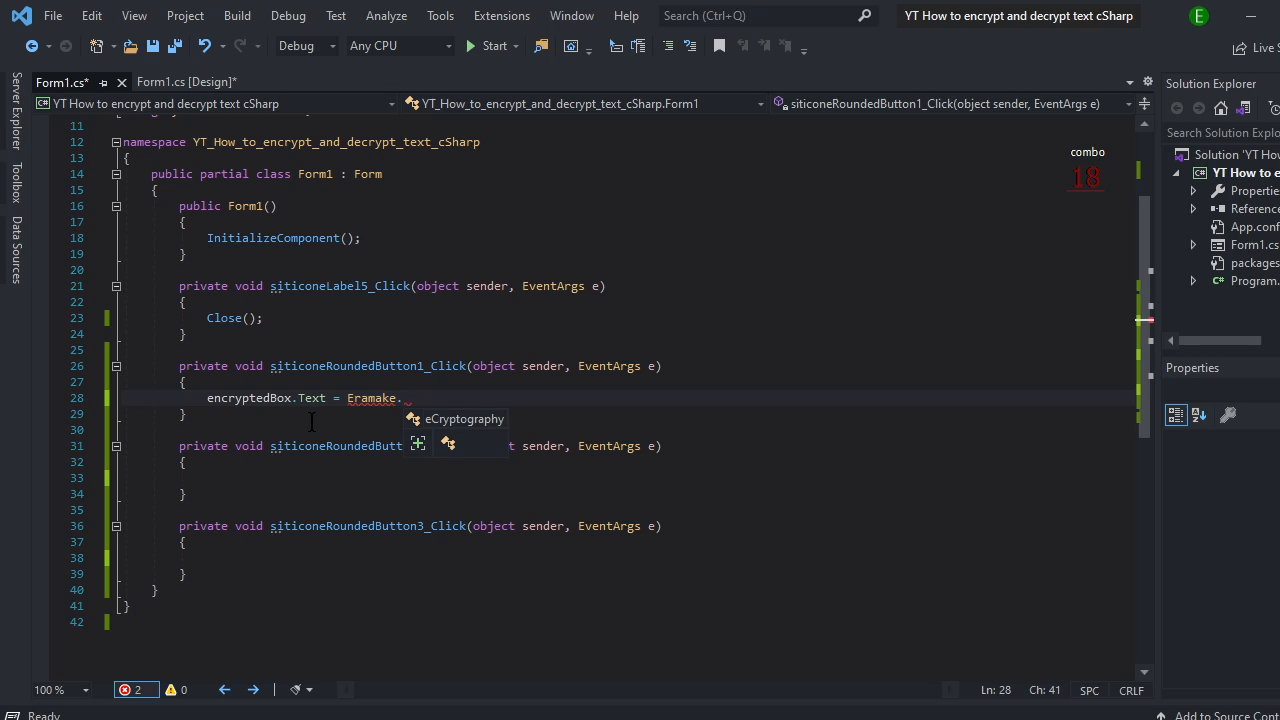
type("eCryptography.")
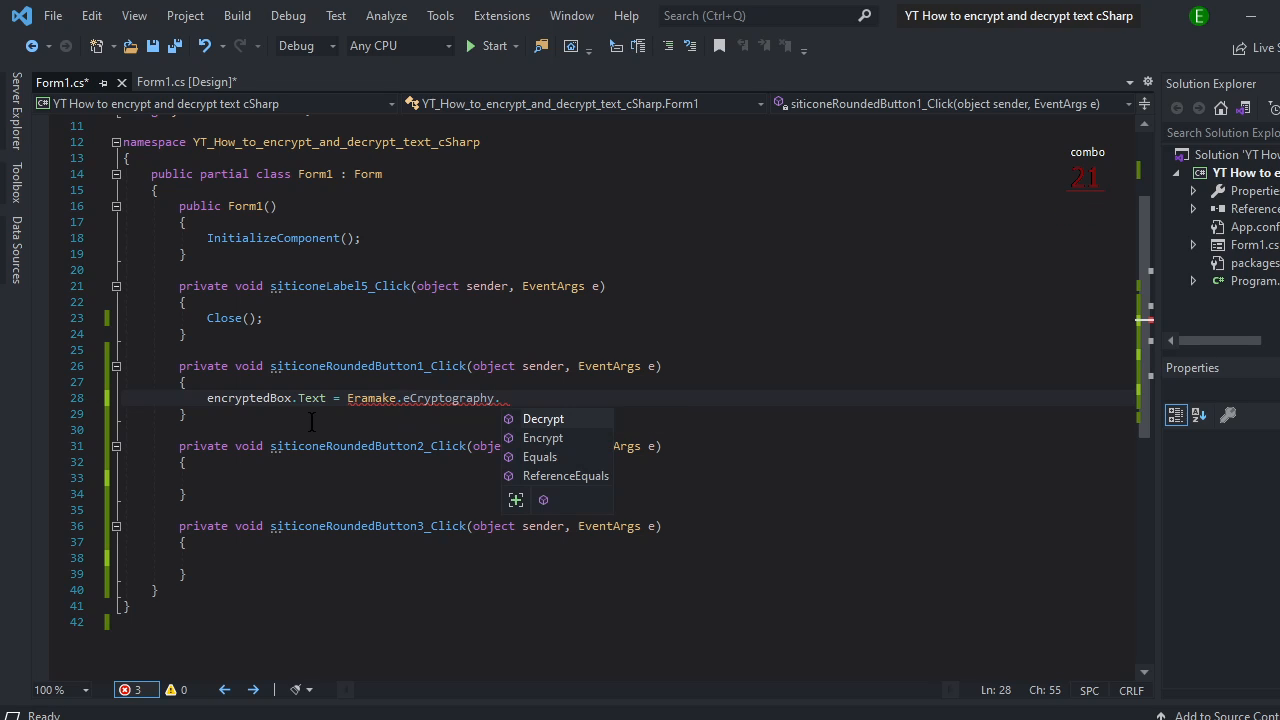
type("Encrypt(en")
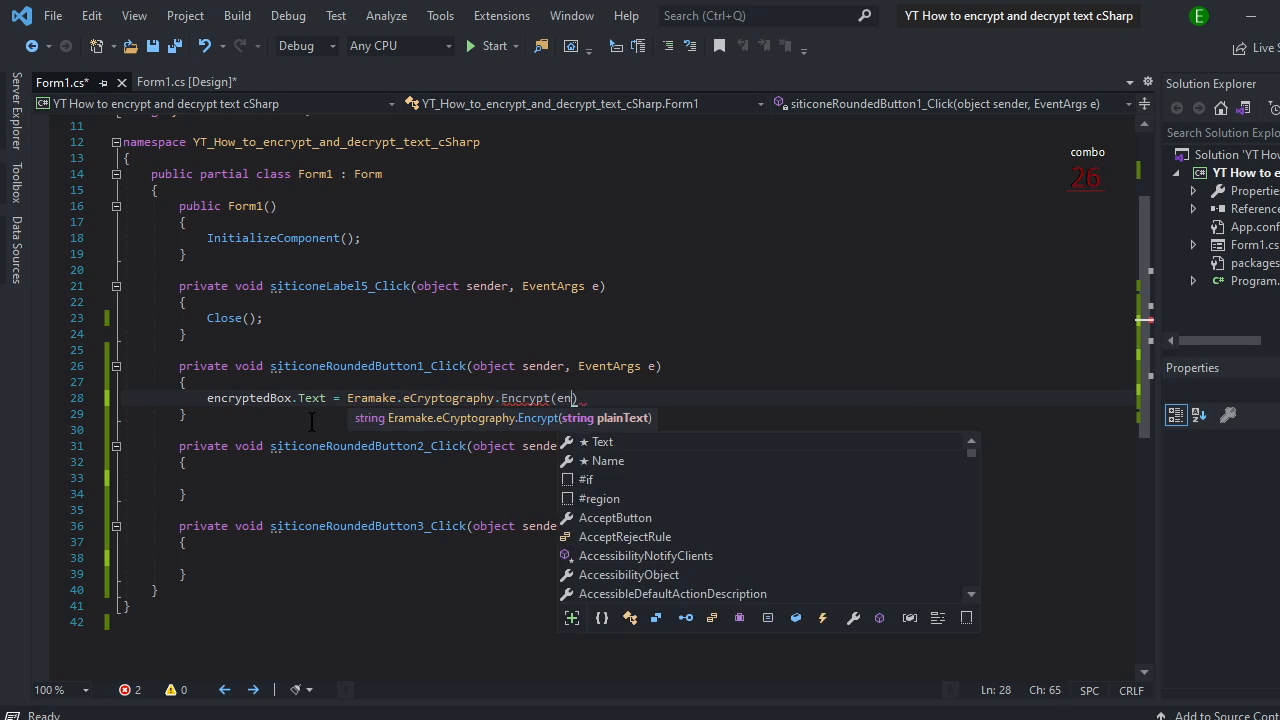
type("cDecTextBox.Text);")
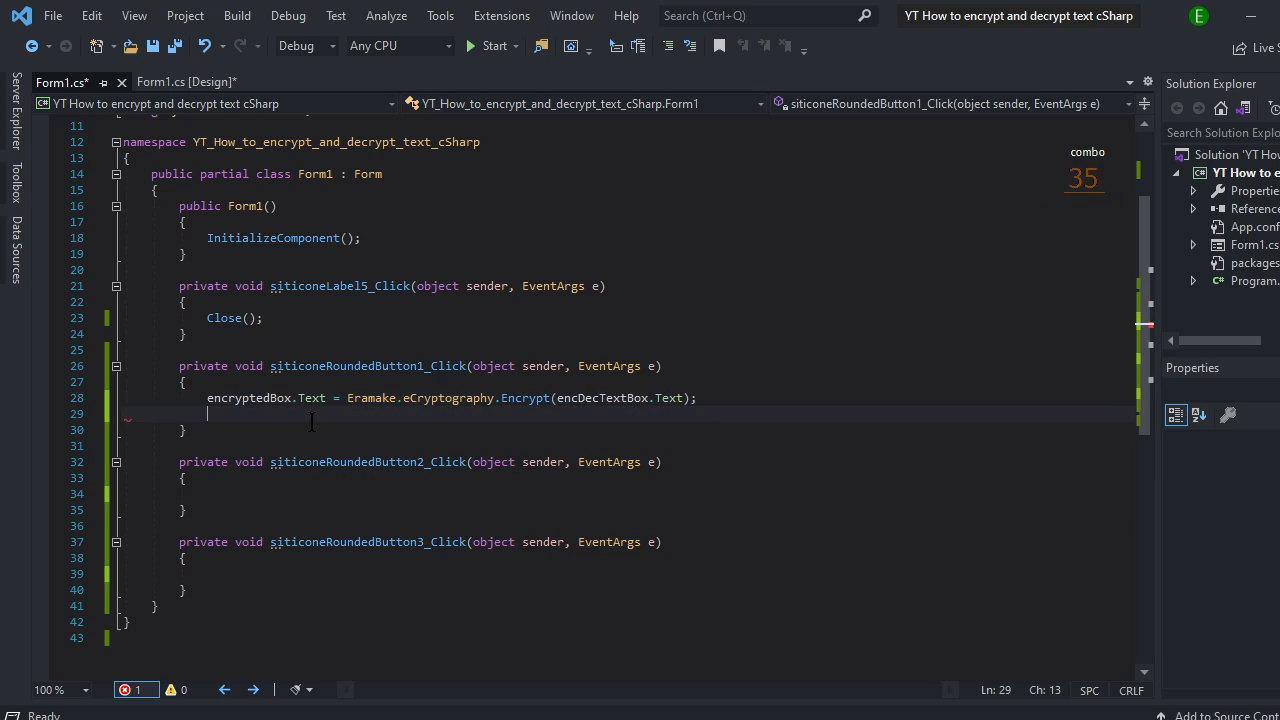
type("encDecTextBox.")
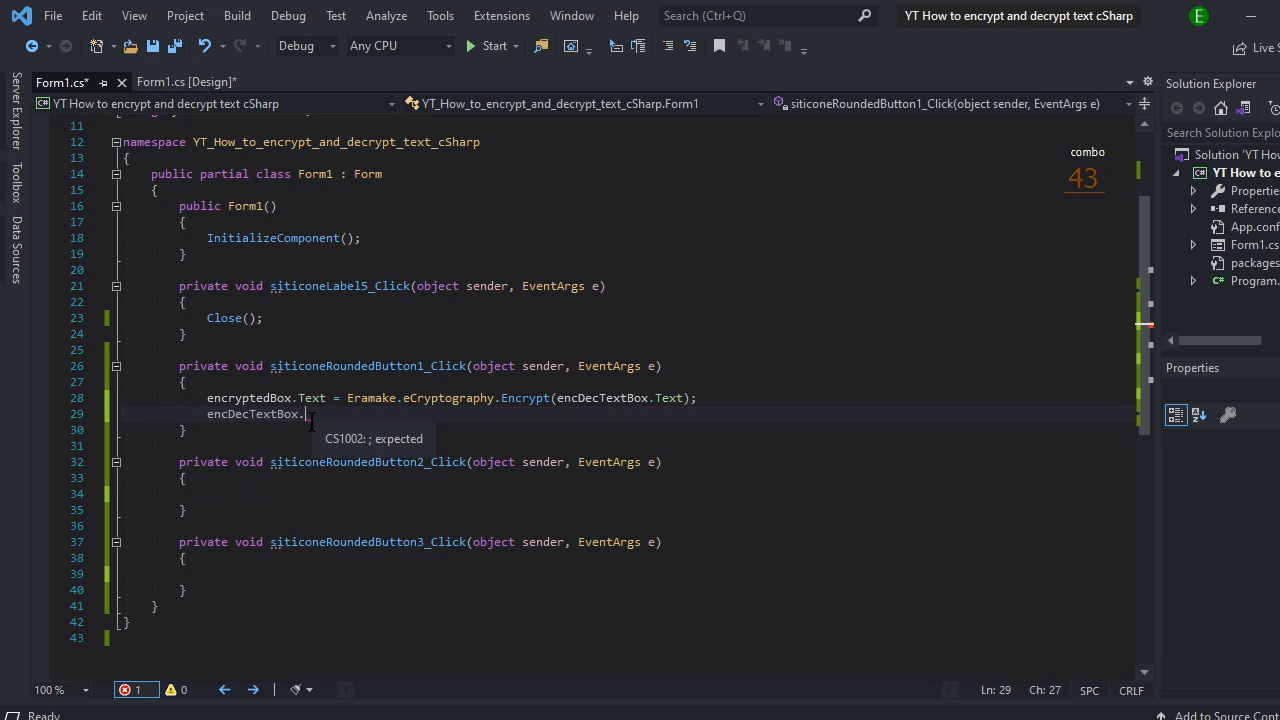
type("clear();")
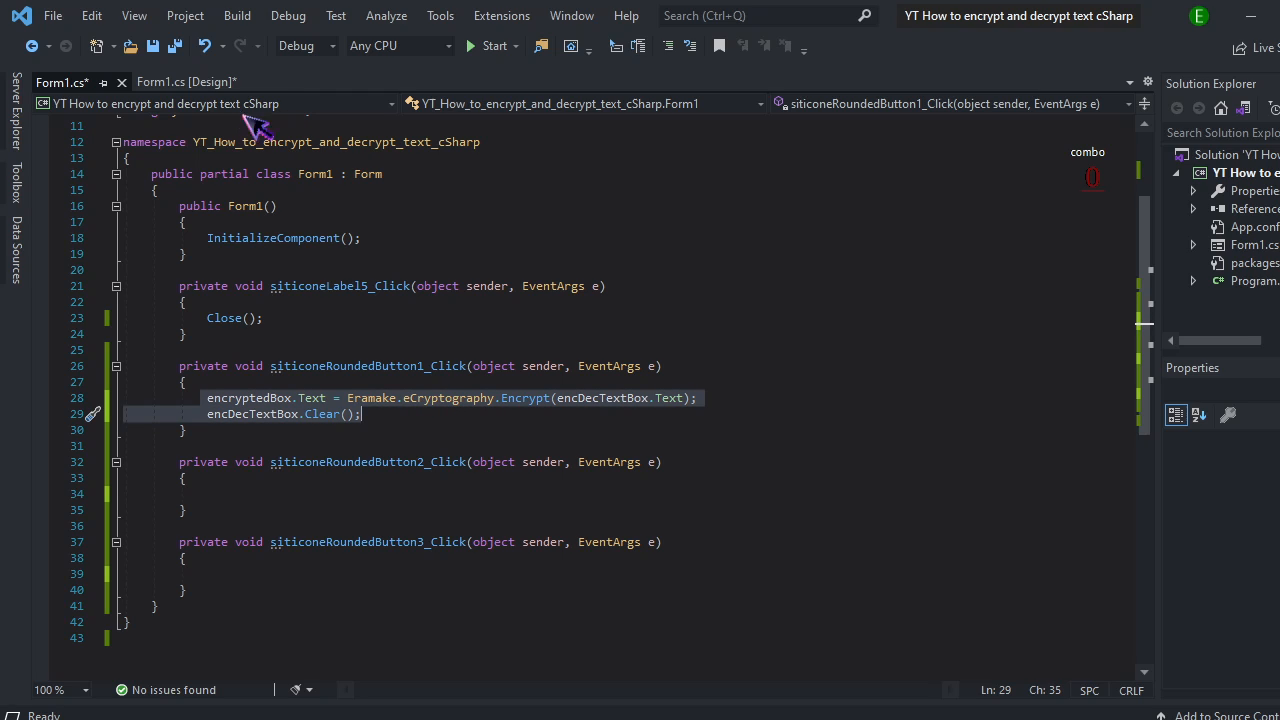
left_click(185, 82)
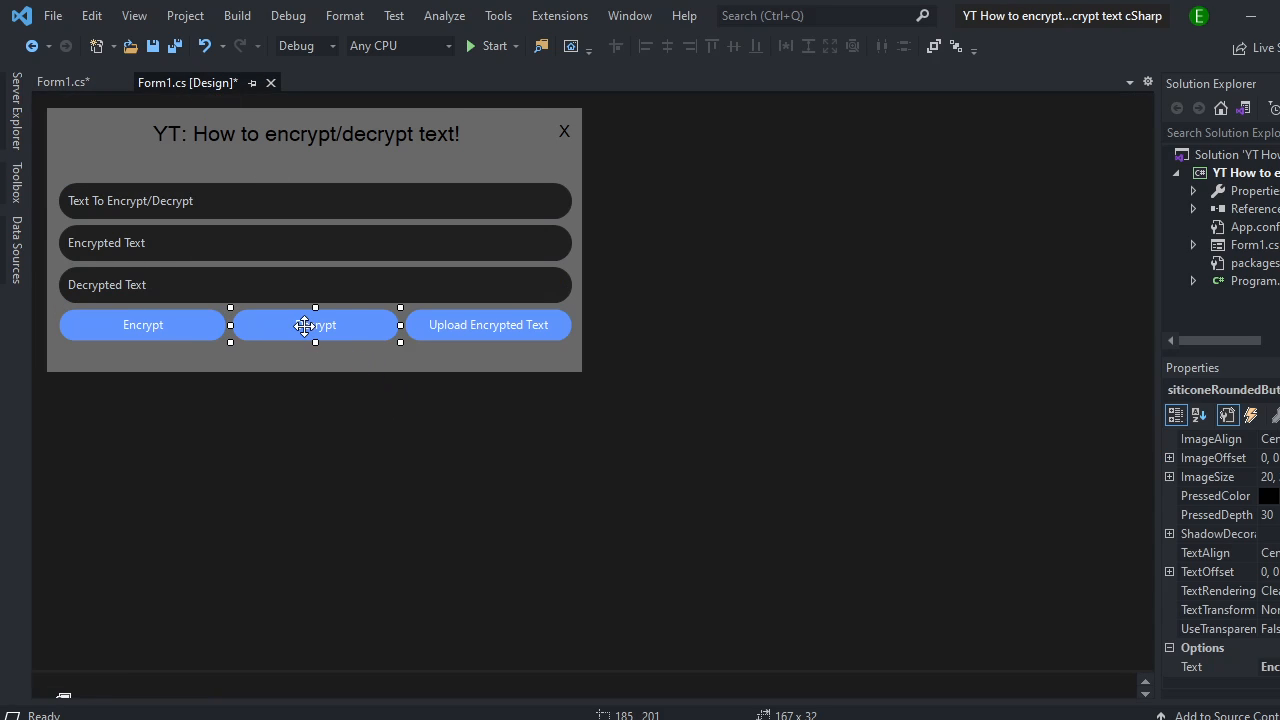
Step: In siticoneRoundedButton2_Click, set decryptedText.Text via Eramake.eCryptography.Decrypt and clear encDecTextBox
double_click(315, 324)
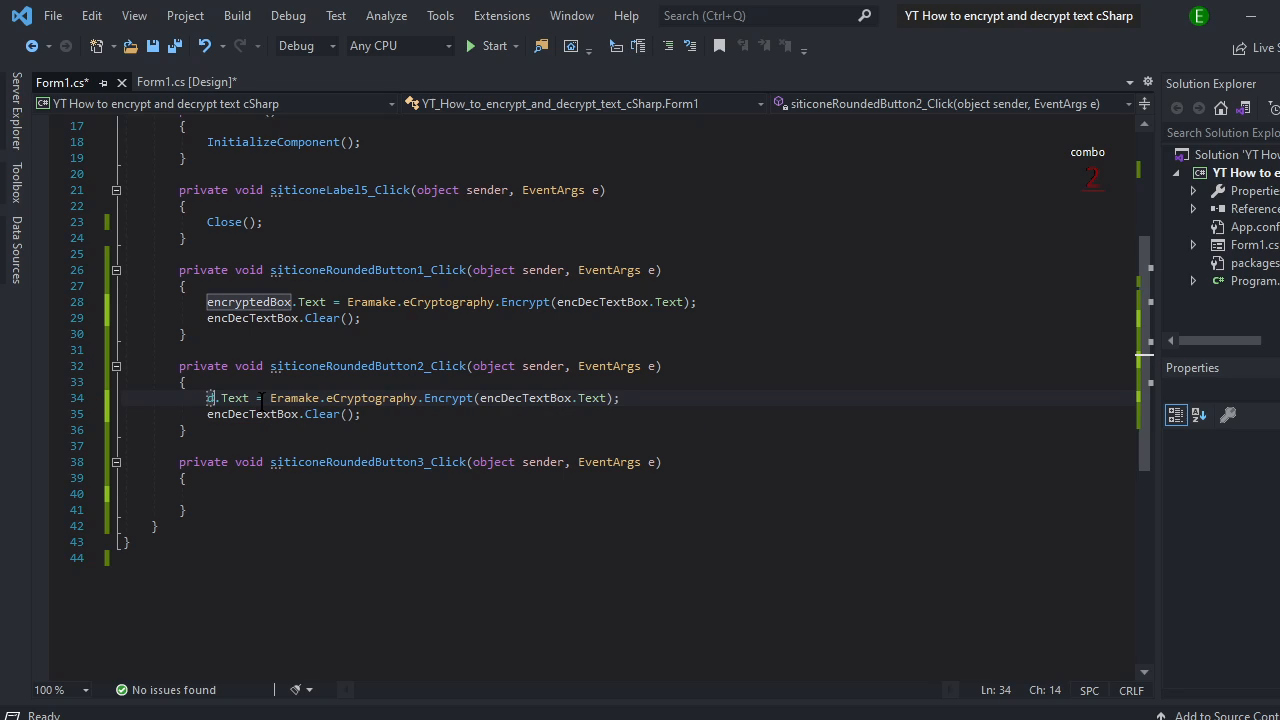
type("dec")
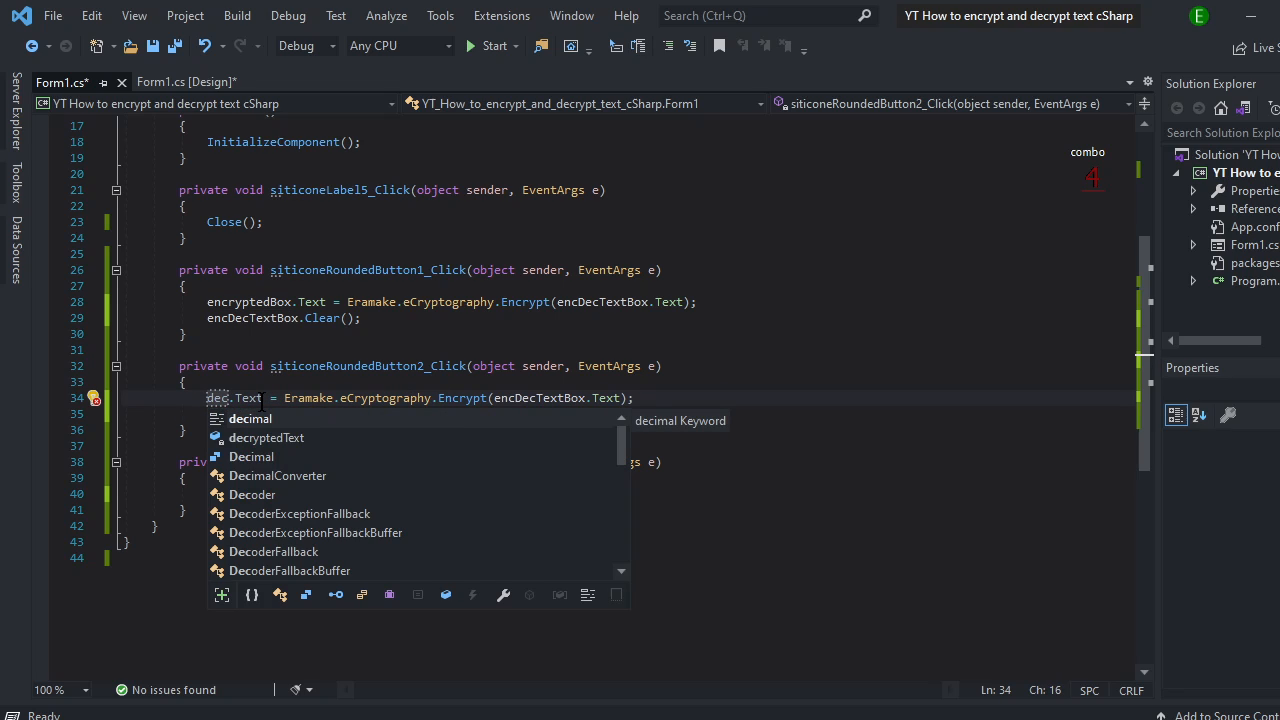
type("decryptedText")
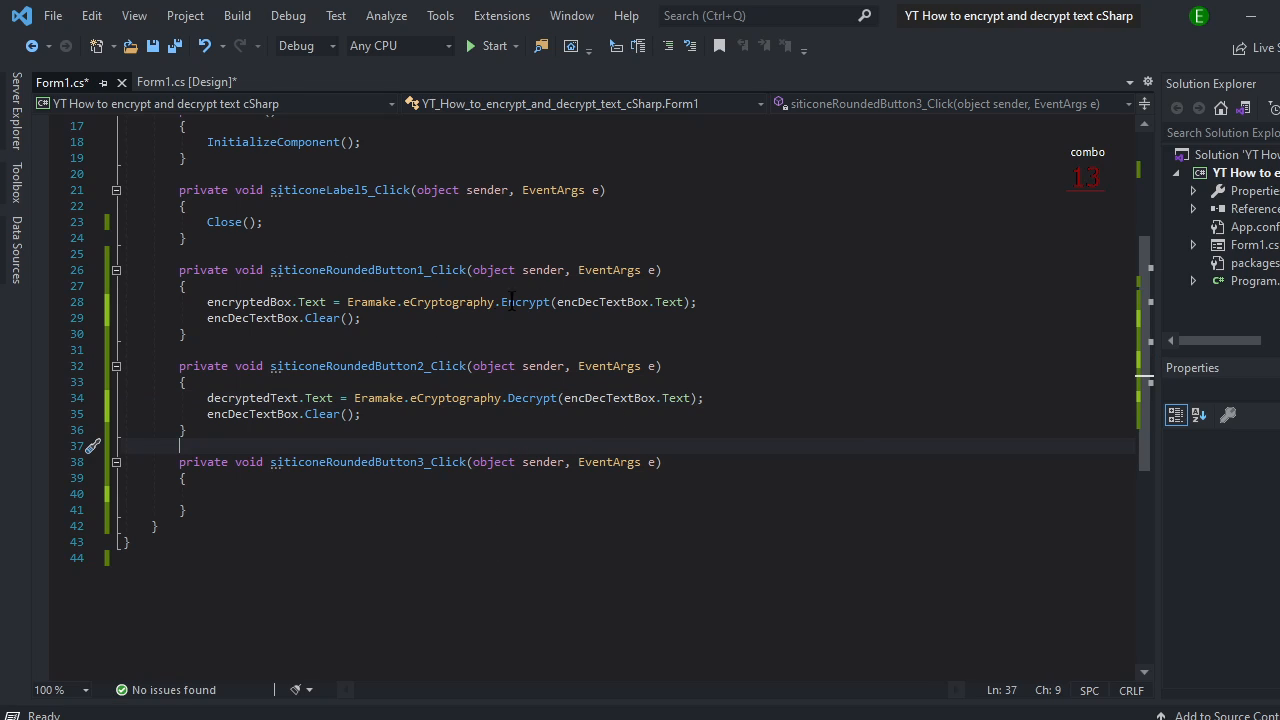
left_click(185, 82)
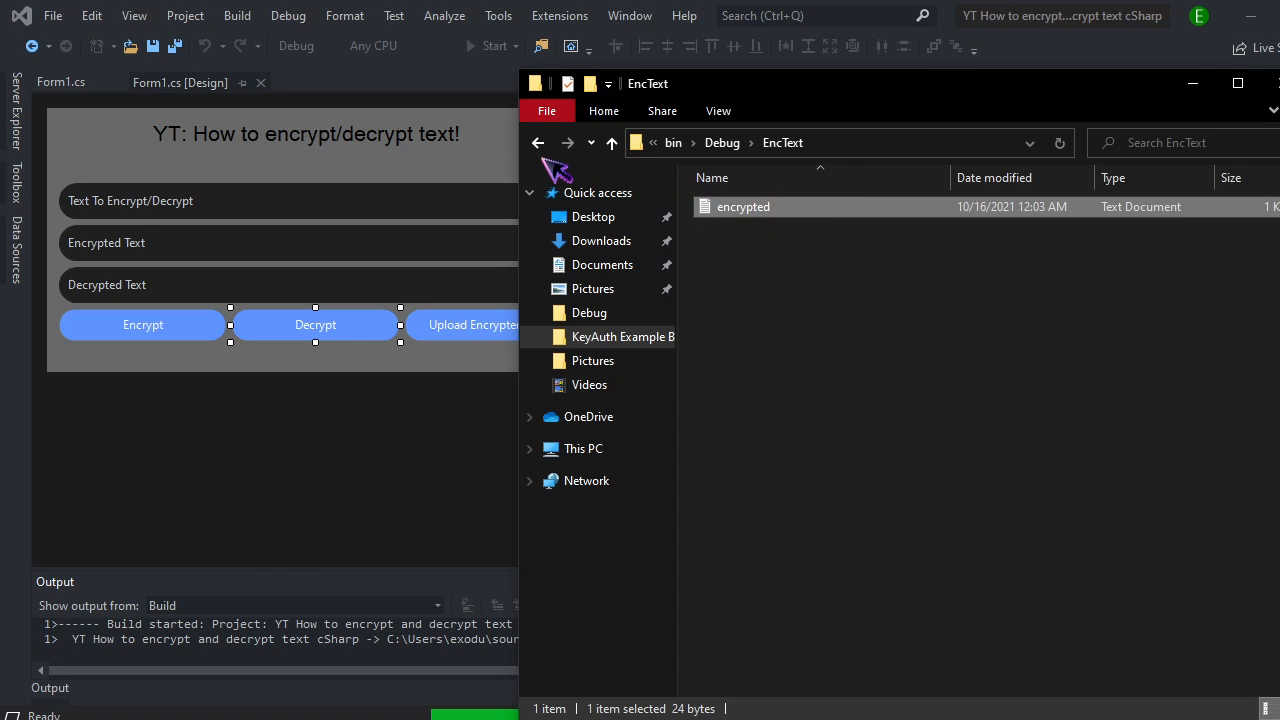
Step: Run the built app from bin\Debug and confirm Encrypt turns entered text into ciphertext
left_click(538, 142)
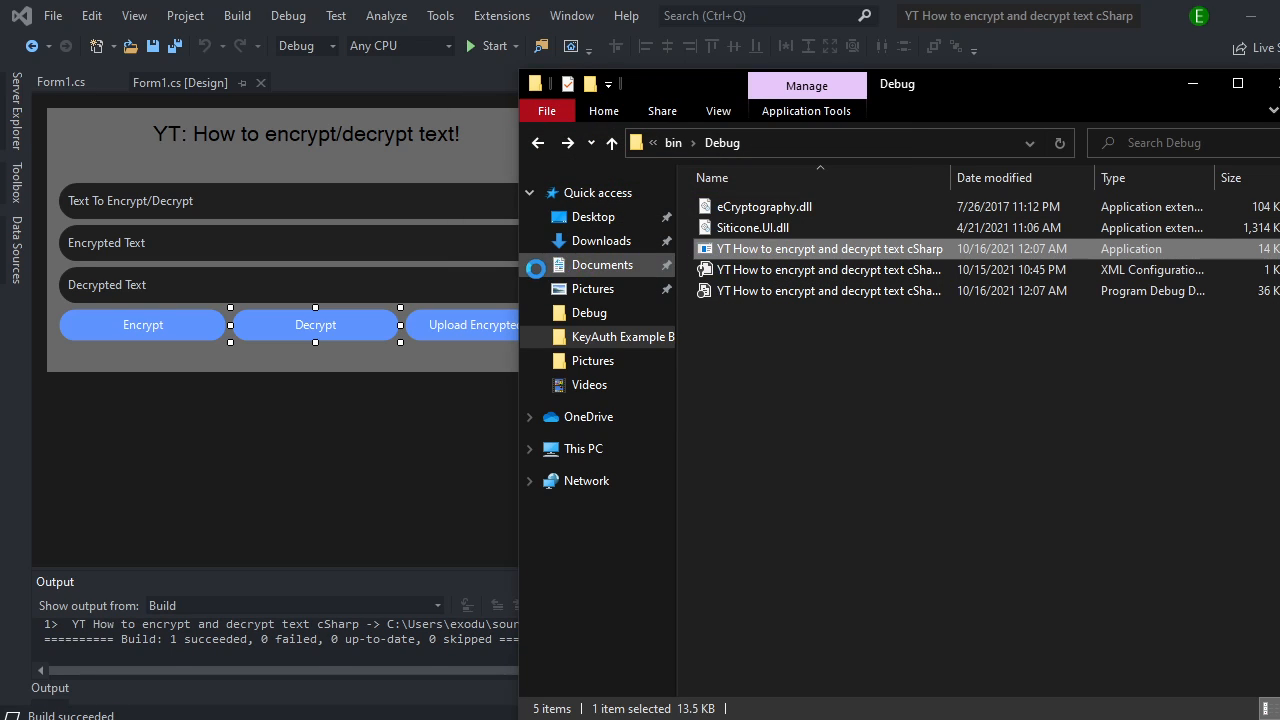
double_click(828, 248)
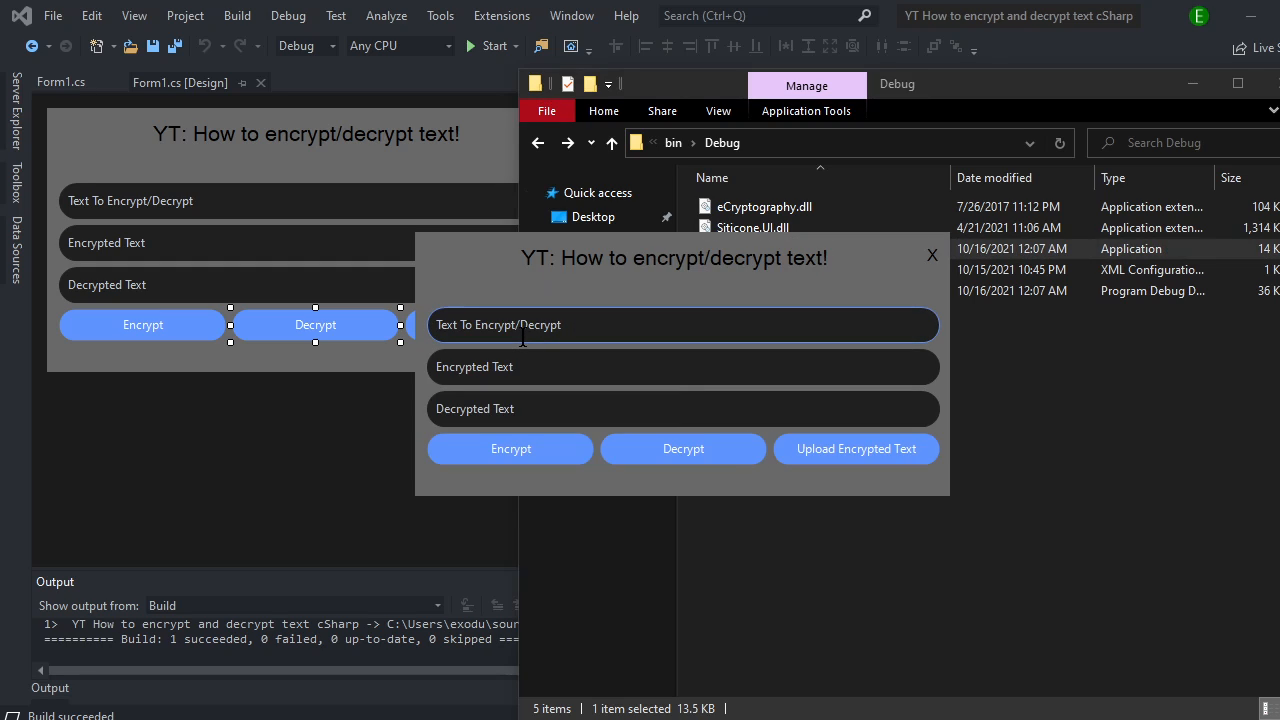
left_click(511, 448)
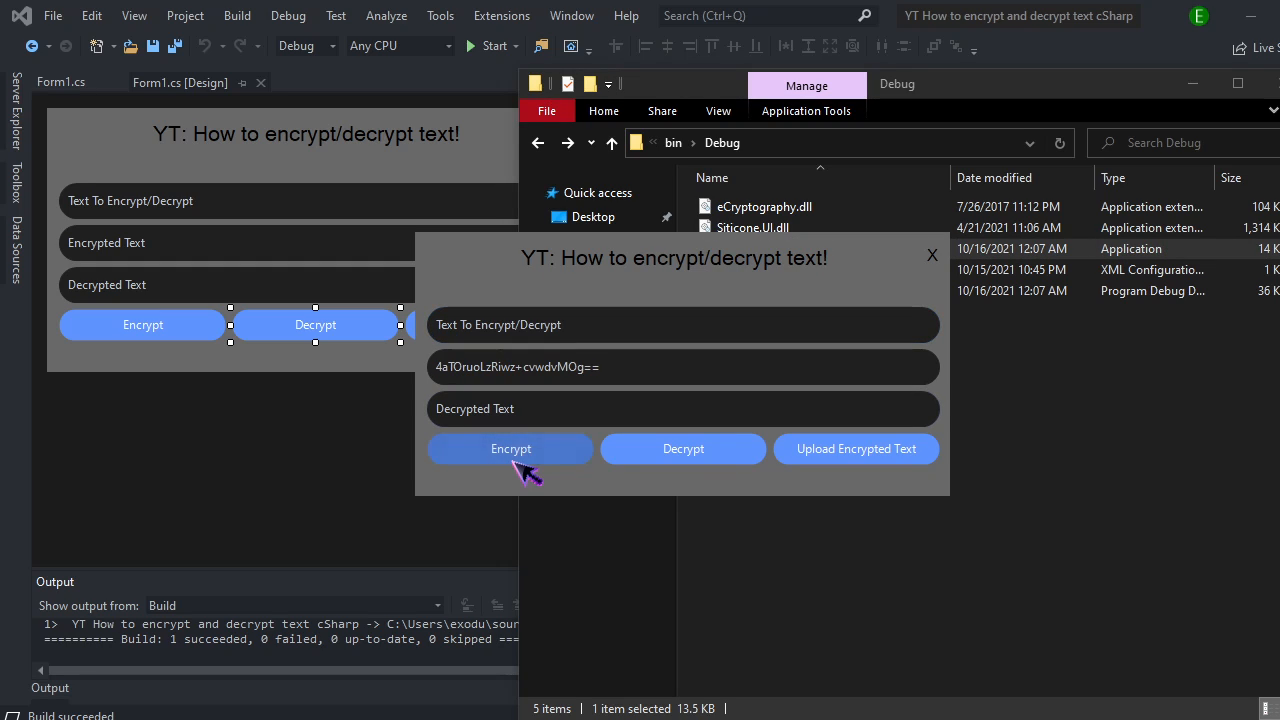
left_click(511, 448)
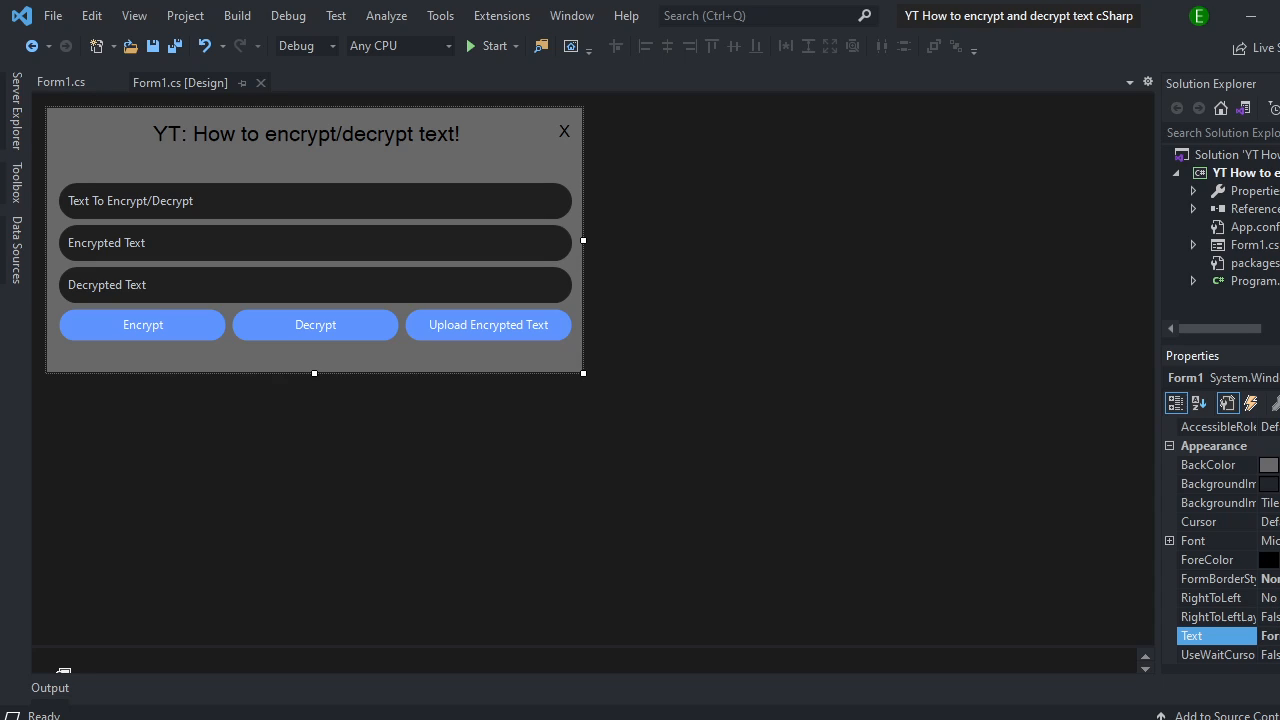
mouse_move(262, 331)
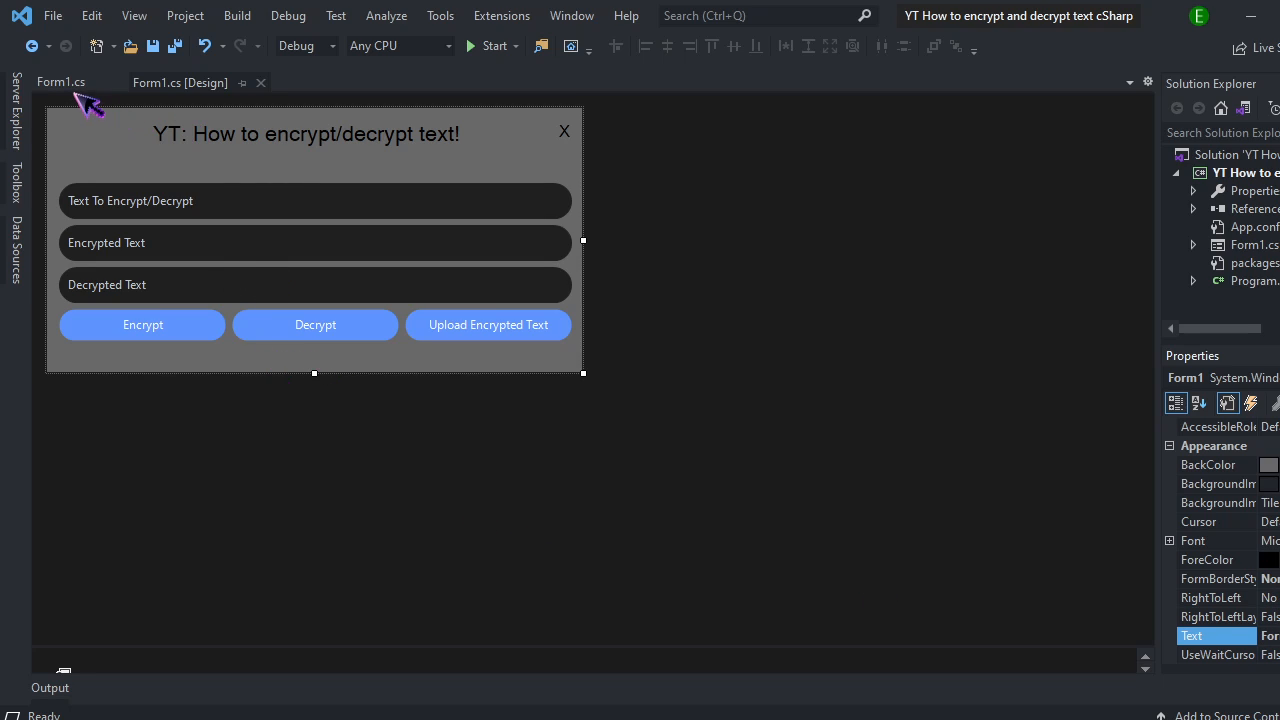
left_click(60, 82)
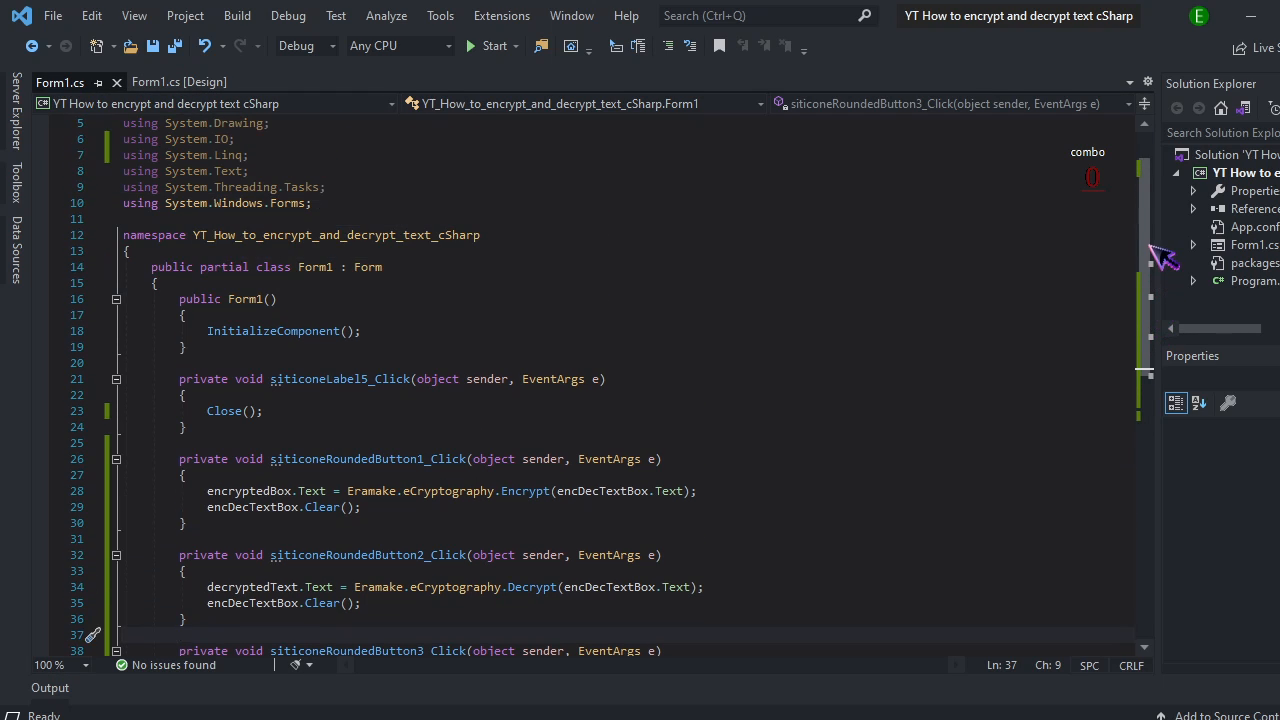
Step: Add var res = MessageBox.Show("Would you like to save the enc text?", "", MessageBoxButtons.YesNo)
scroll("down", 3)
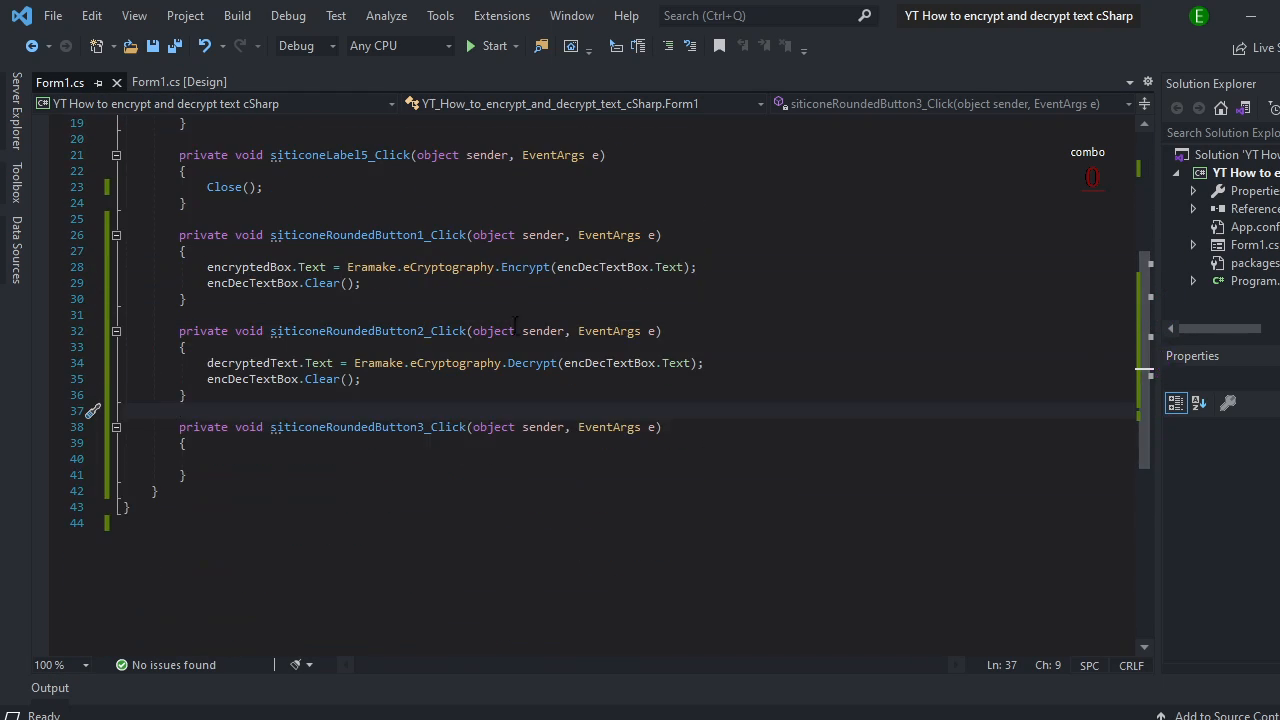
left_click(362, 283)
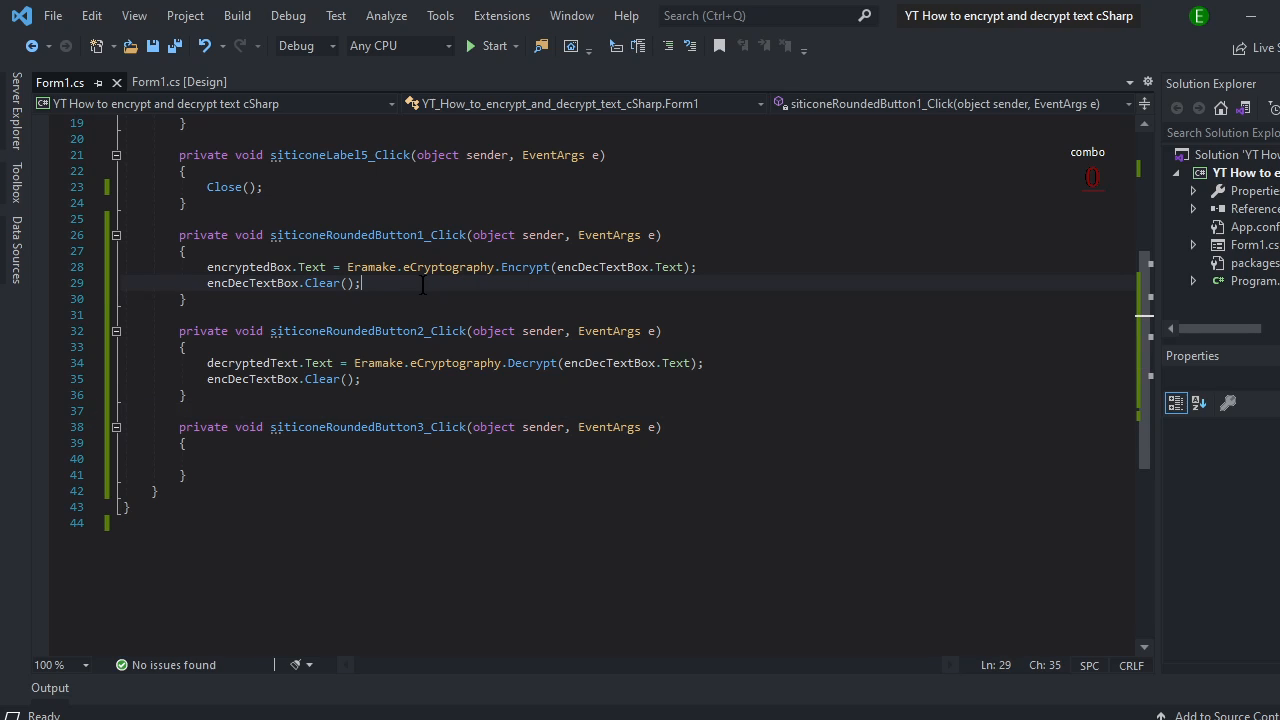
type("var res")
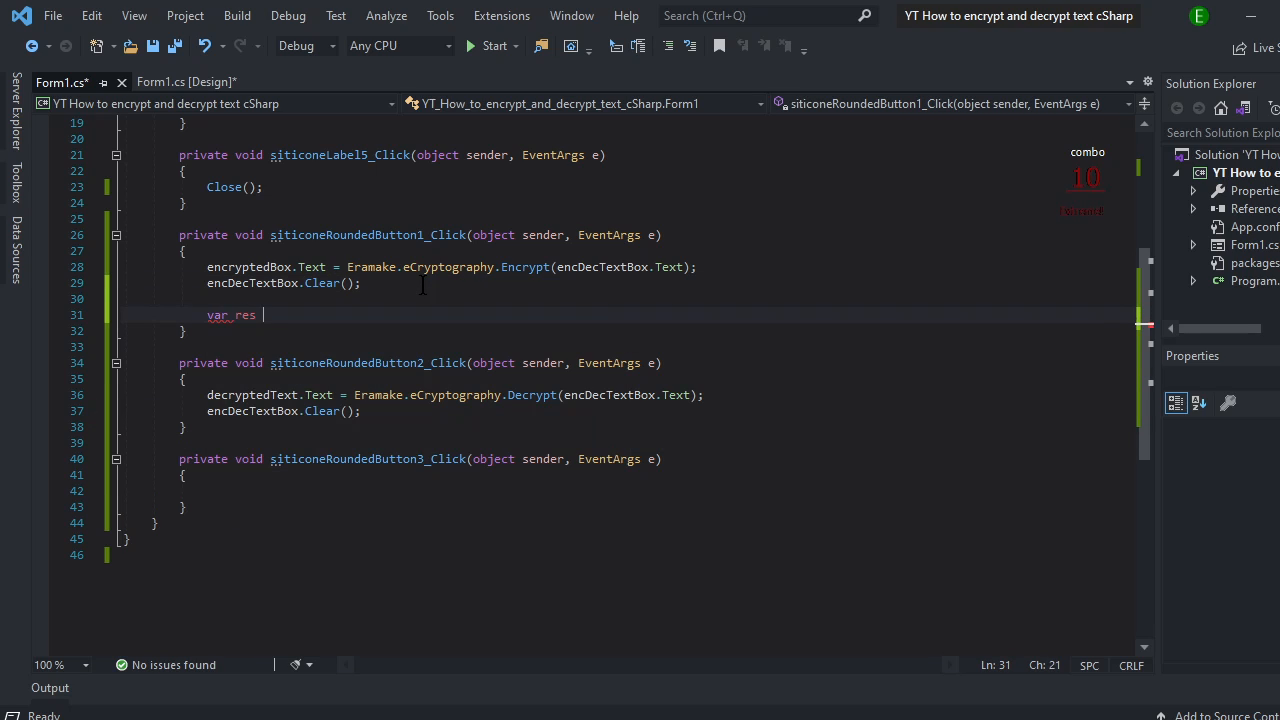
type("= _Messagebo")
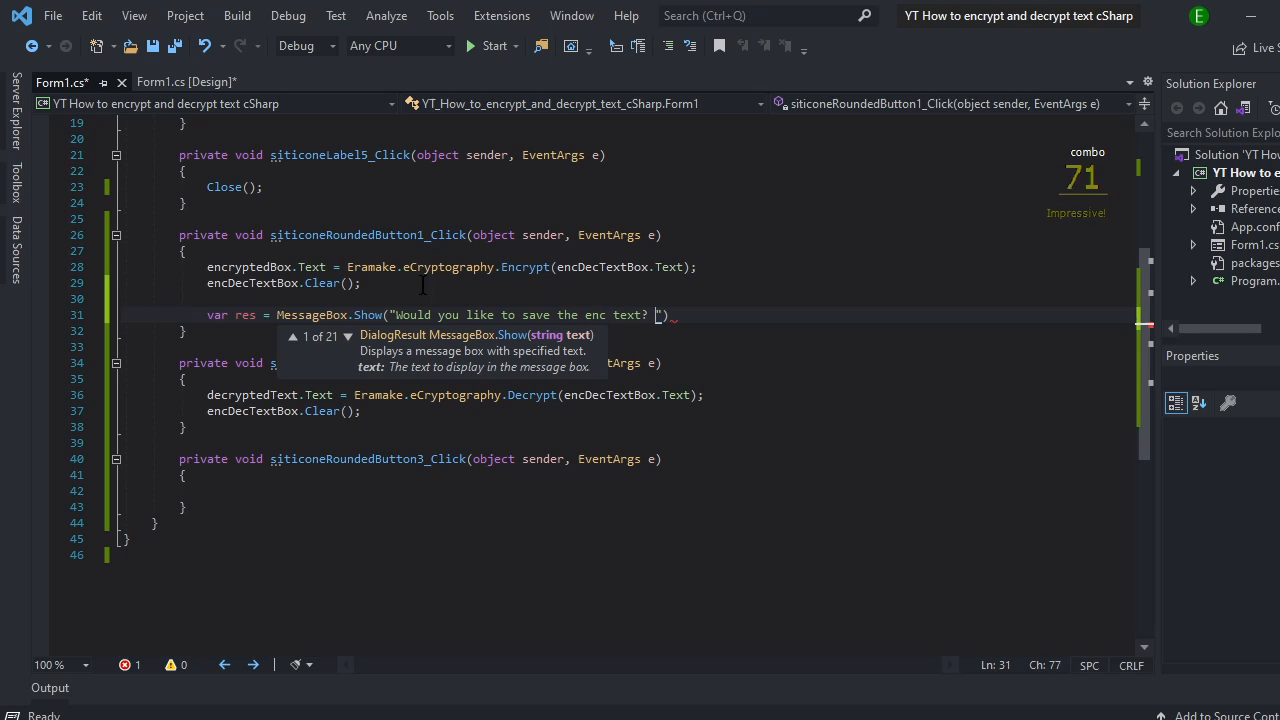
type(",\"\",")
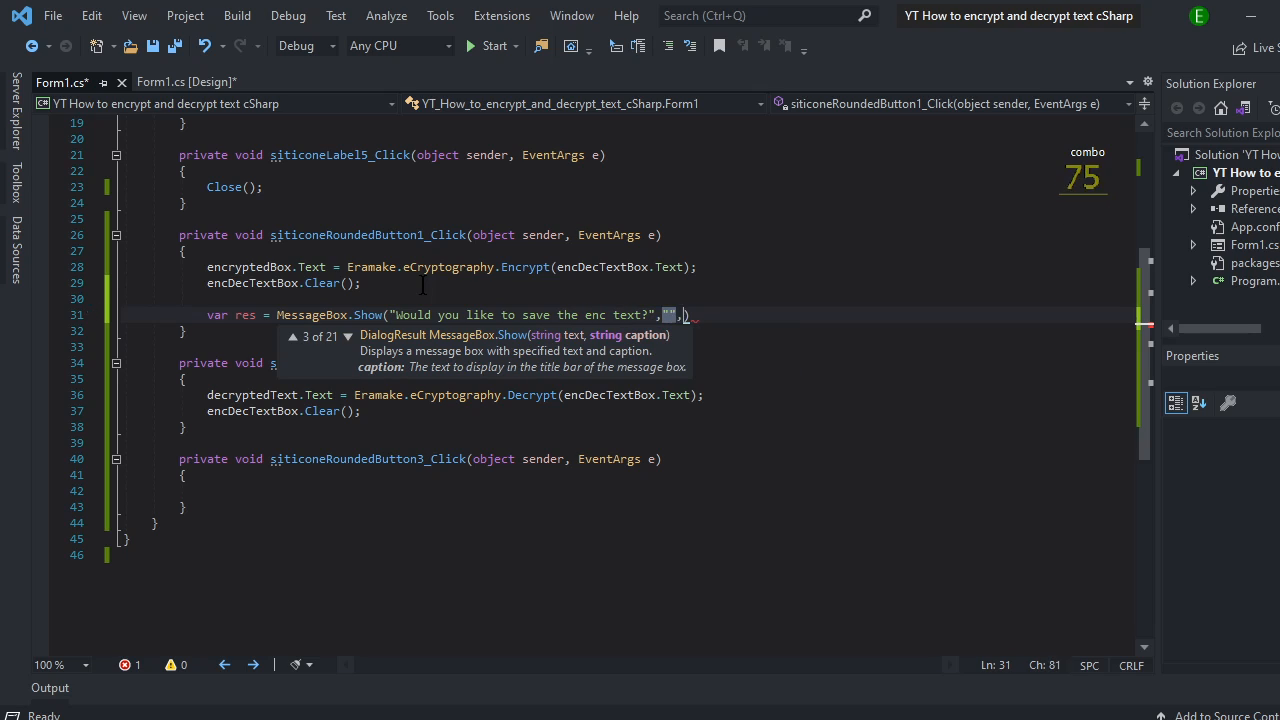
type("messagebob")
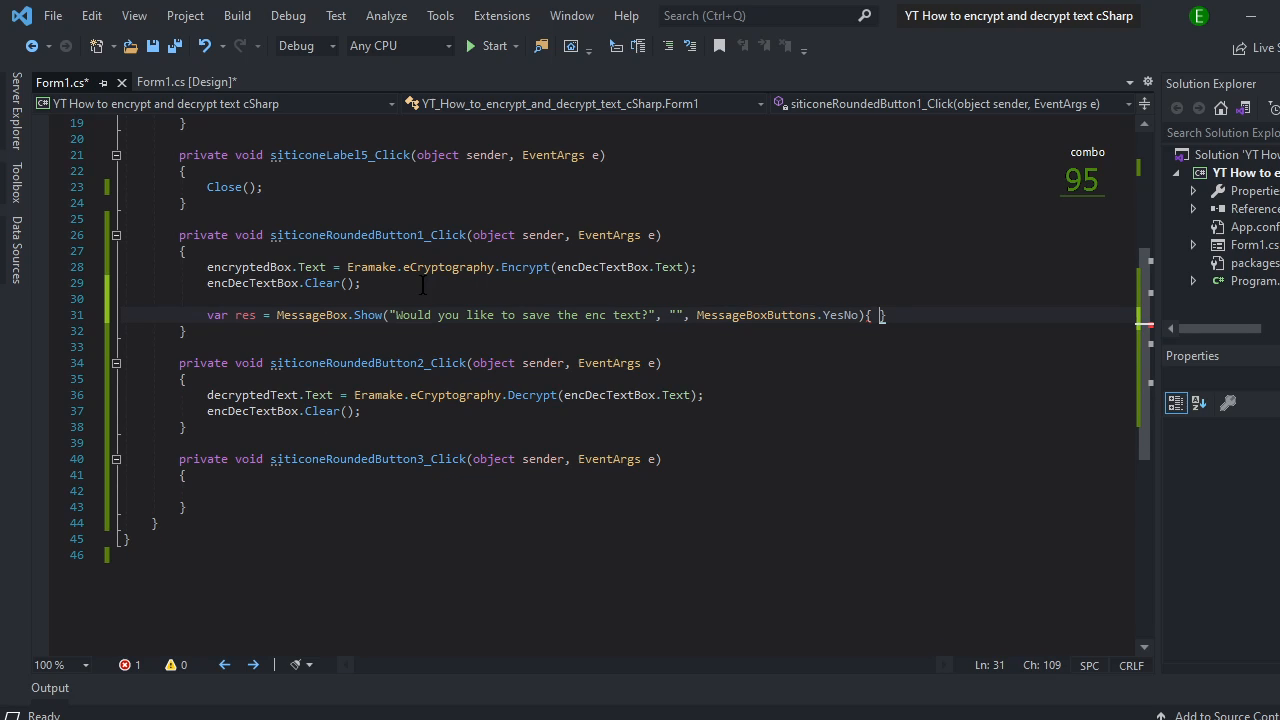
key("BackSpace")
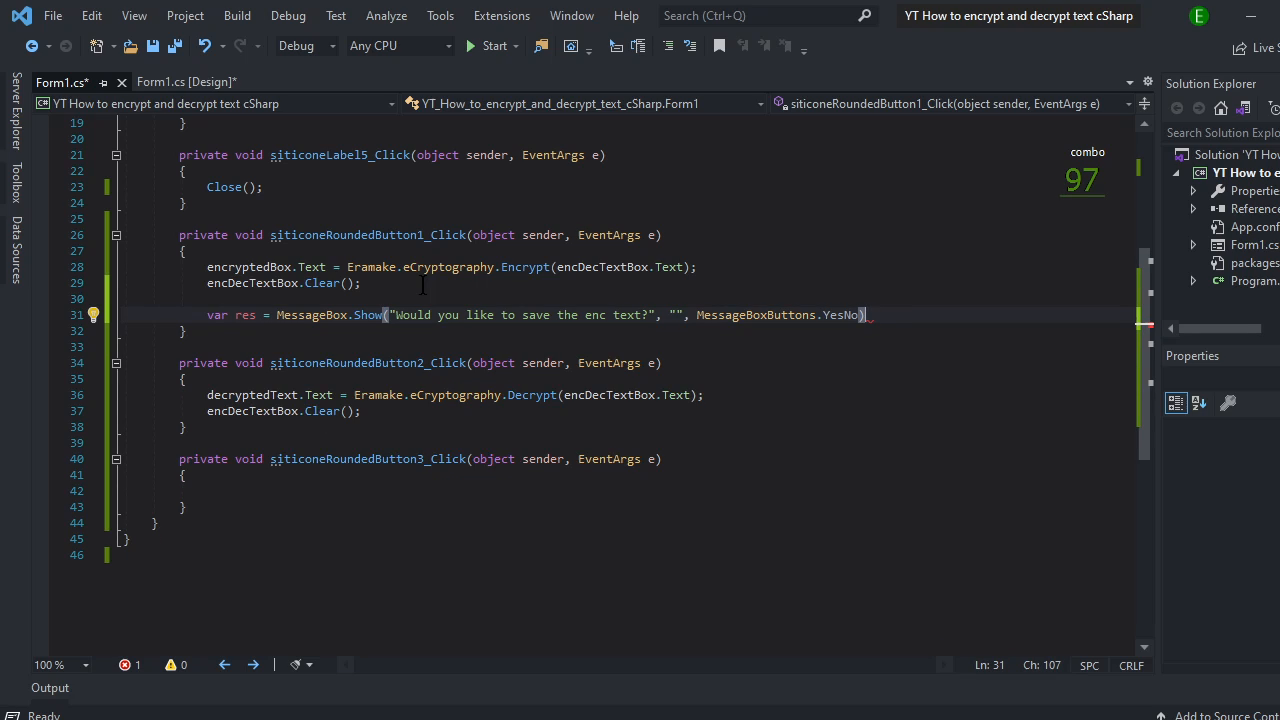
type(";")
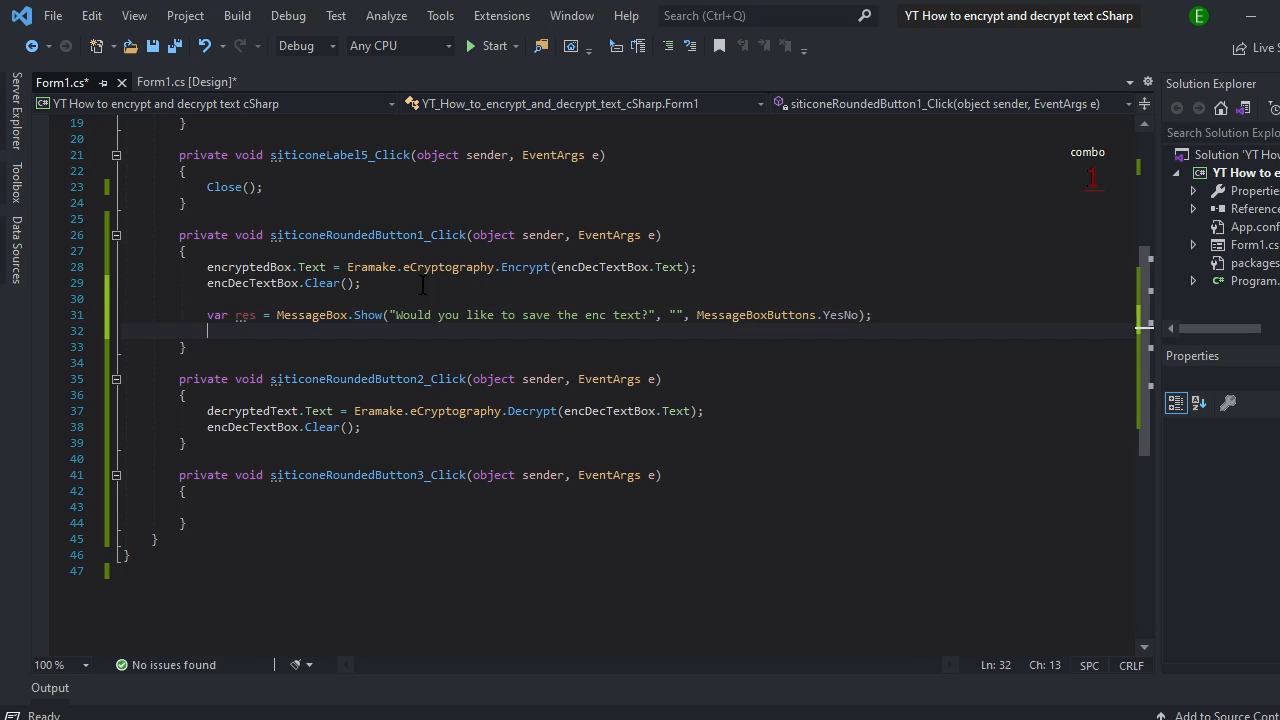
Step: Add if (res == DialogResult.Yes) { } with a commented else block below the prompt
type("if (res == )")
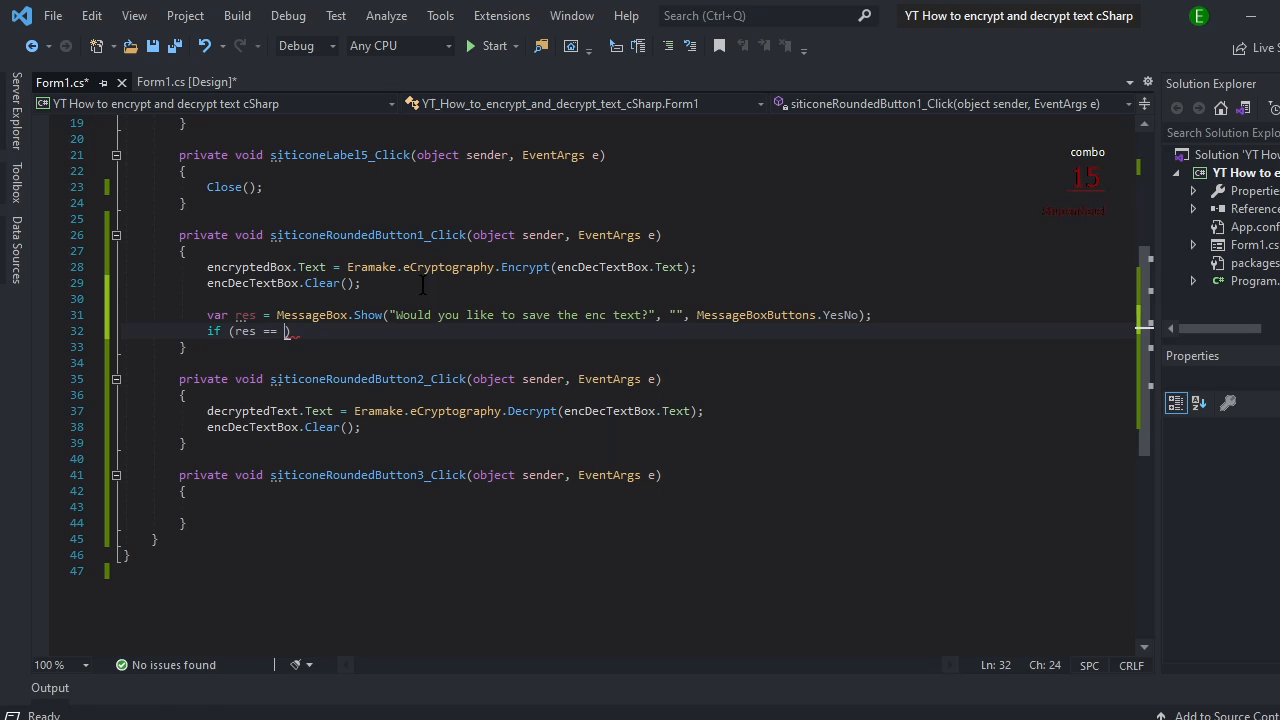
type("dial")
type("else")
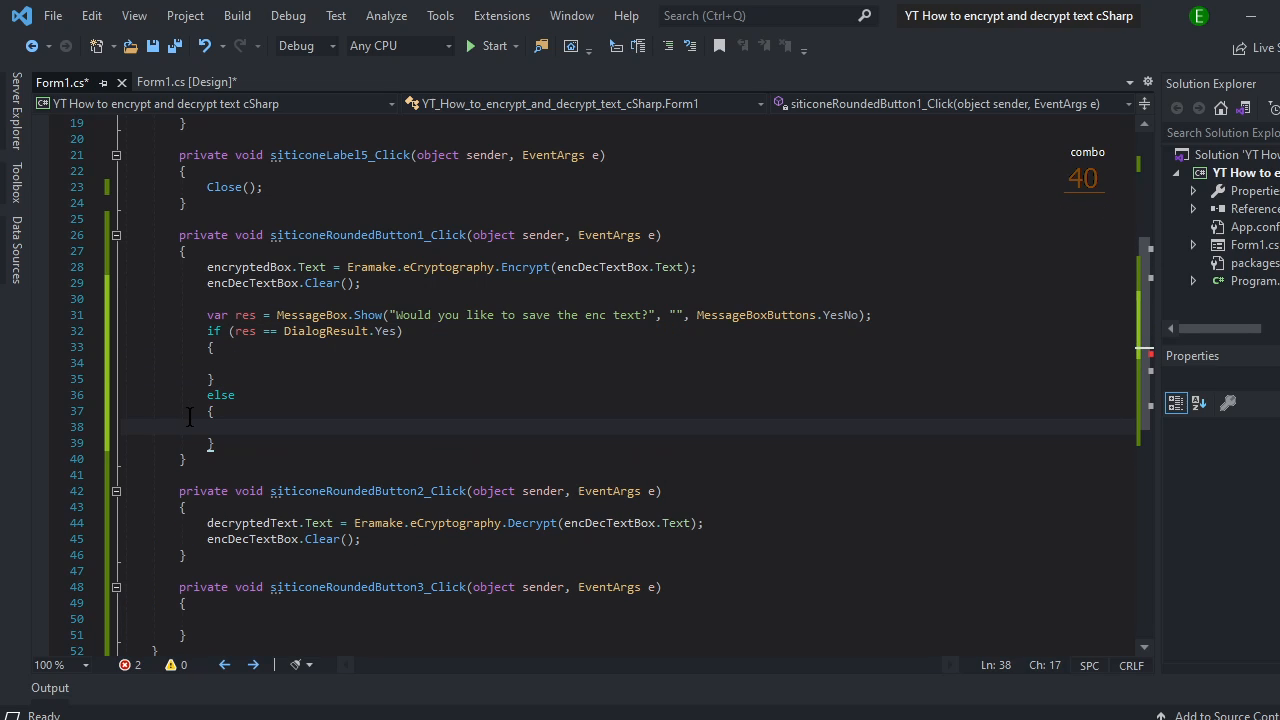
type("//")
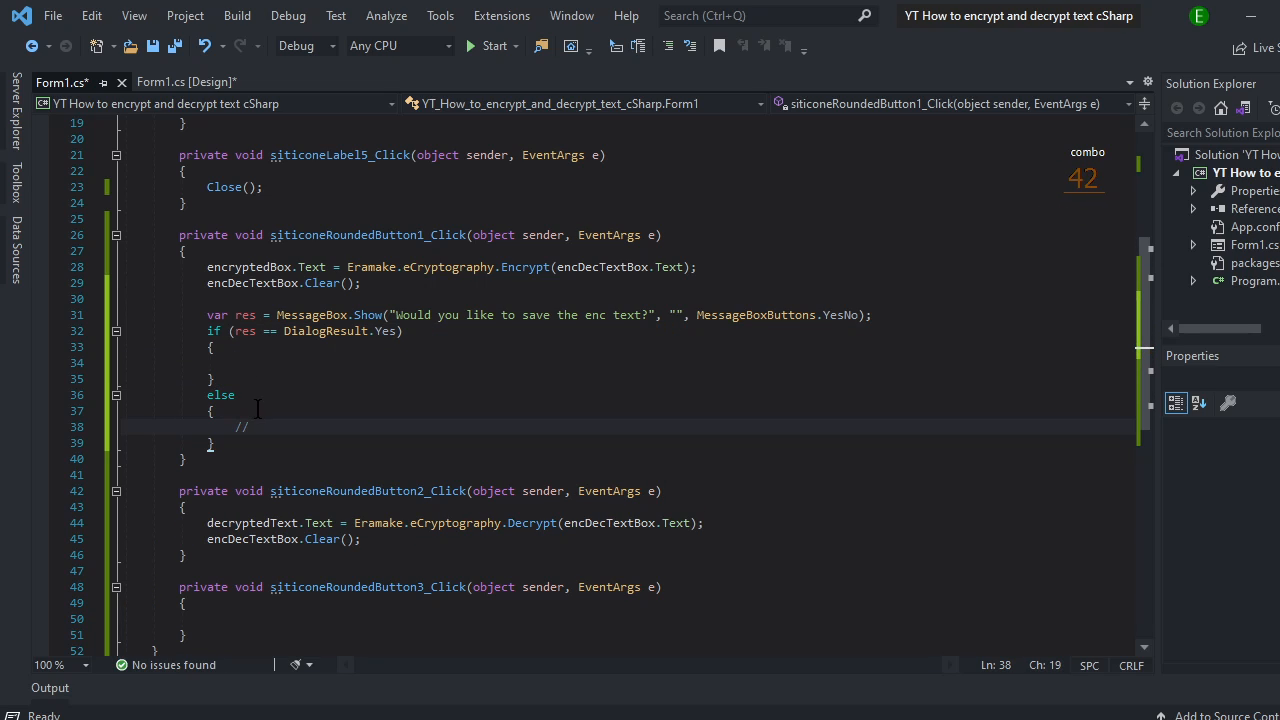
left_click(247, 362)
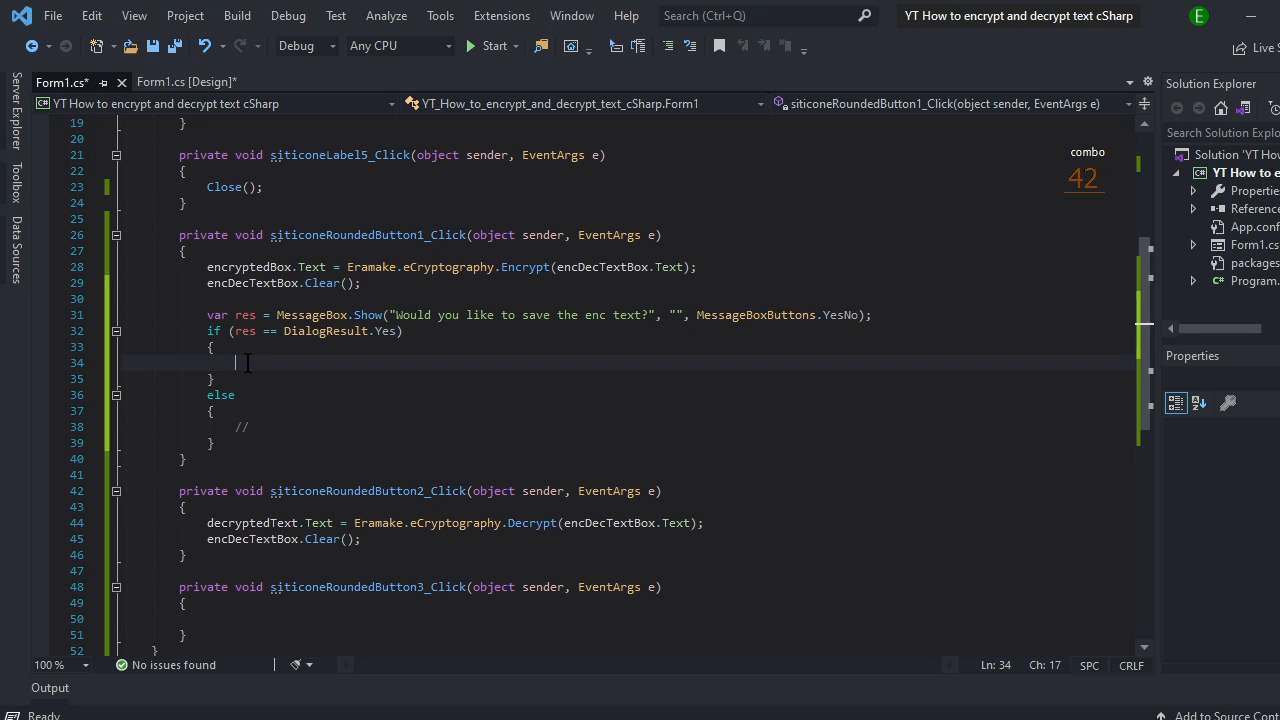
type("string")
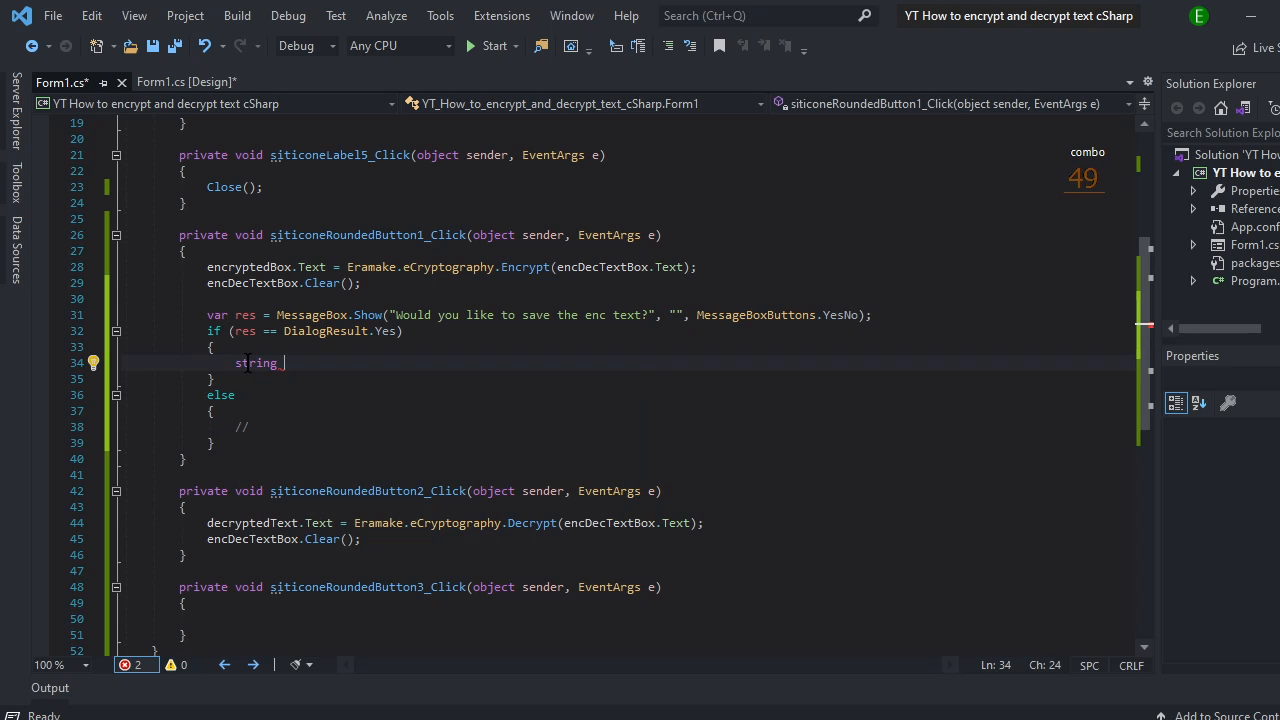
Step: Declare encText holding the encrypted box's text inside the Yes branch
type("encText =")
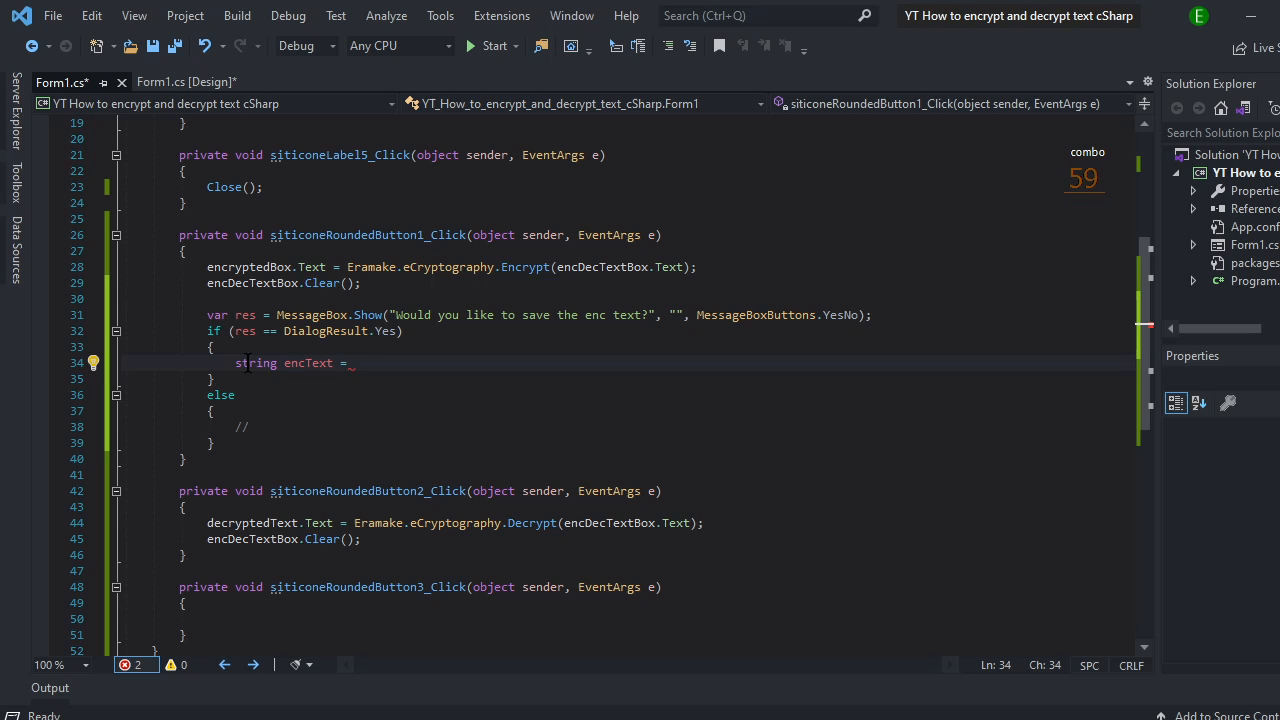
type("en")
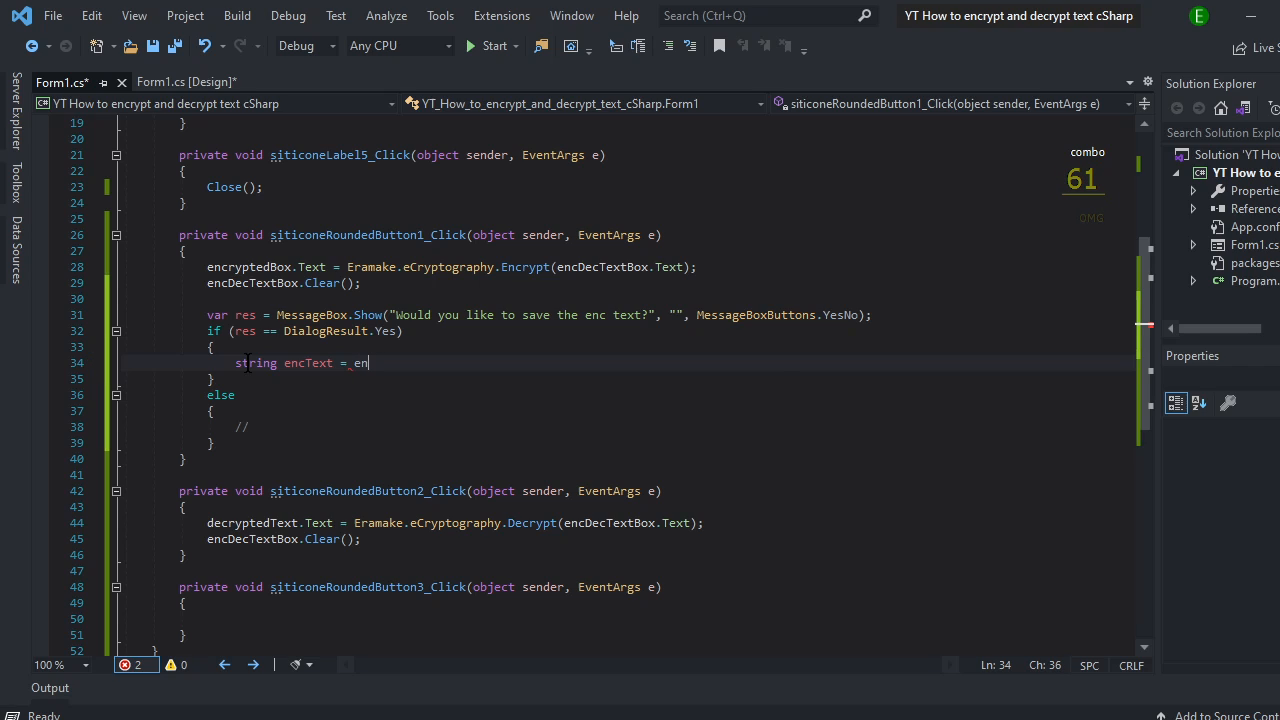
type("n")
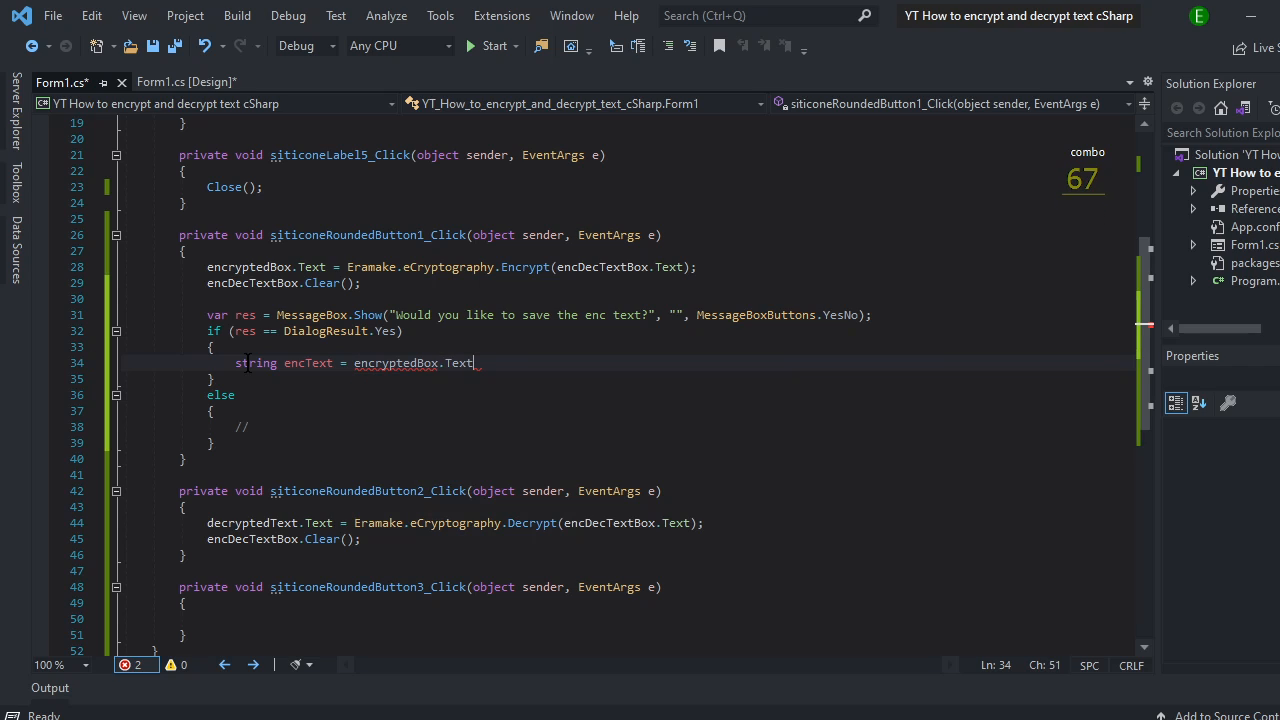
type(";")
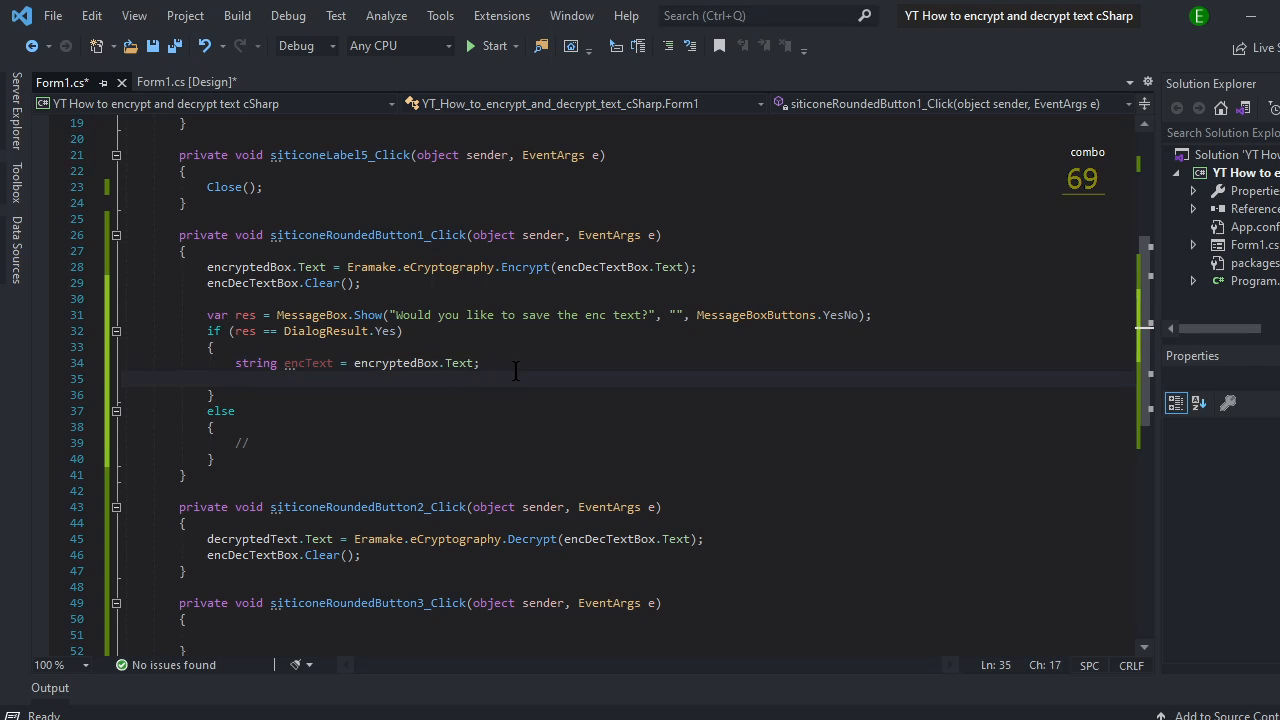
Step: Declare string filePath = @"Text\\encrypted.txt" below the encText line
type("string file")
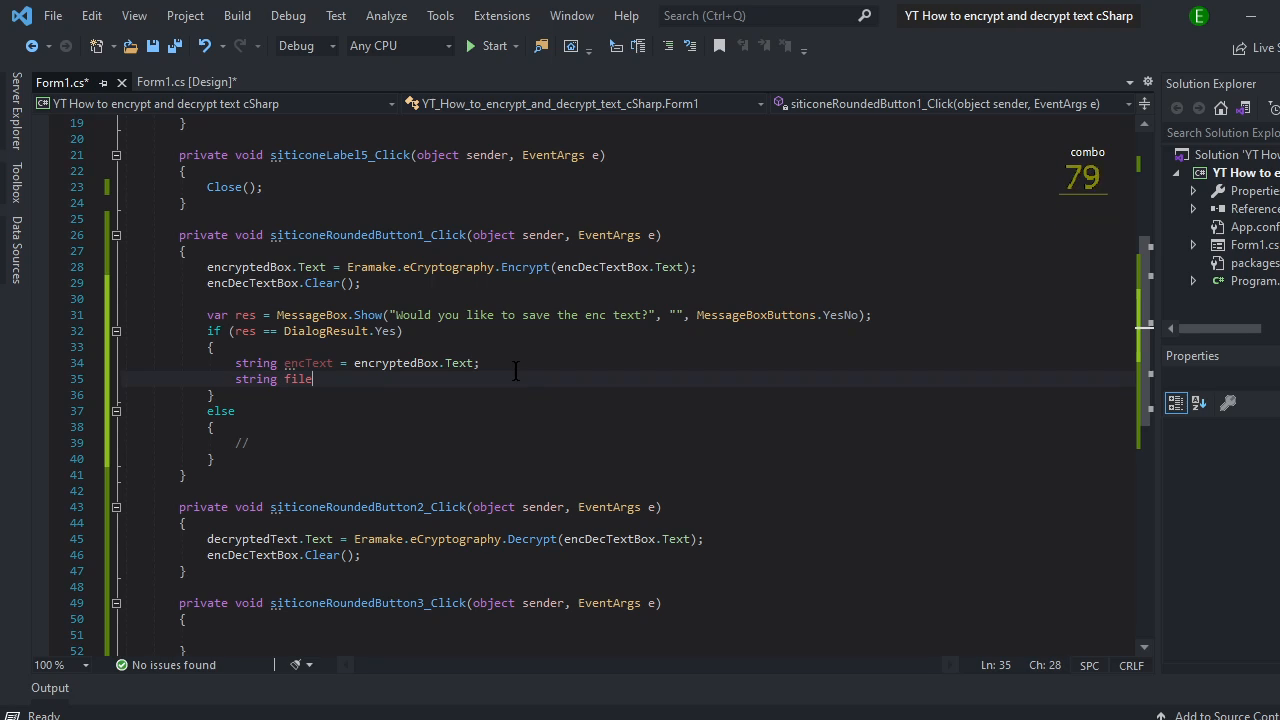
type("Path")
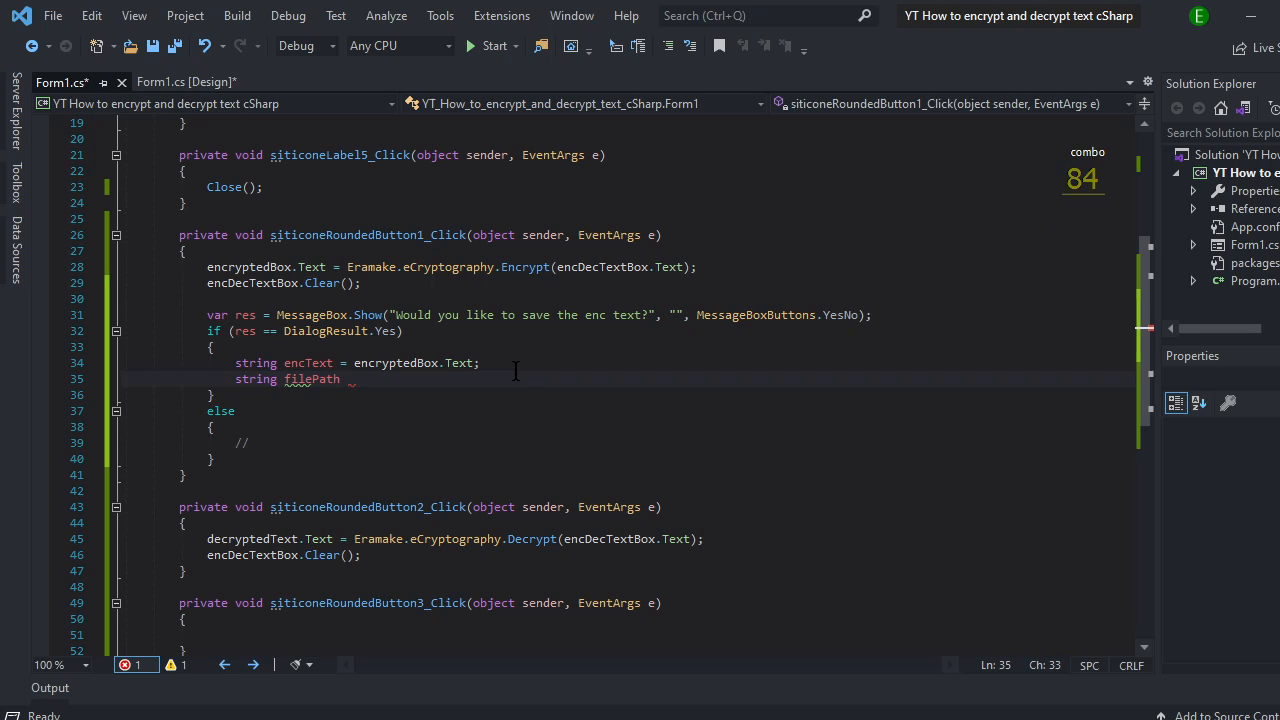
type("=")
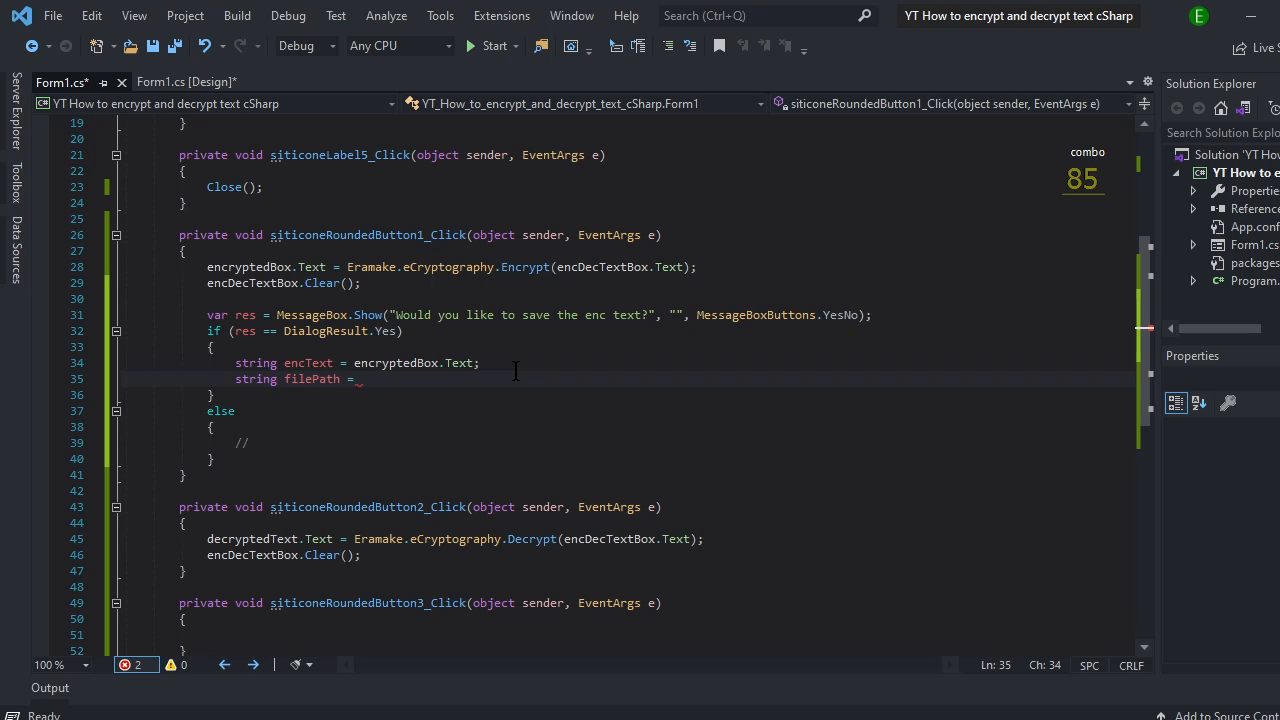
type("@\"\"")
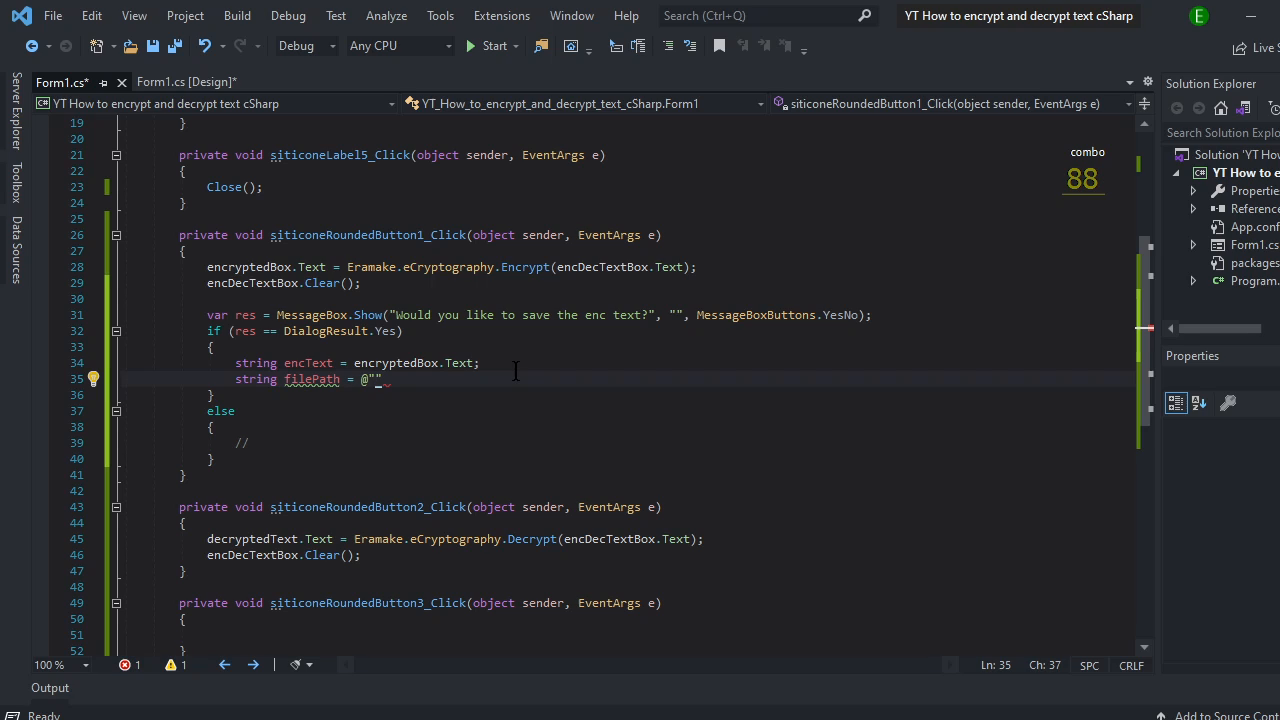
type("Text")
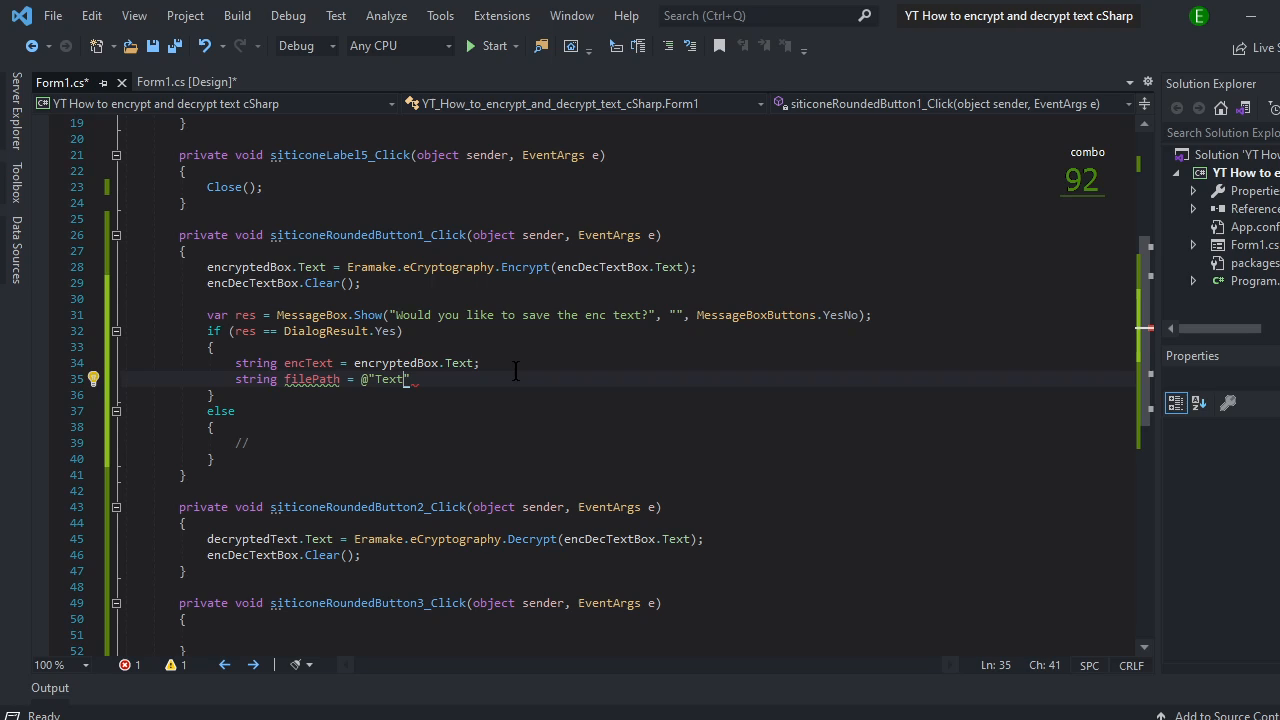
type("\\\\encrypted.txt")
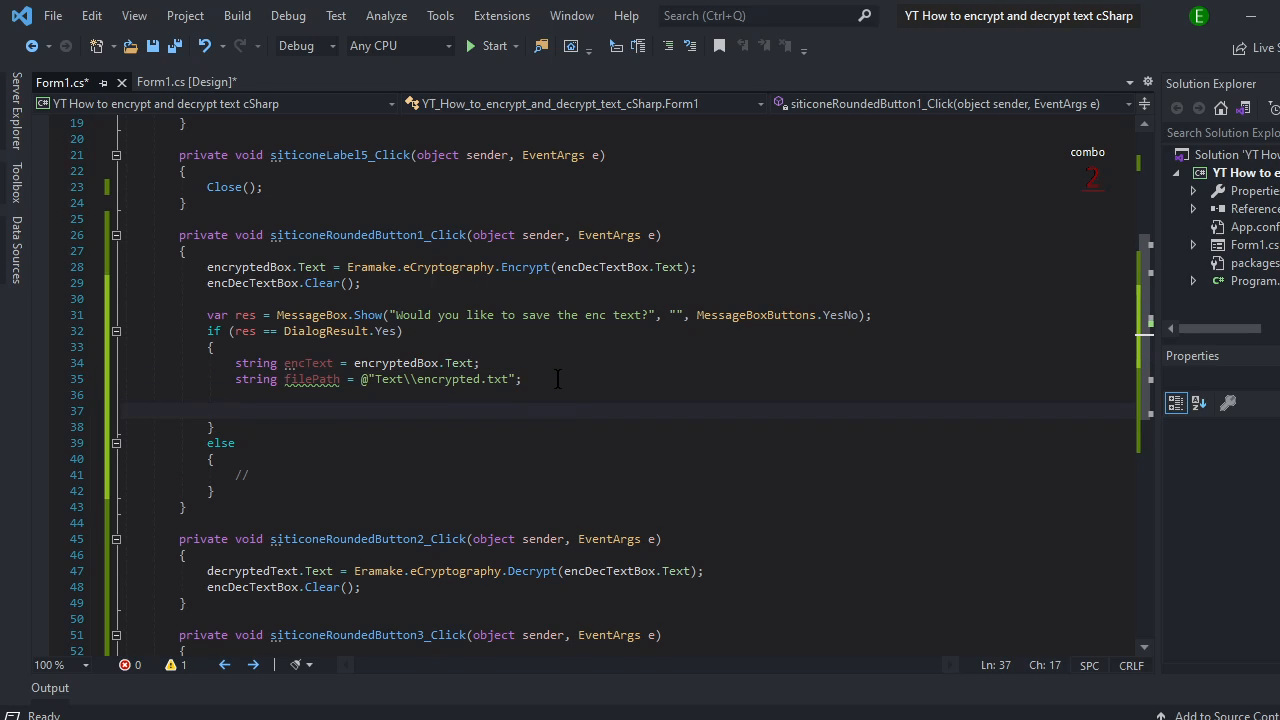
Step: Add Directory.CreateDirectory("Text") to the Yes branch
type("directory.cre")
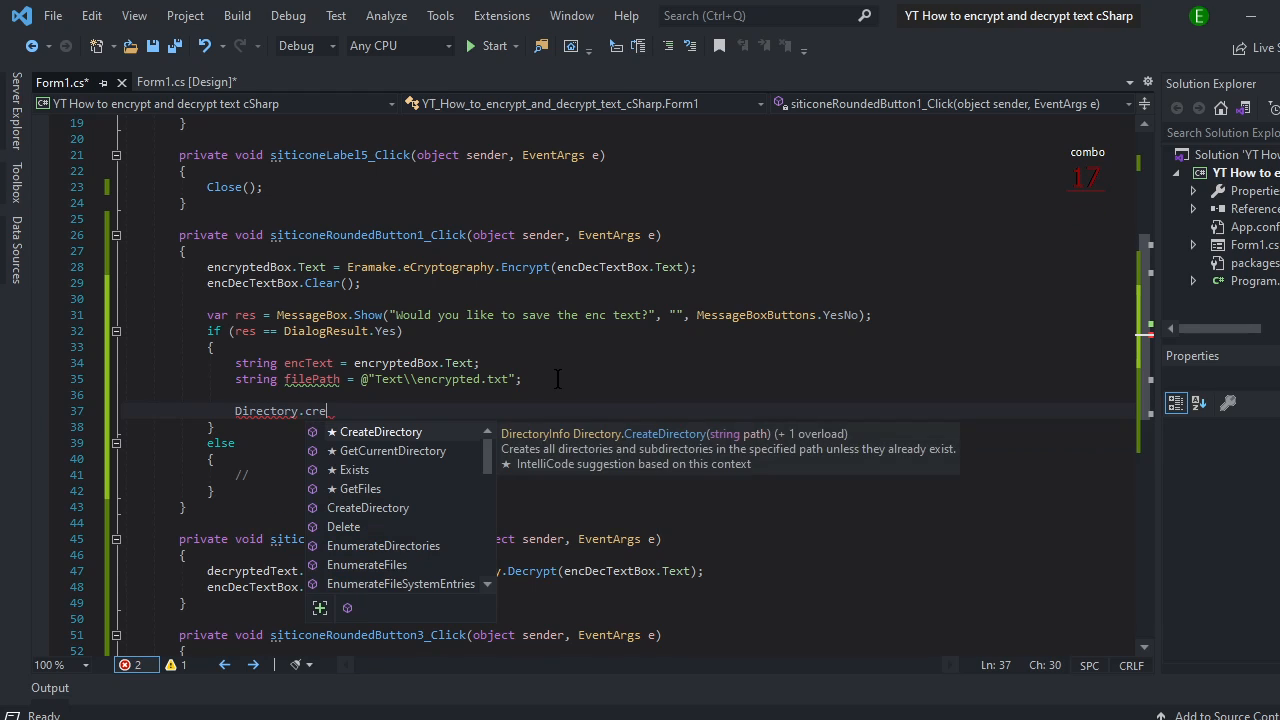
type("CreateDirectory(")
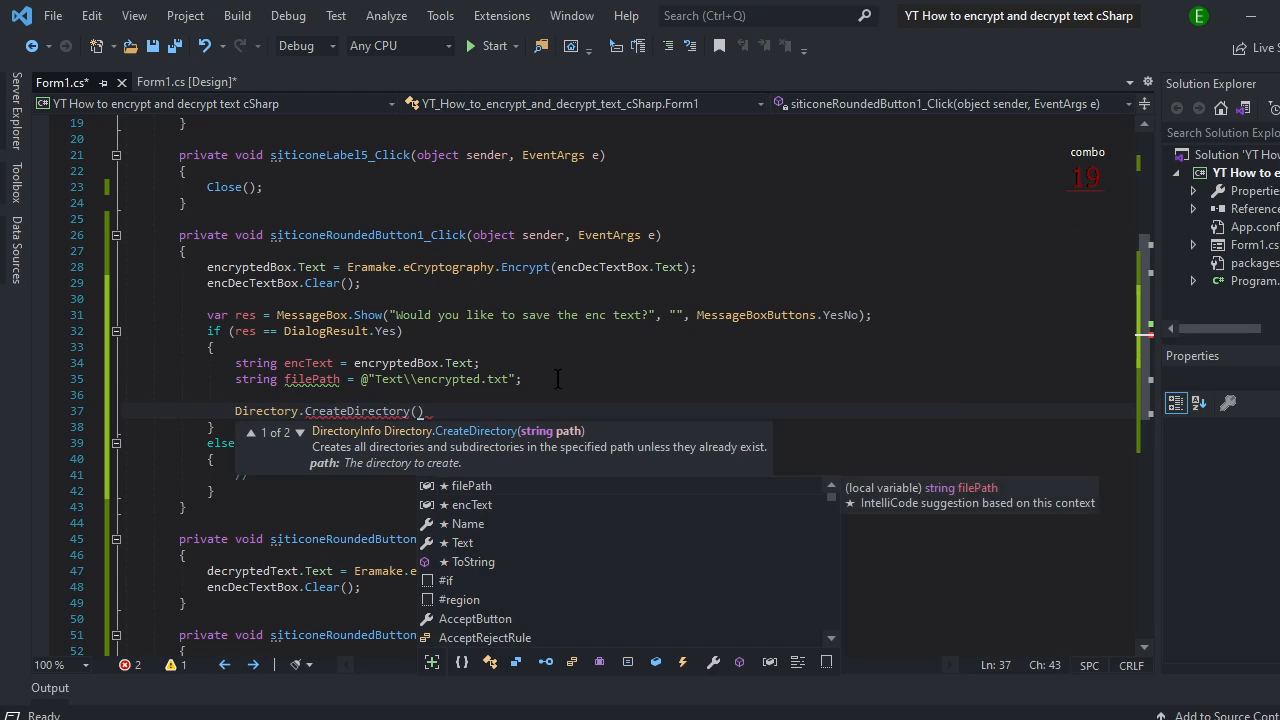
type("\"Text\"")
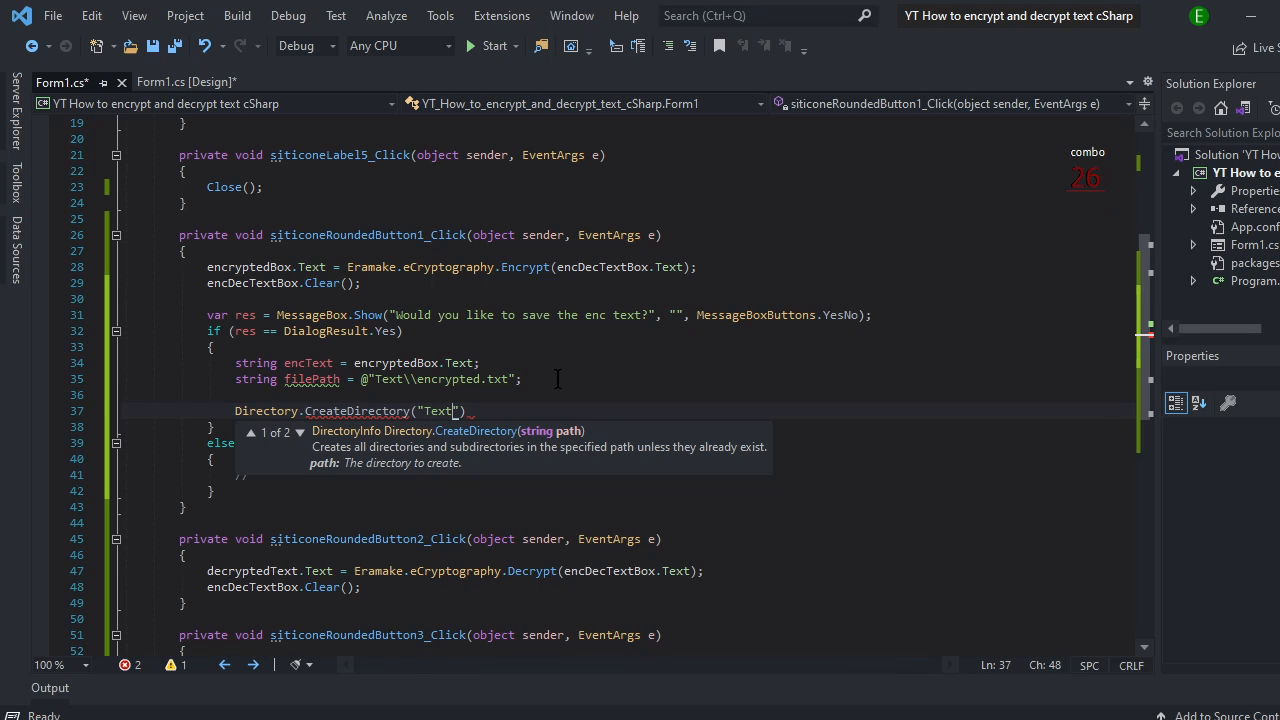
type("\");")
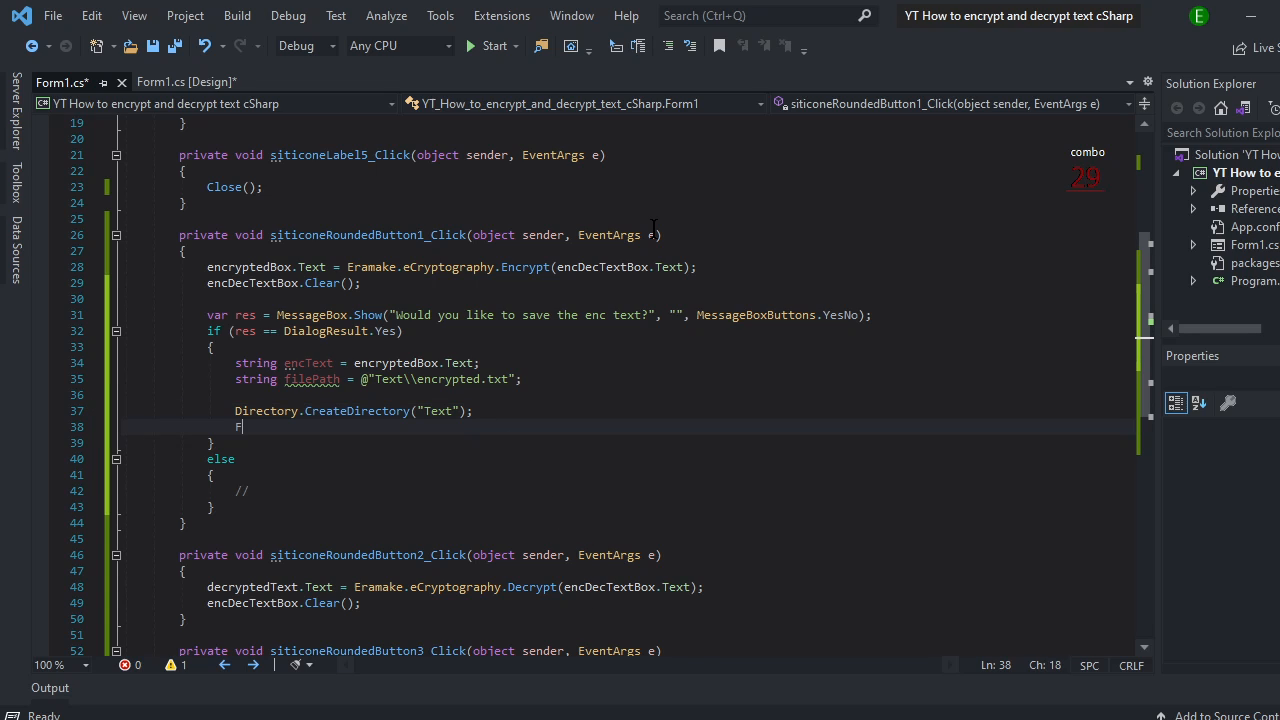
Step: Write the encrypted text to disk with File.WriteAllText(filePath, encText)
type("File.W")
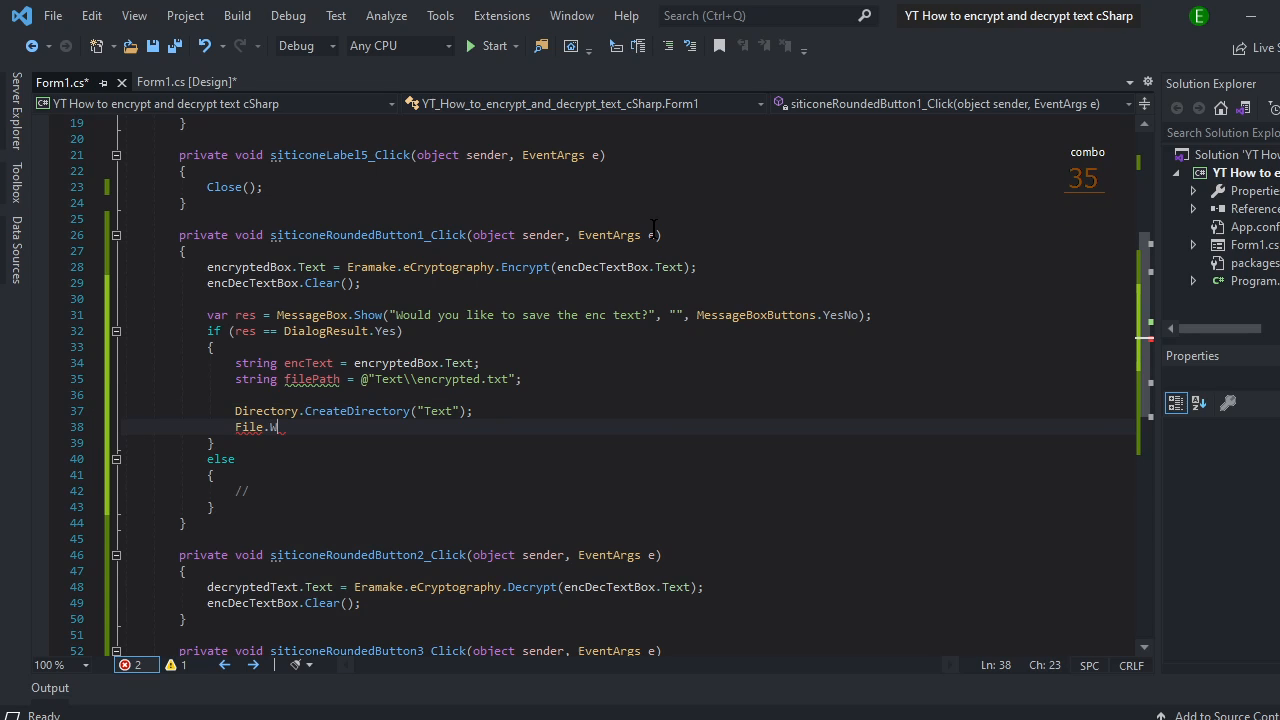
type("riteAllText")
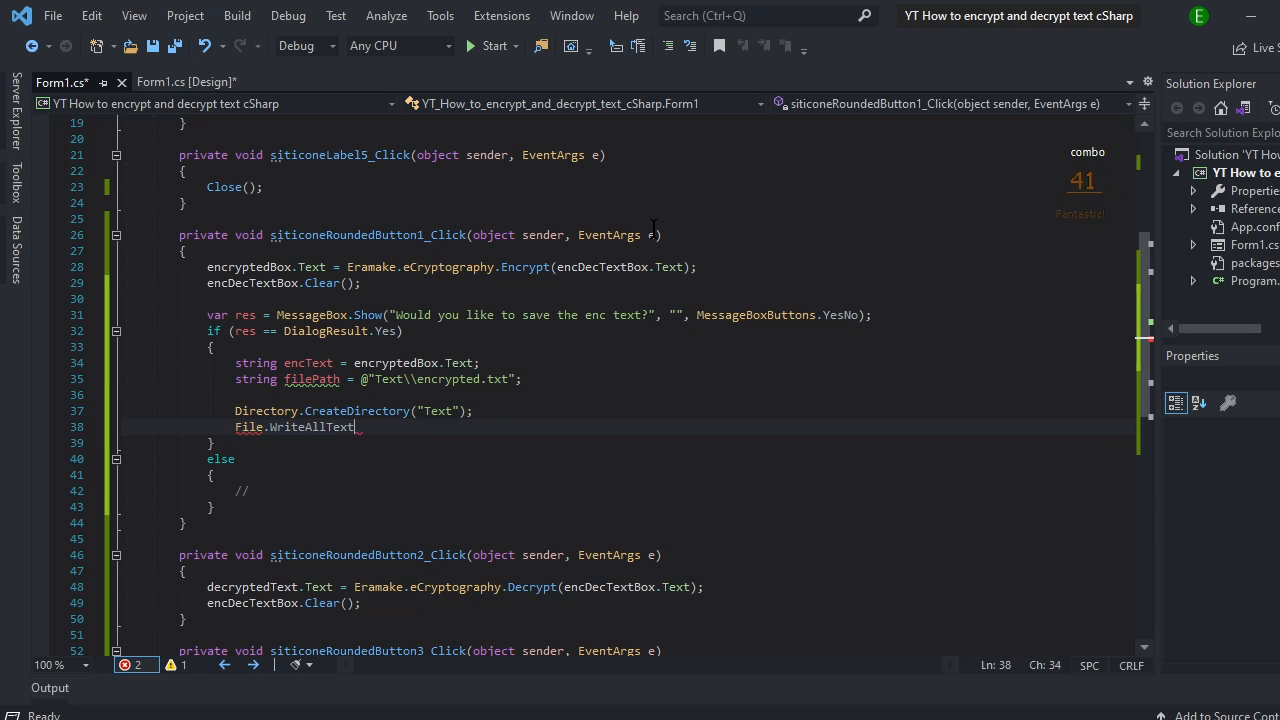
type("(filepa")
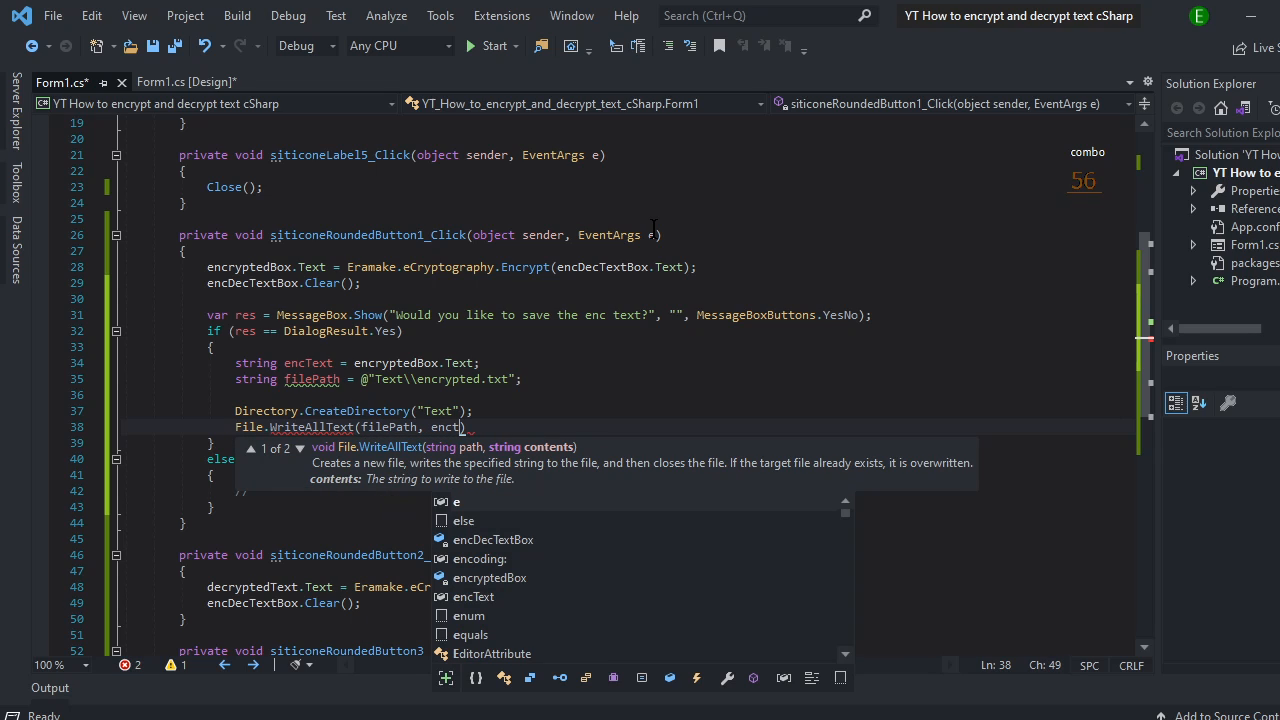
type("encText);")
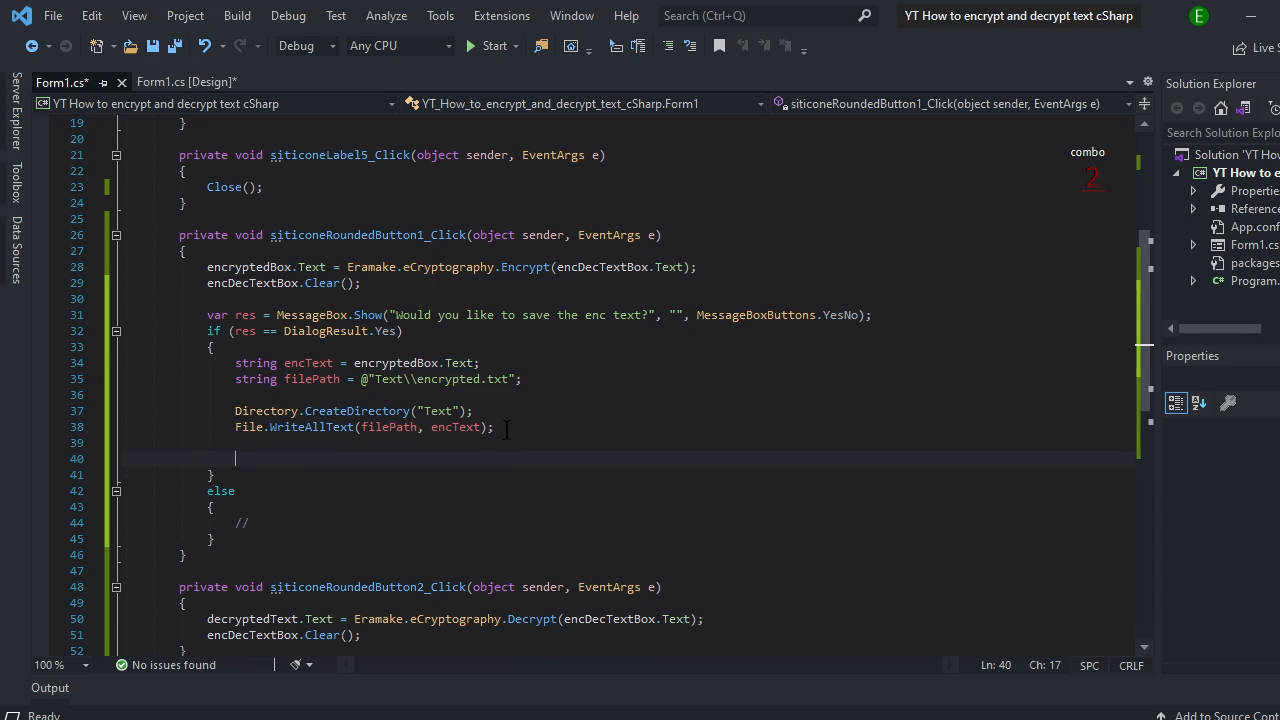
Step: Add MessageBox.Show("Saved at > " + filePath) after writing the file
type("MessageBox.show(\"Saved \"")
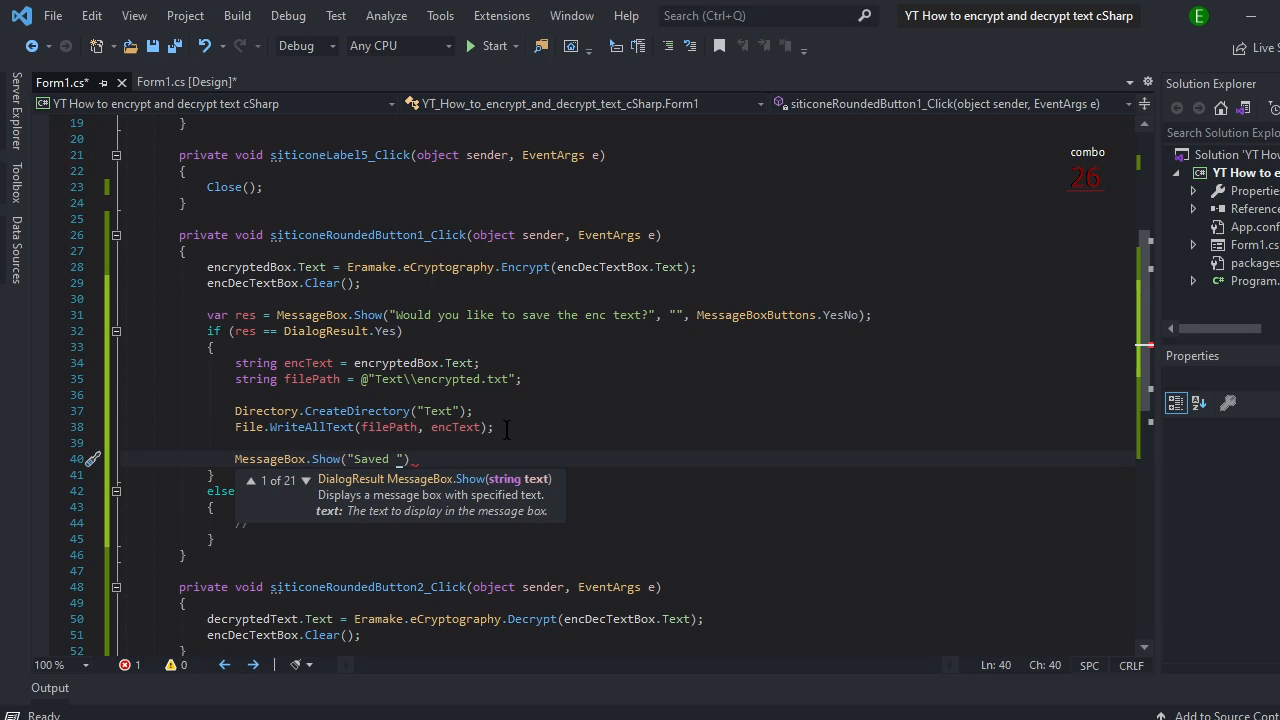
type("at")
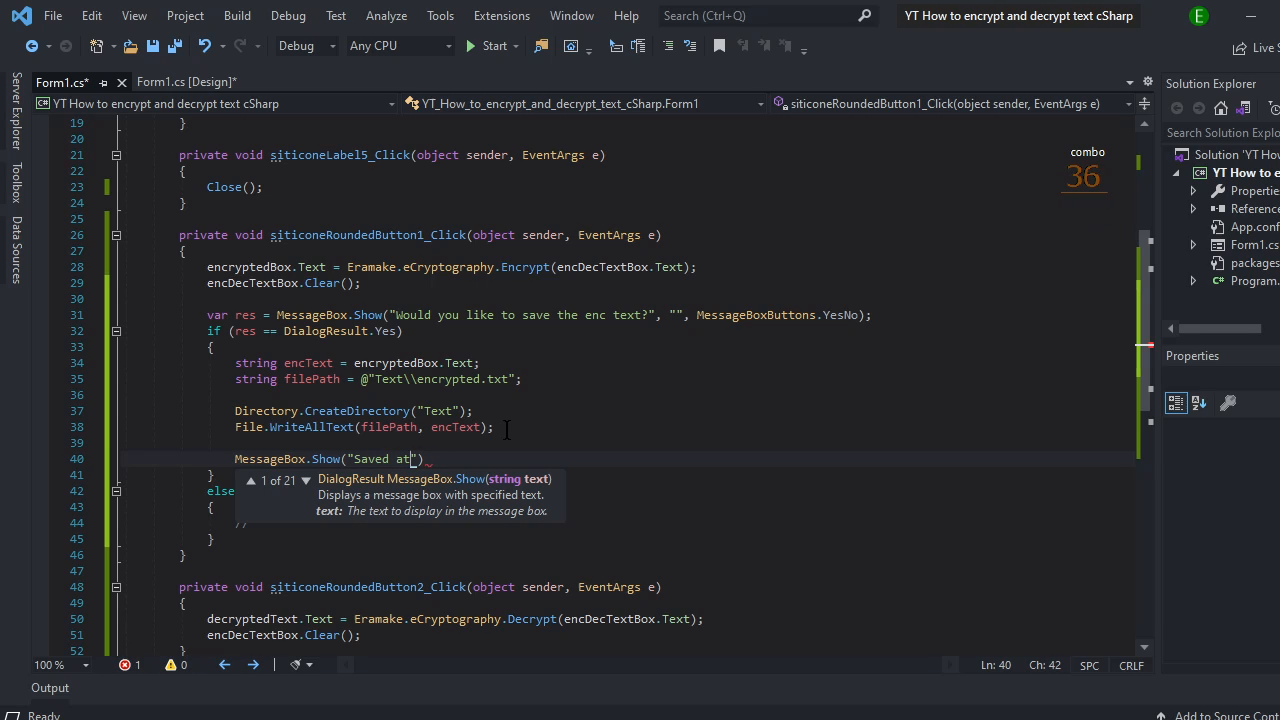
type("?")
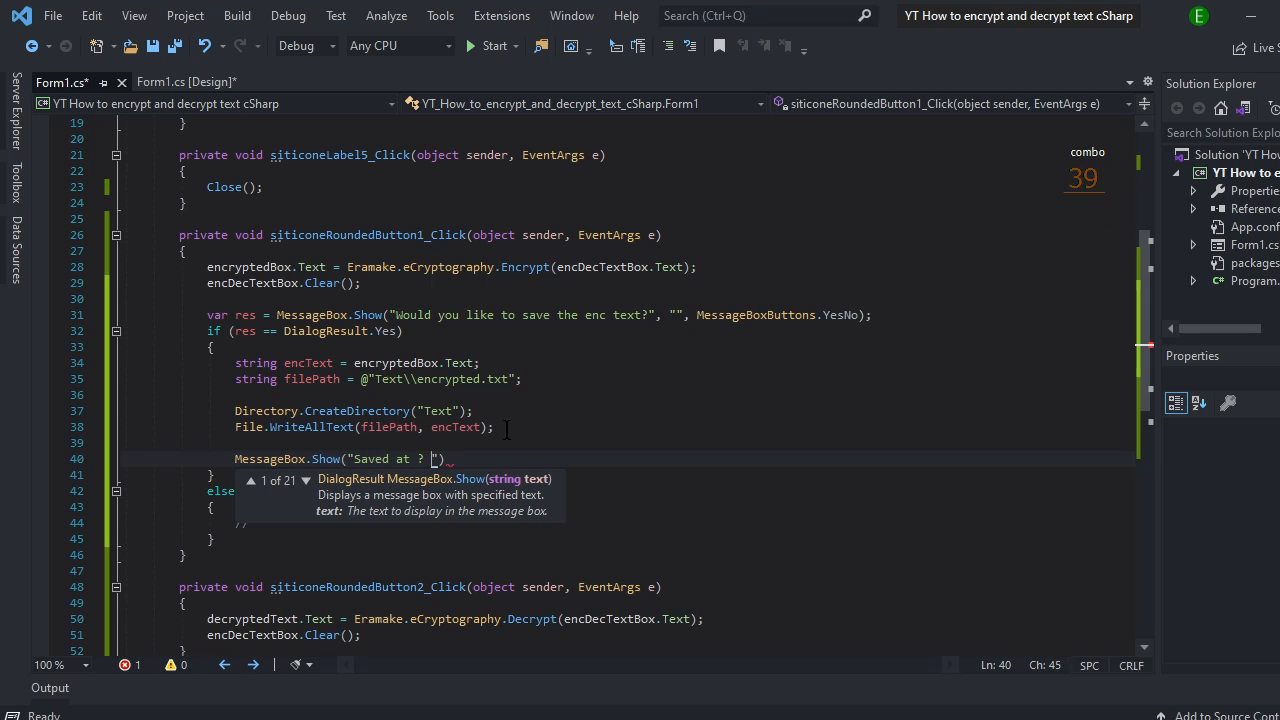
type(">")
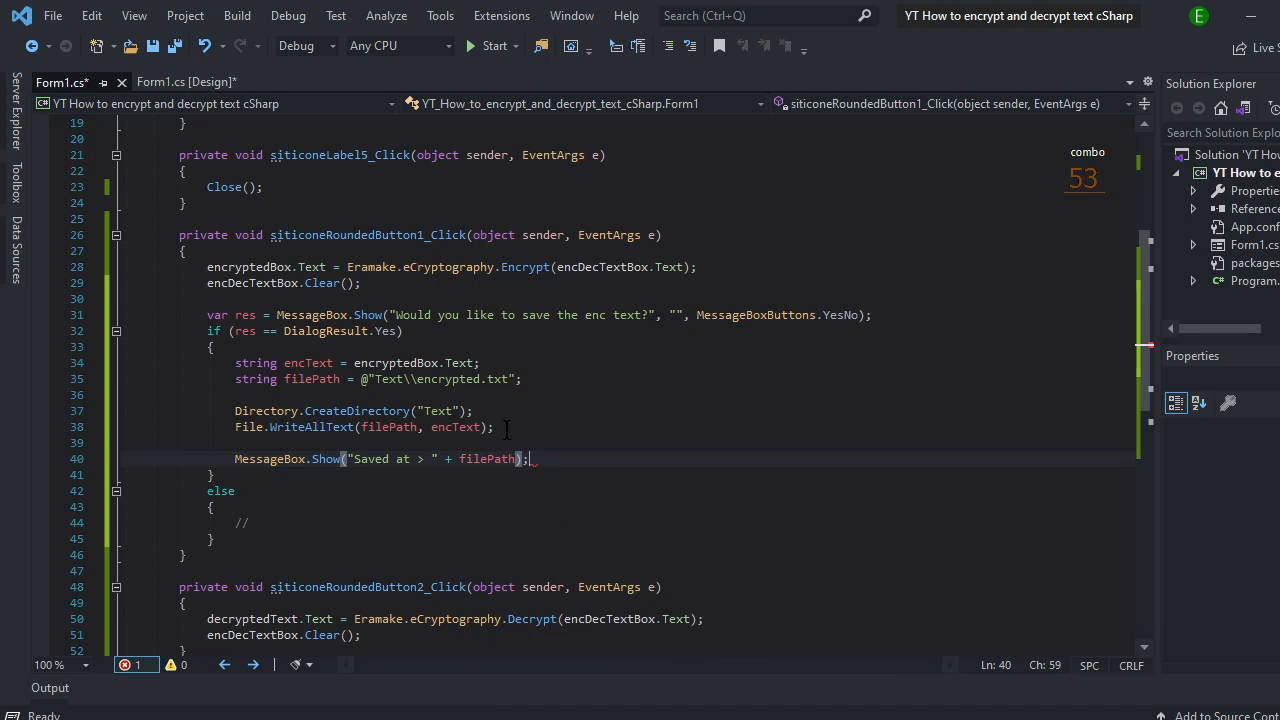
scroll("down", 3)
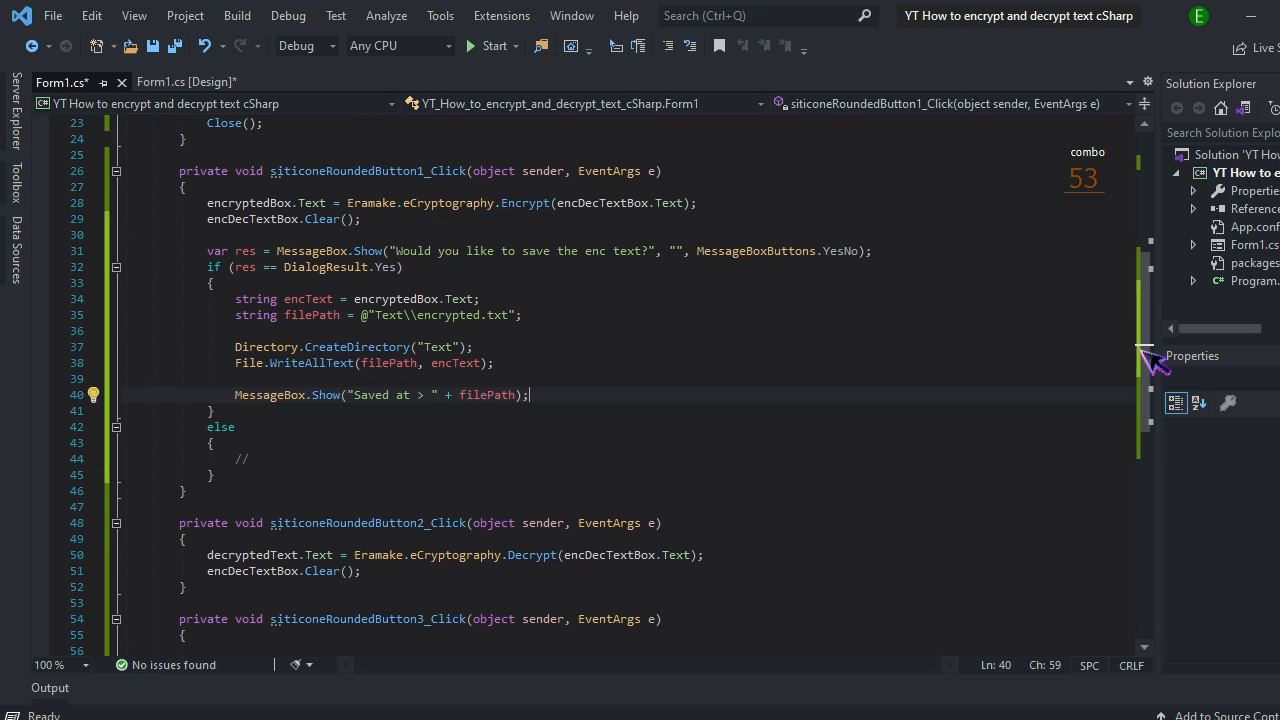
Step: In siticoneRoundedButton3_Click, read the saved file with var resx = File.ReadAllText(filePath)
left_click(185, 82)
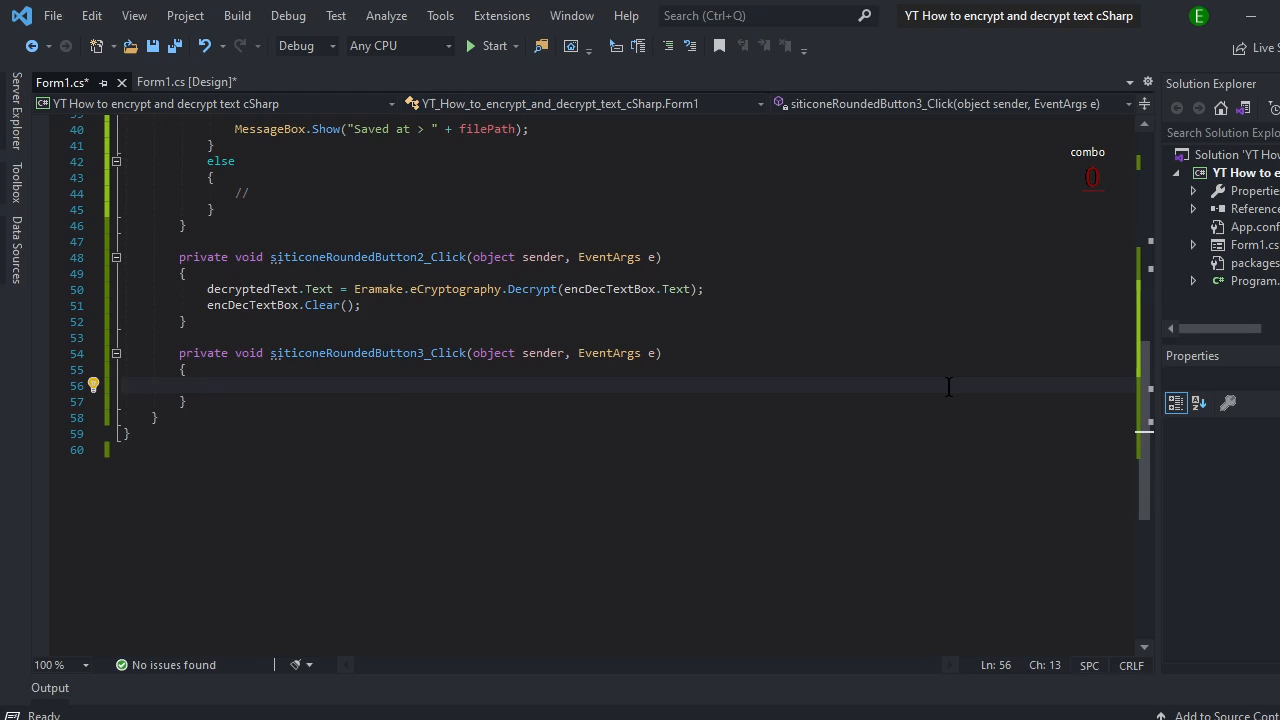
mouse_move(1155, 415)
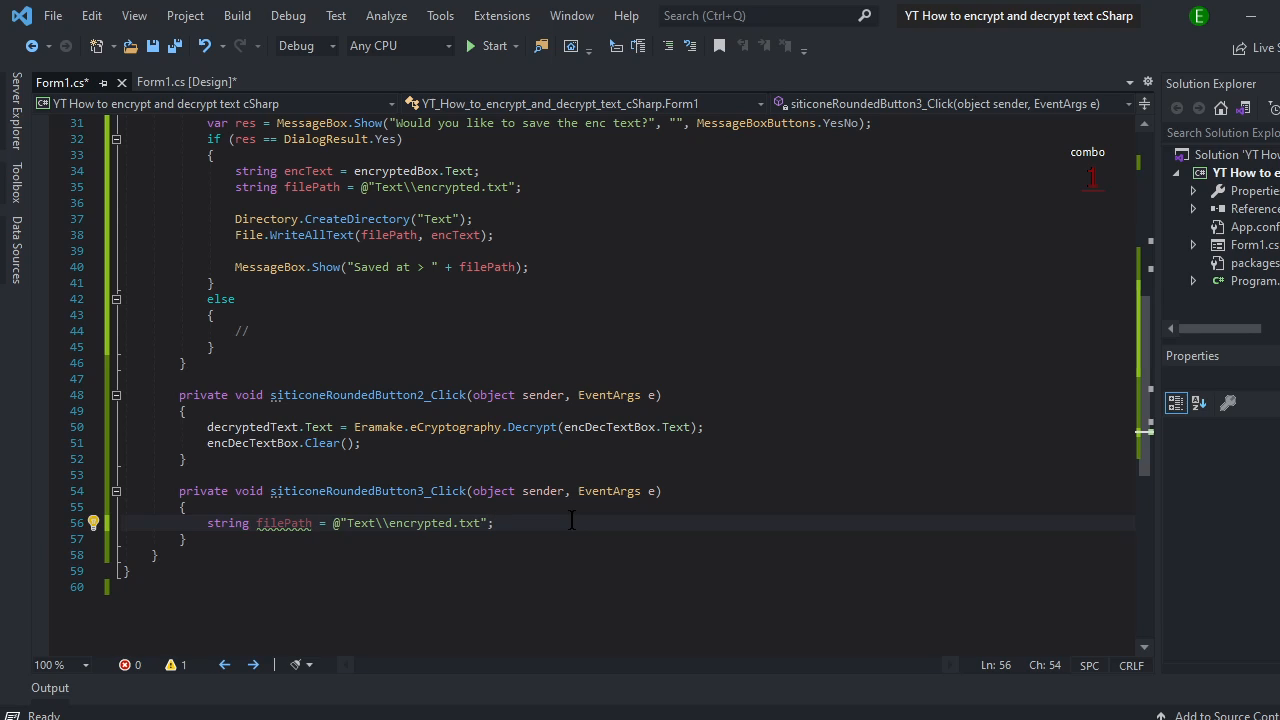
type("var")
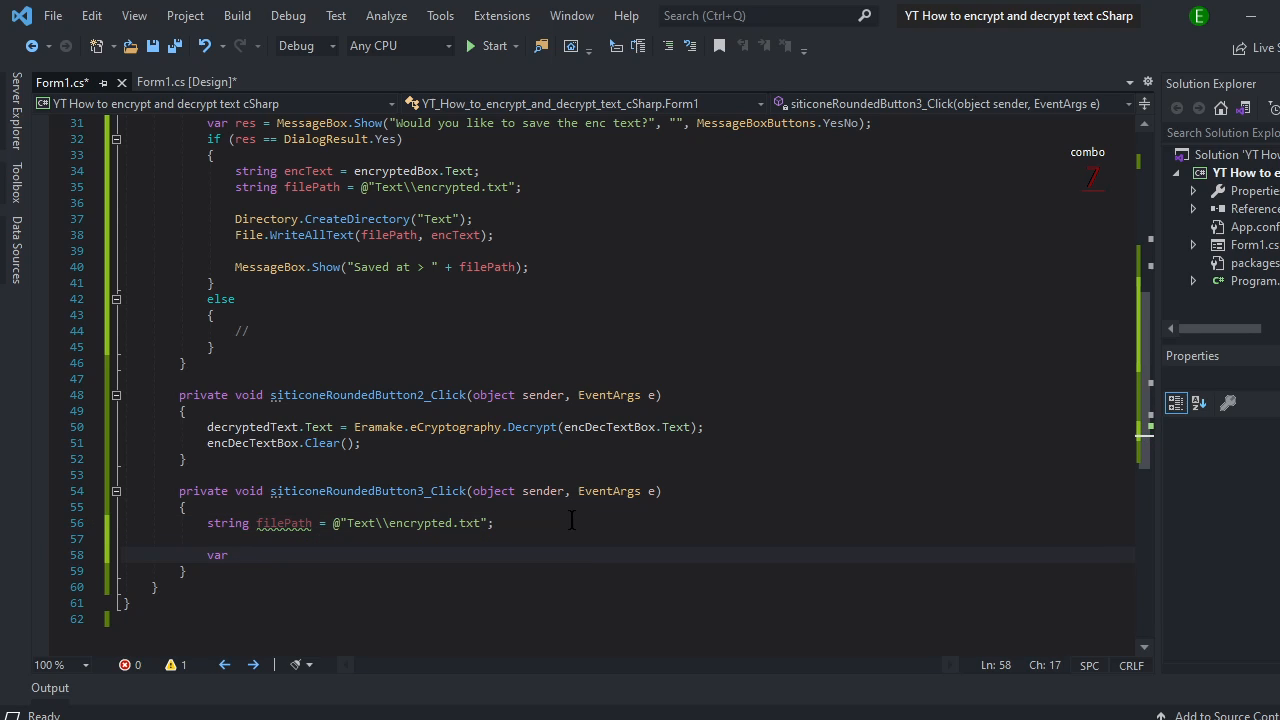
type("resx = F")
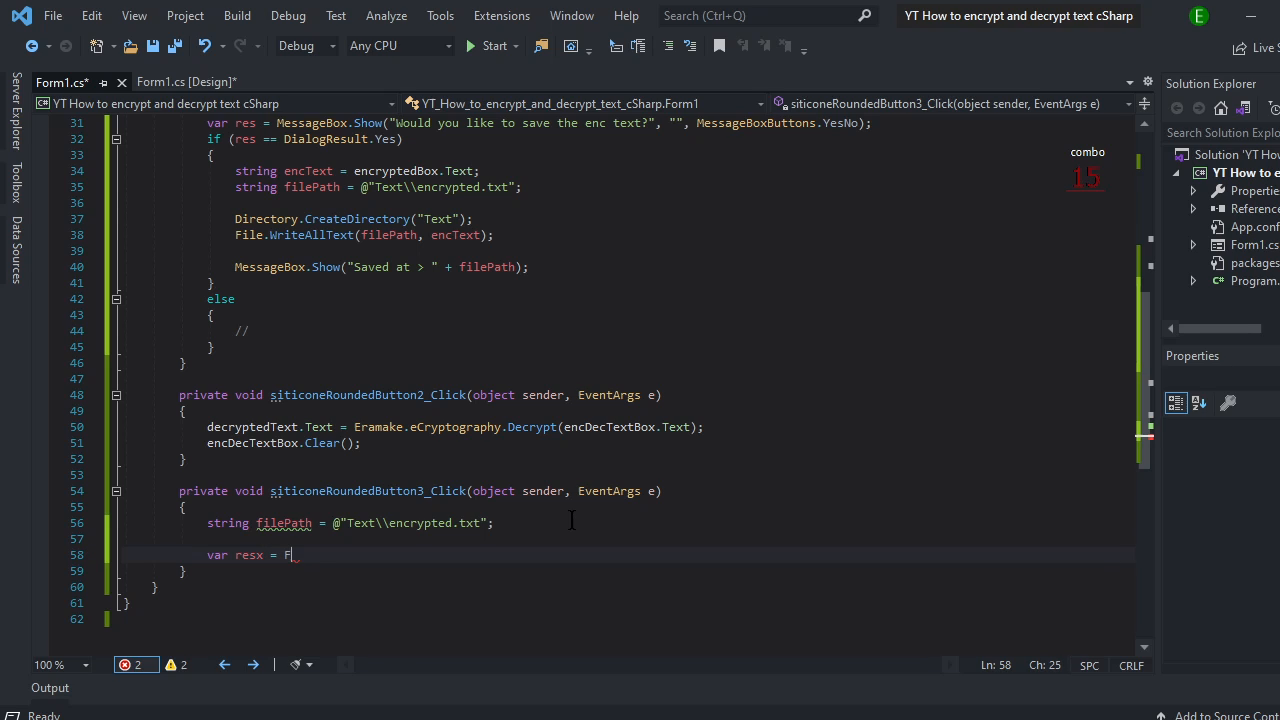
type("ile.")
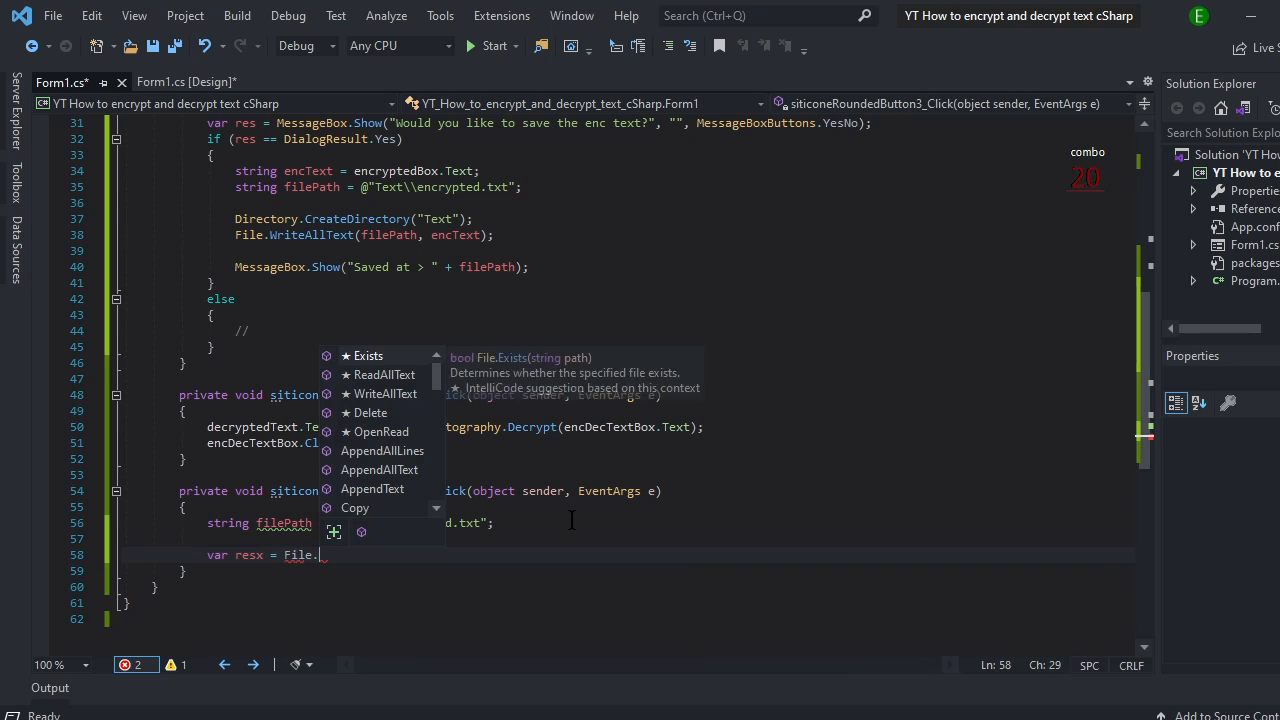
type("ReadAllText(")
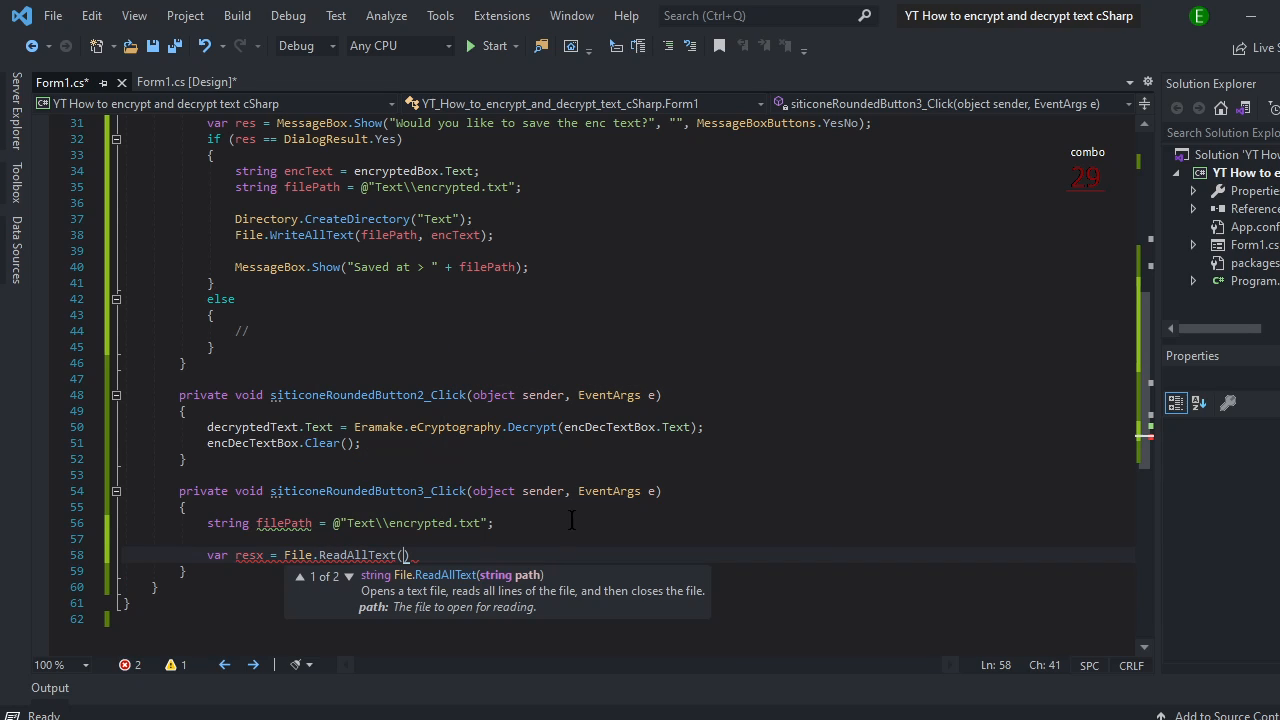
type("filepath")
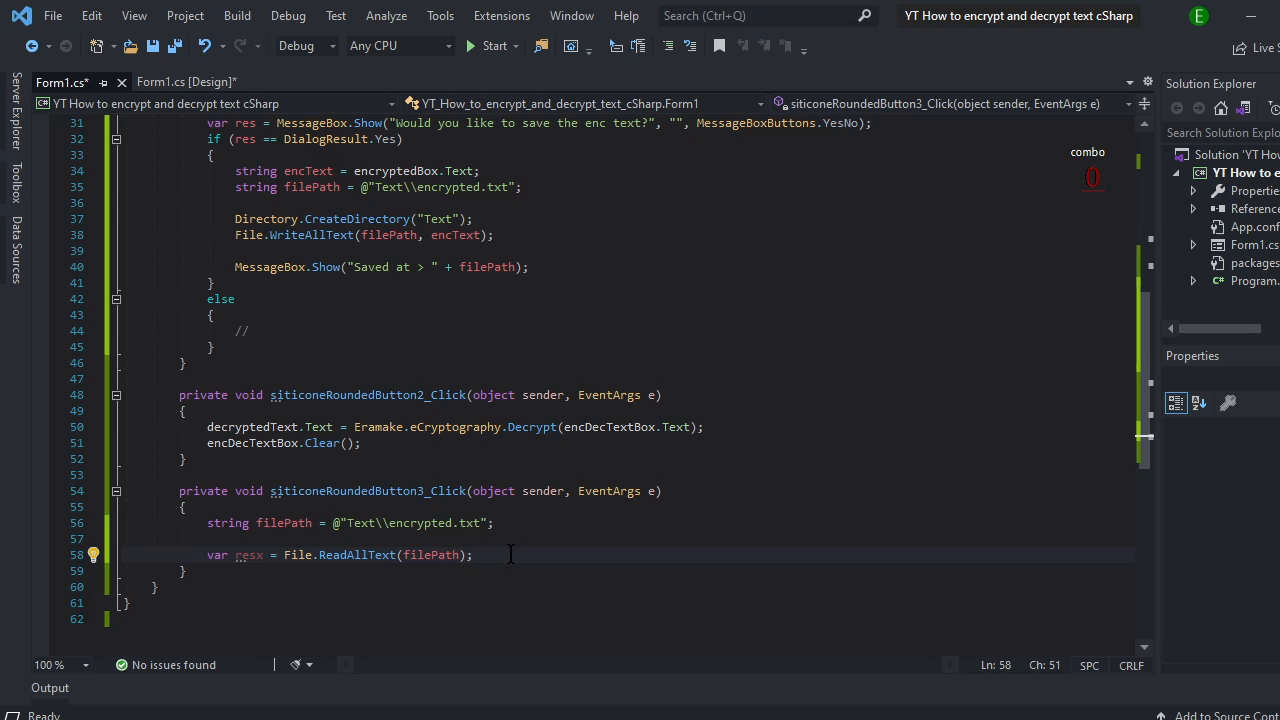
Step: Set decryptedText.Text to Eramake.eCryptography.Decrypt(resx.ToString())
type("decryptedText.Text =")
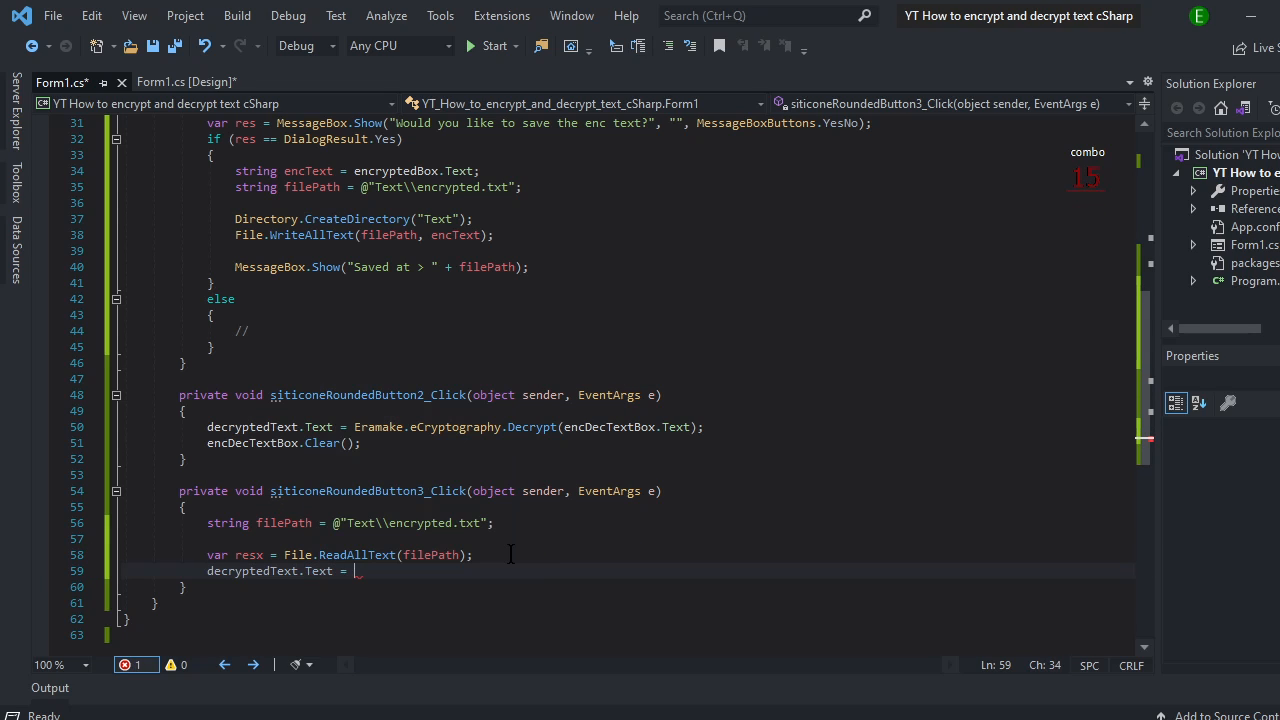
type("er")
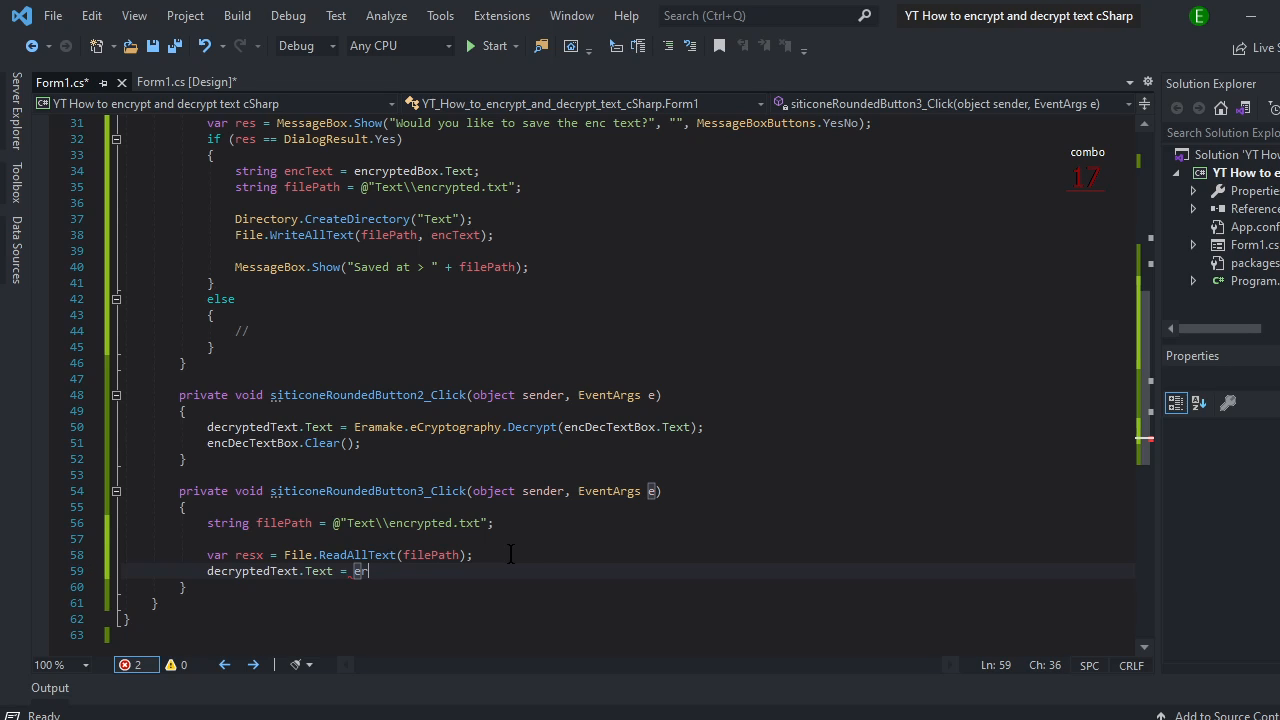
type("Eramake.eCryptography")
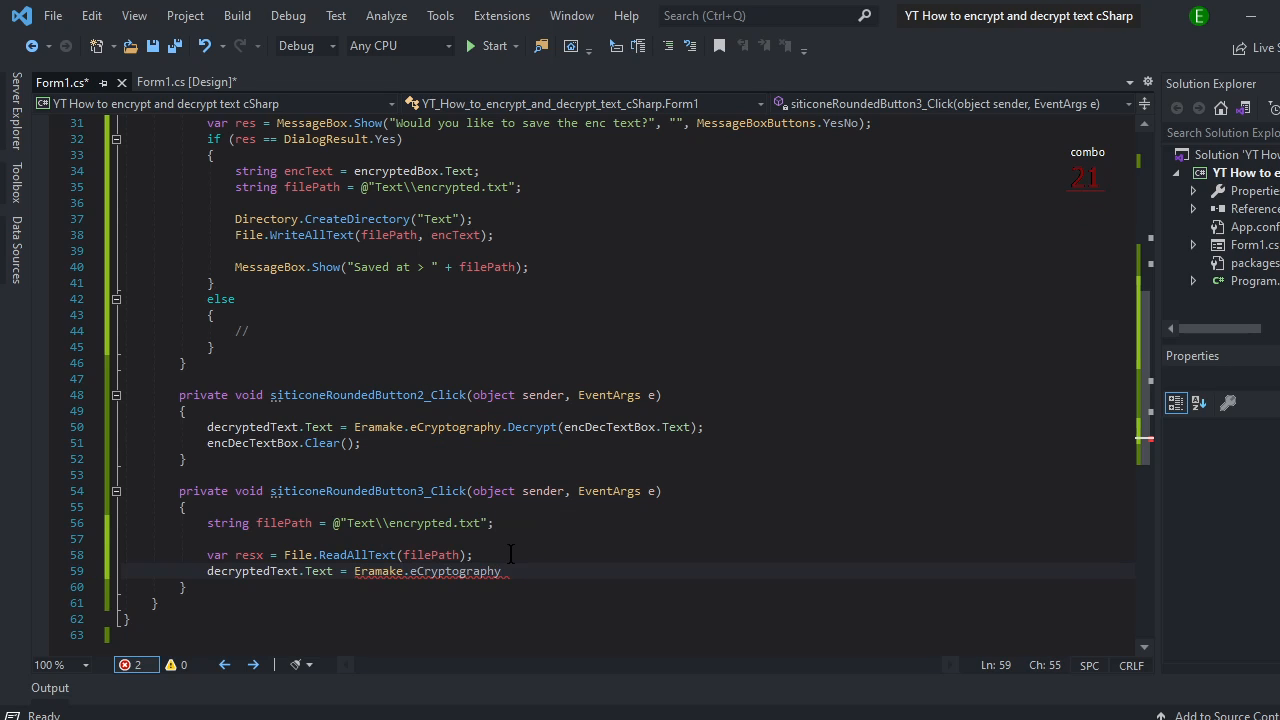
type(".Decrypt")
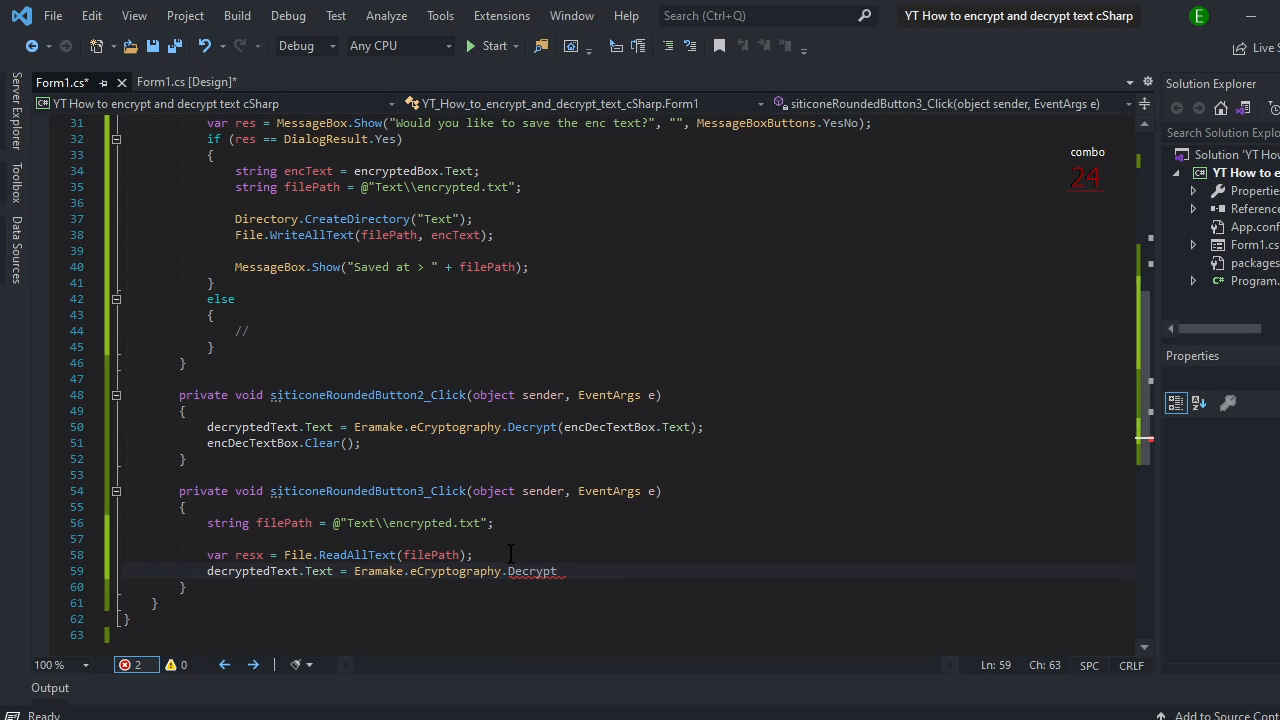
type("(")
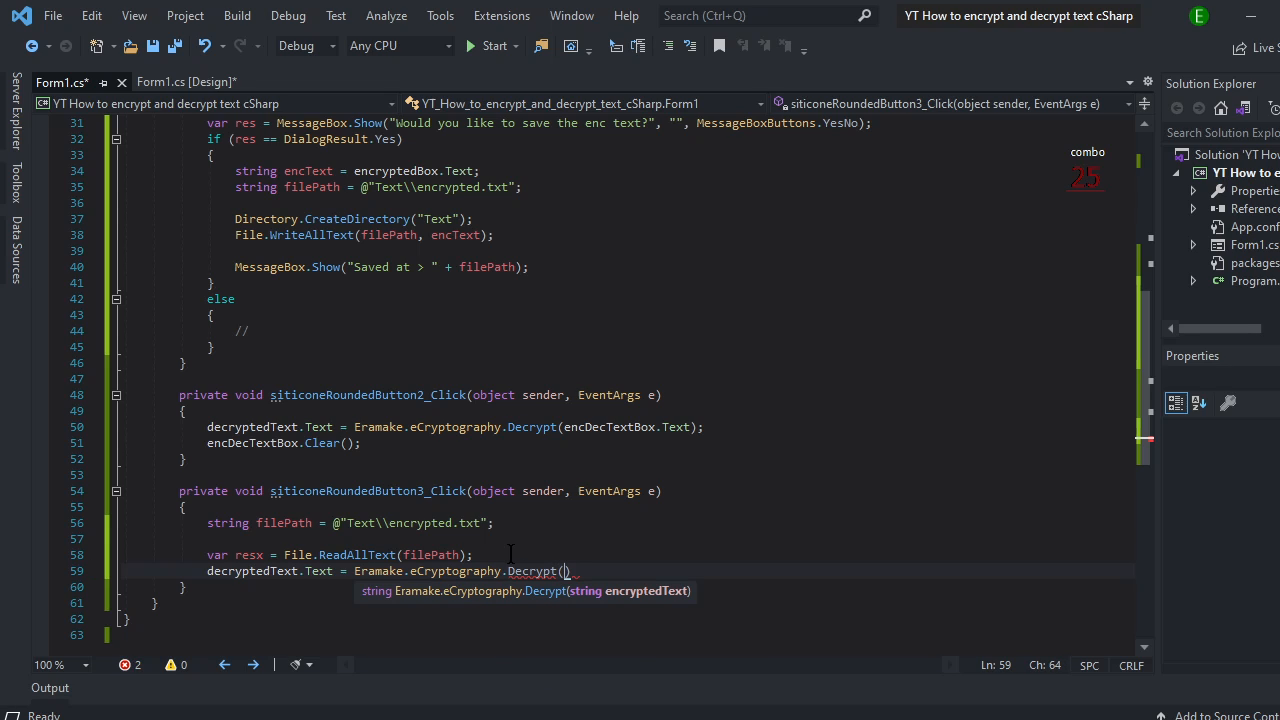
type("resx.tos")
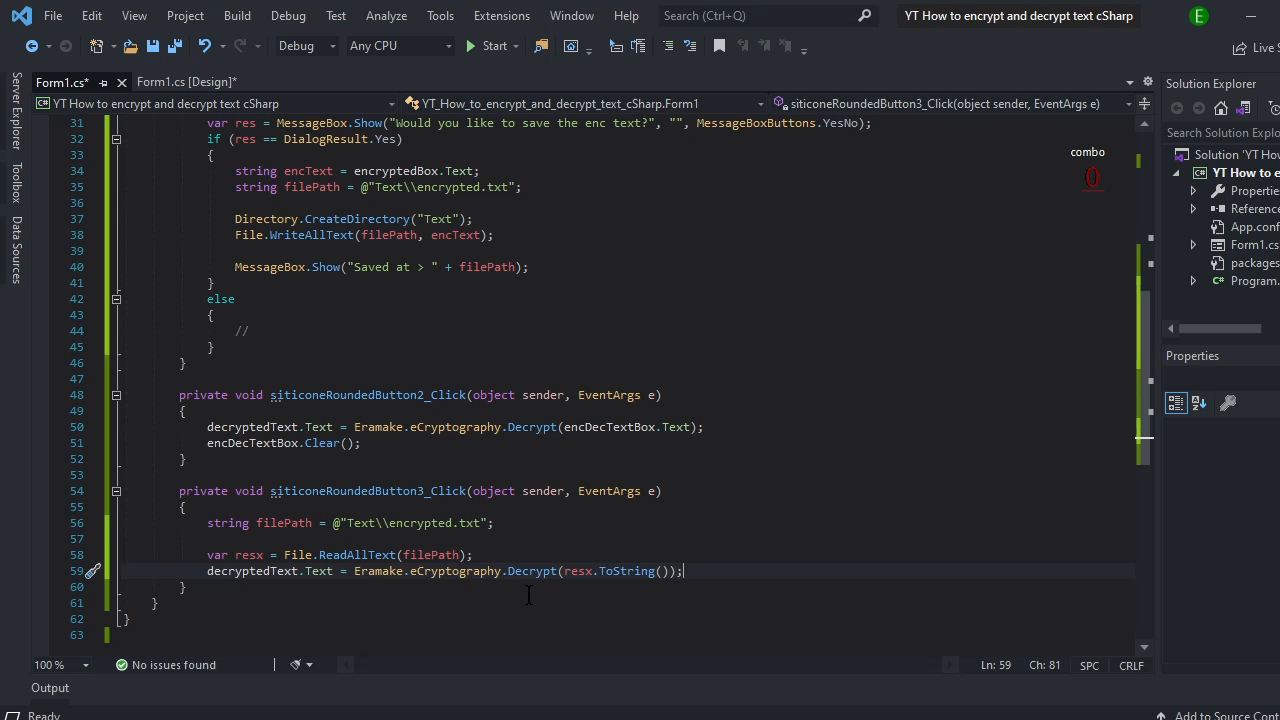
mouse_move(532, 570)
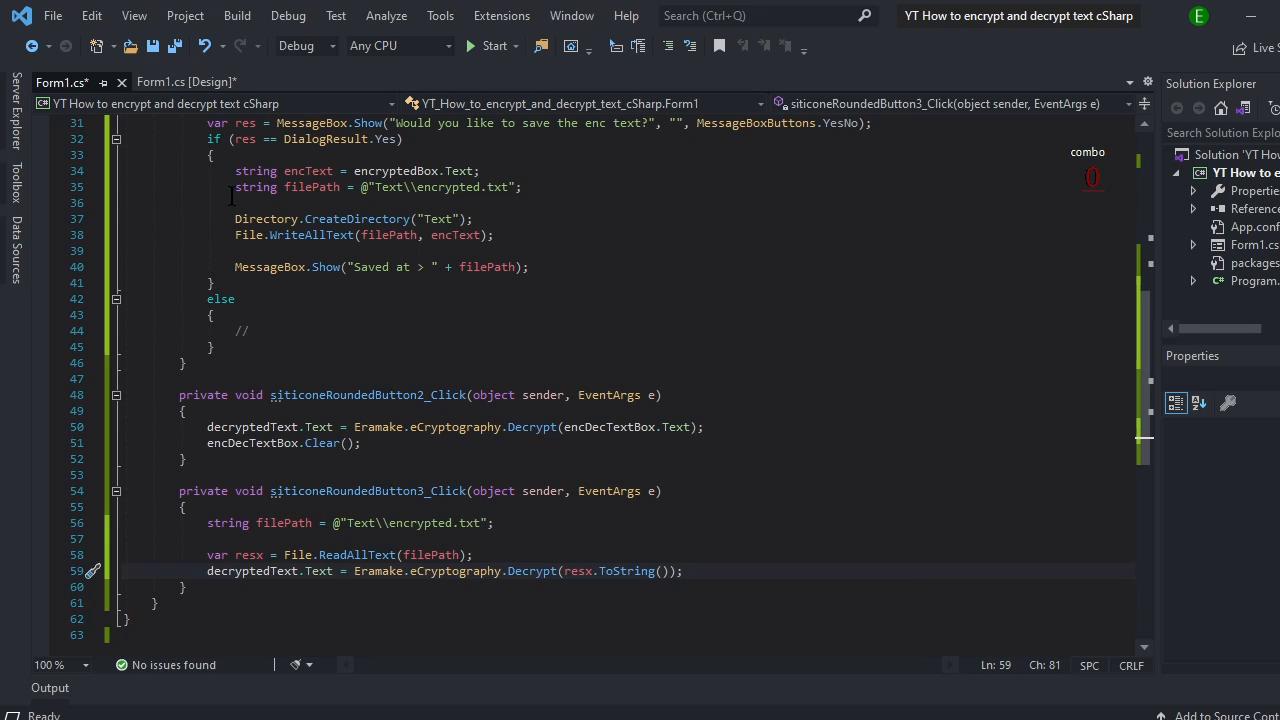
Step: Return to the Form1.cs design view and rebuild the project
left_click(185, 82)
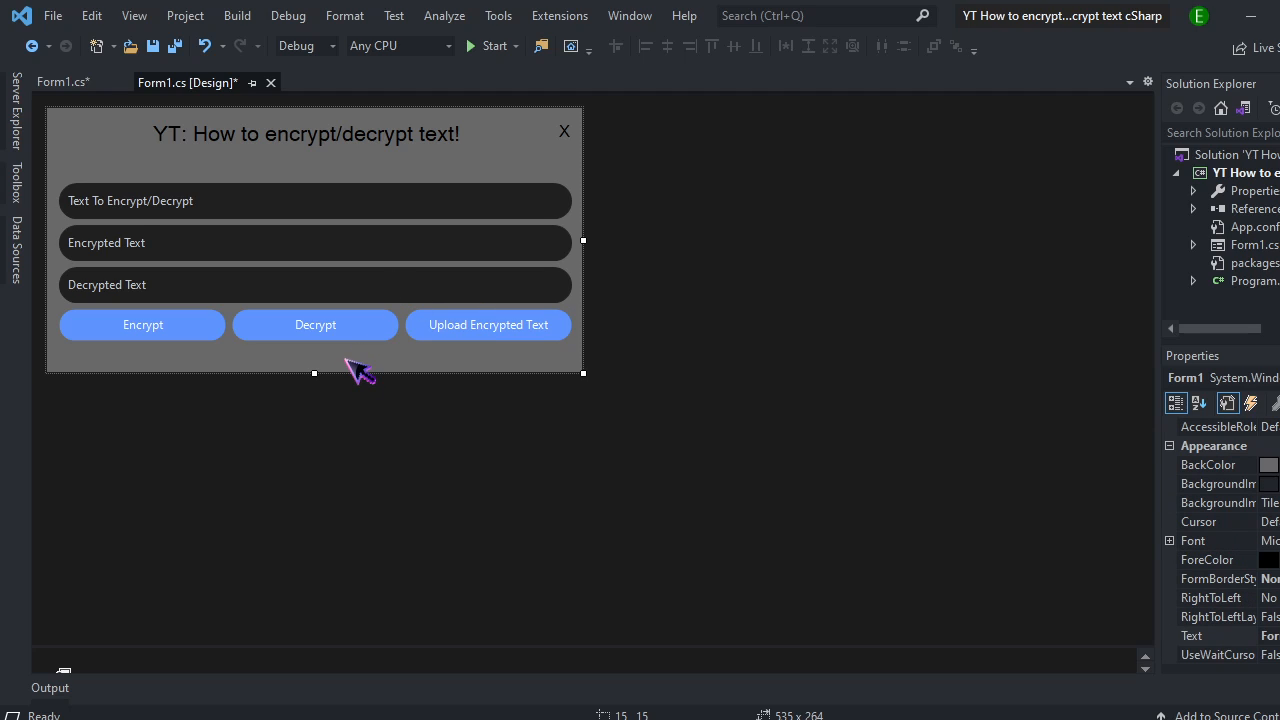
left_click(483, 46)
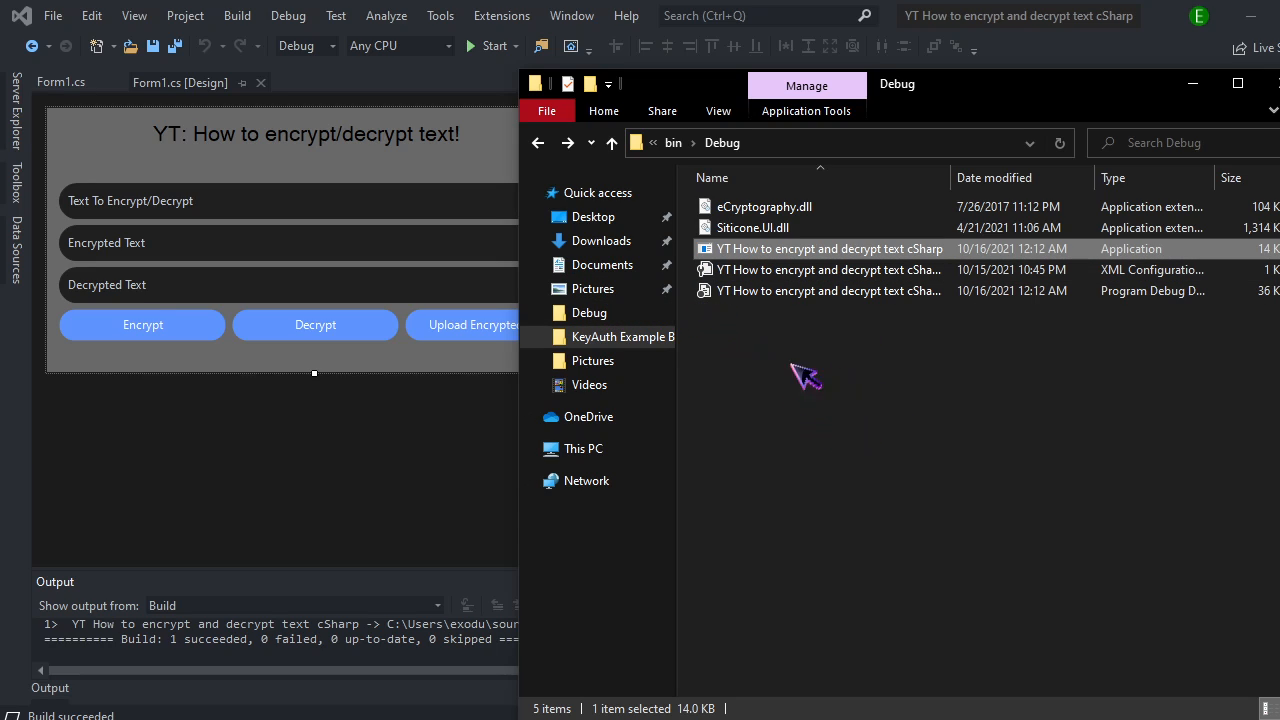
Step: Launch the compiled app, encrypt "Thanks for watching, don't forget to sub!" and confirm the save
double_click(828, 248)
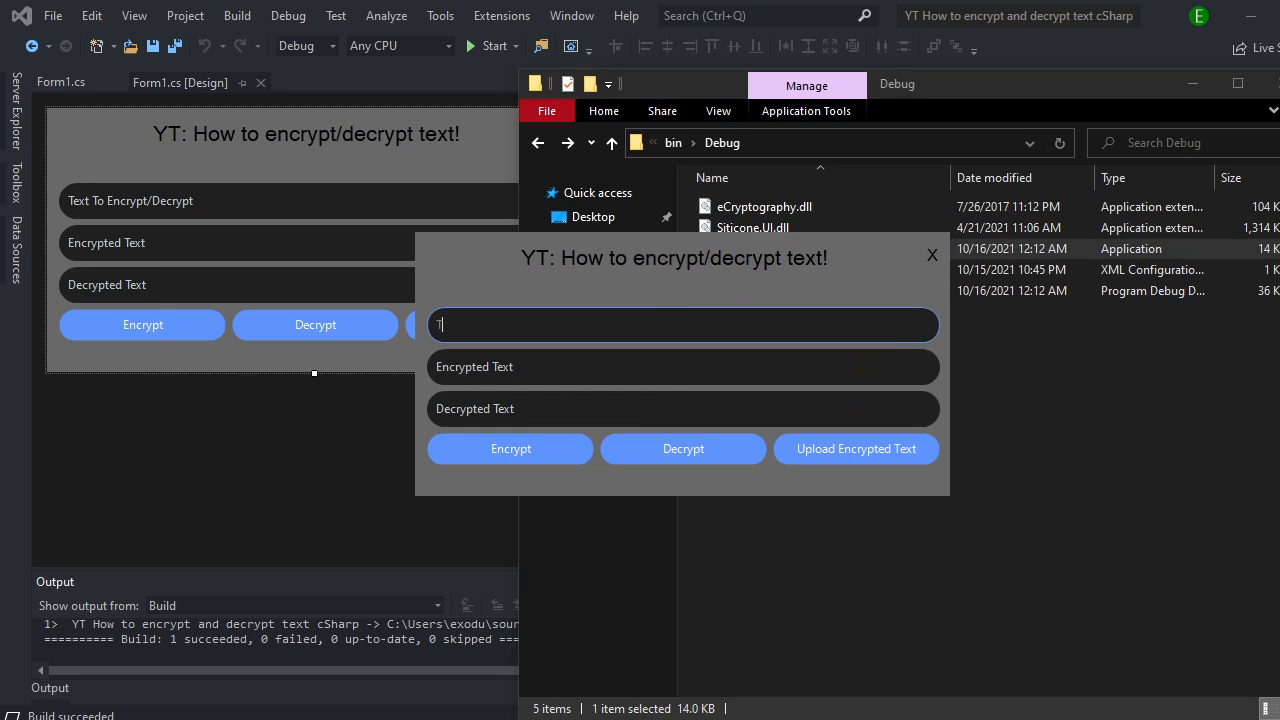
type("Thanks for watchin")
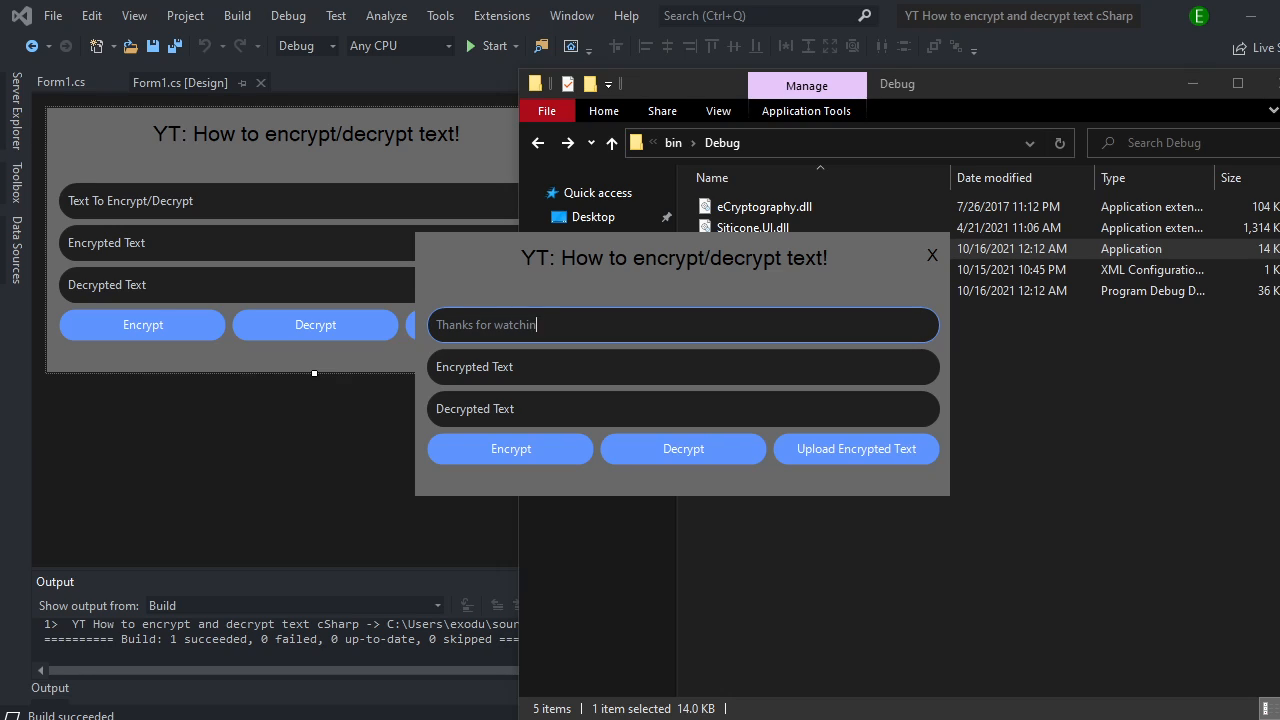
type("g, don't forget to")
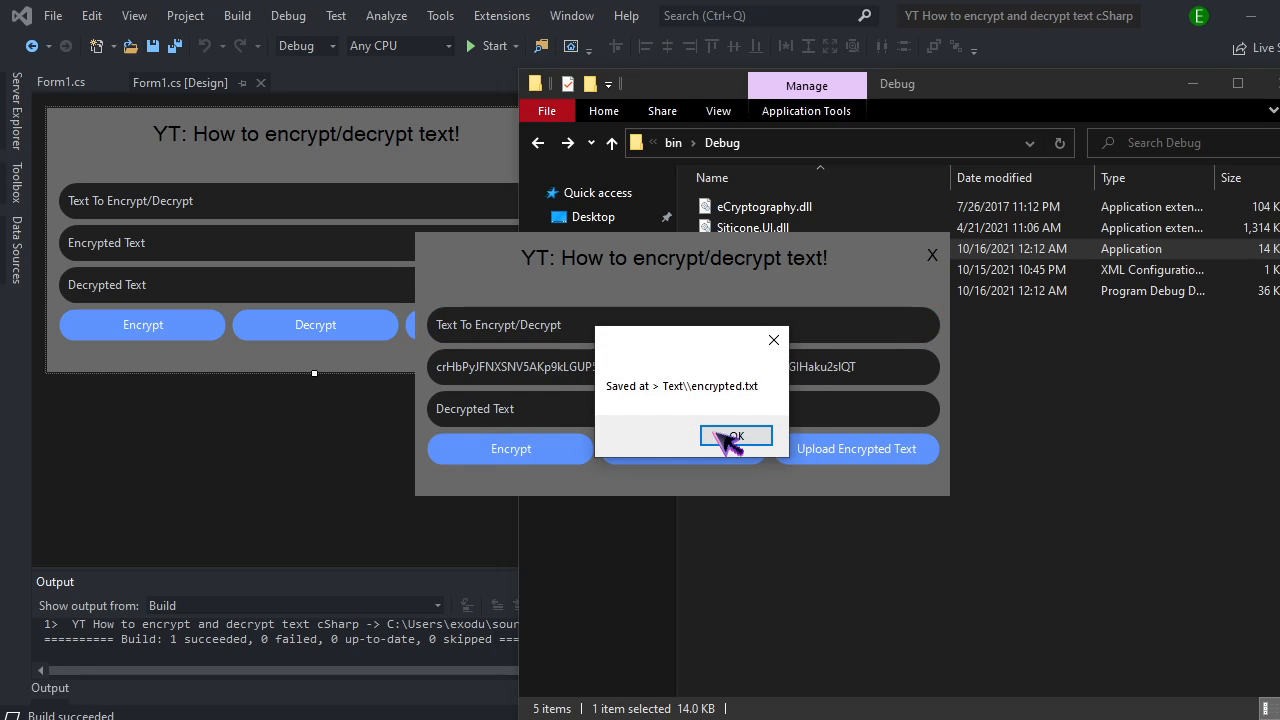
left_click(737, 436)
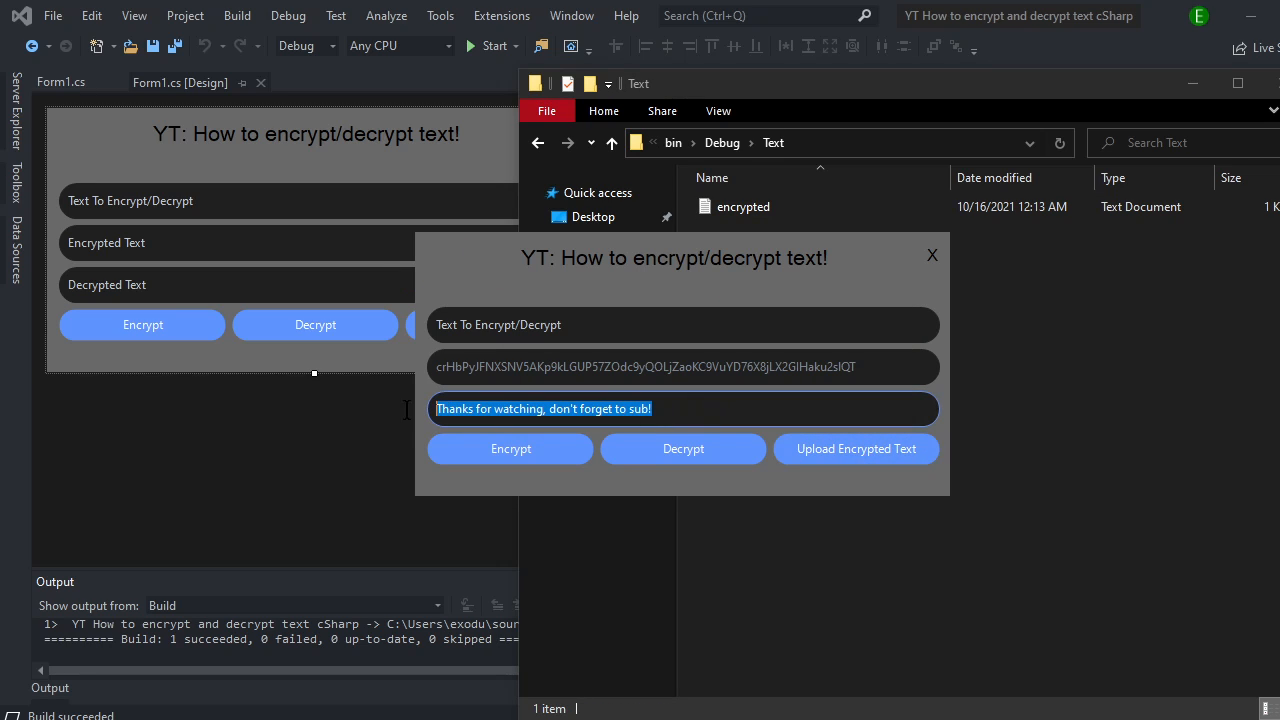
Step: Open Text\encrypted.txt in Notepad to view the saved ciphertext
left_click(743, 206)
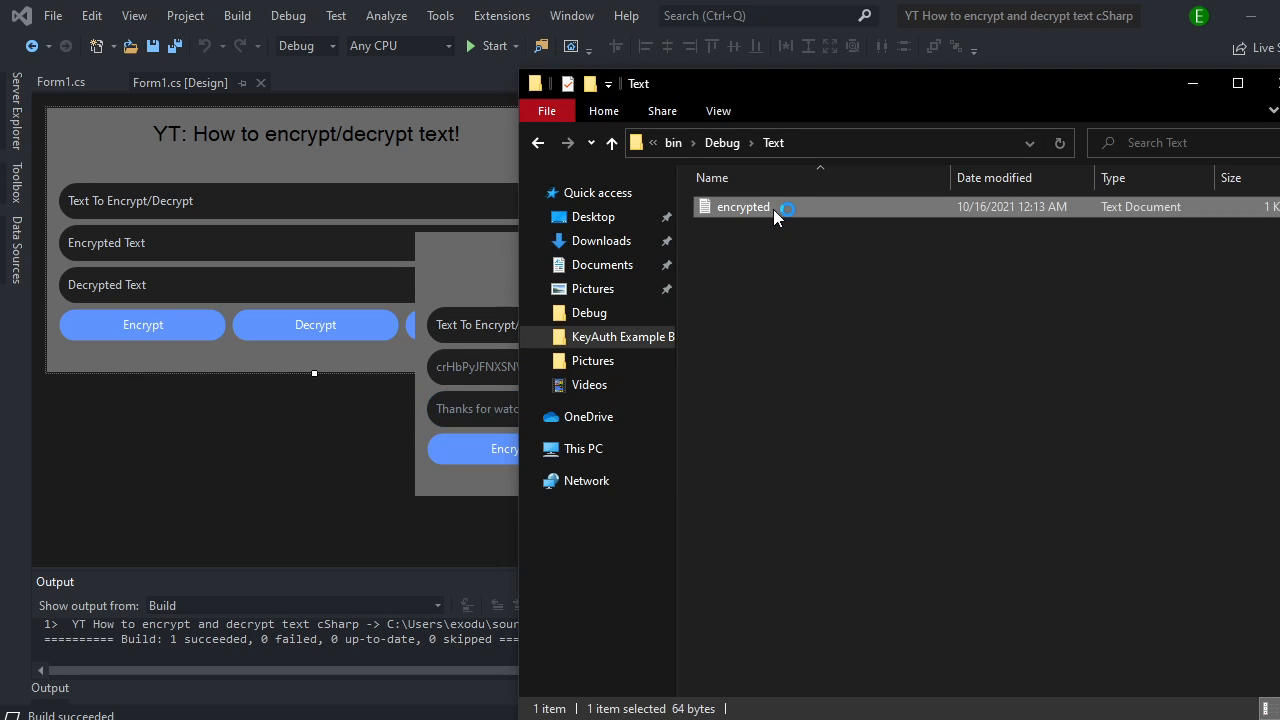
double_click(743, 207)
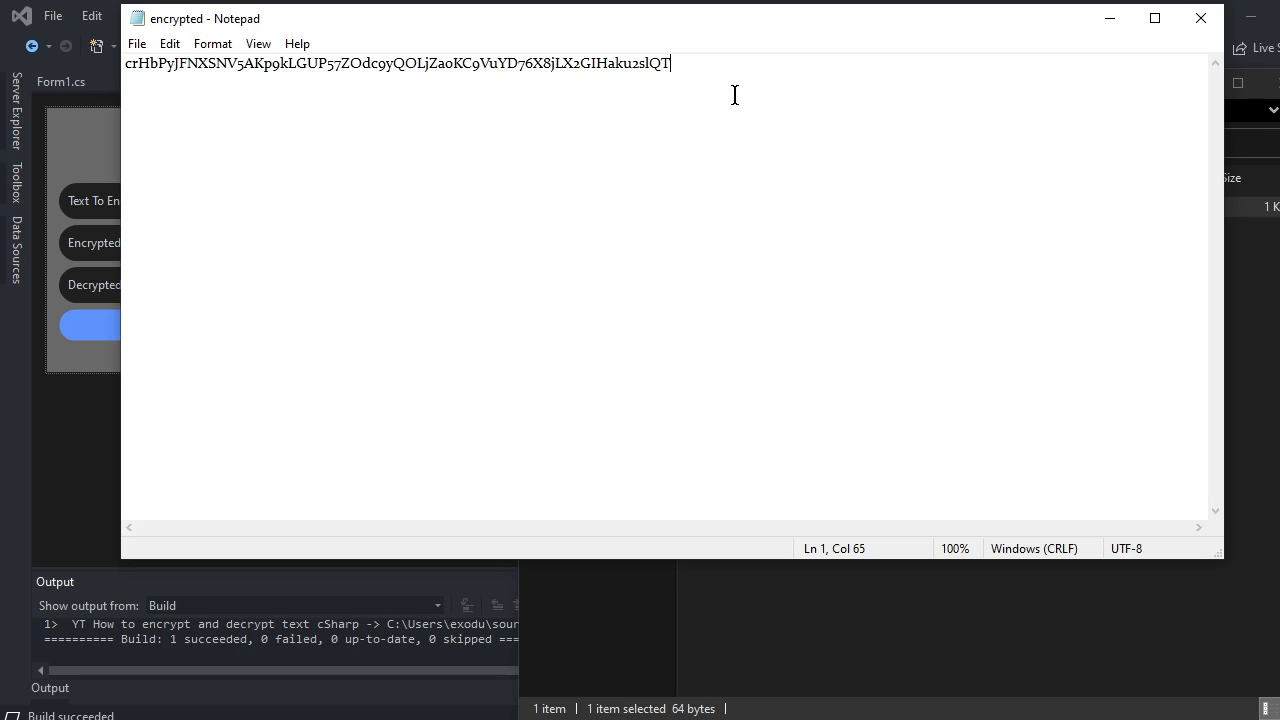
mouse_move(680, 67)
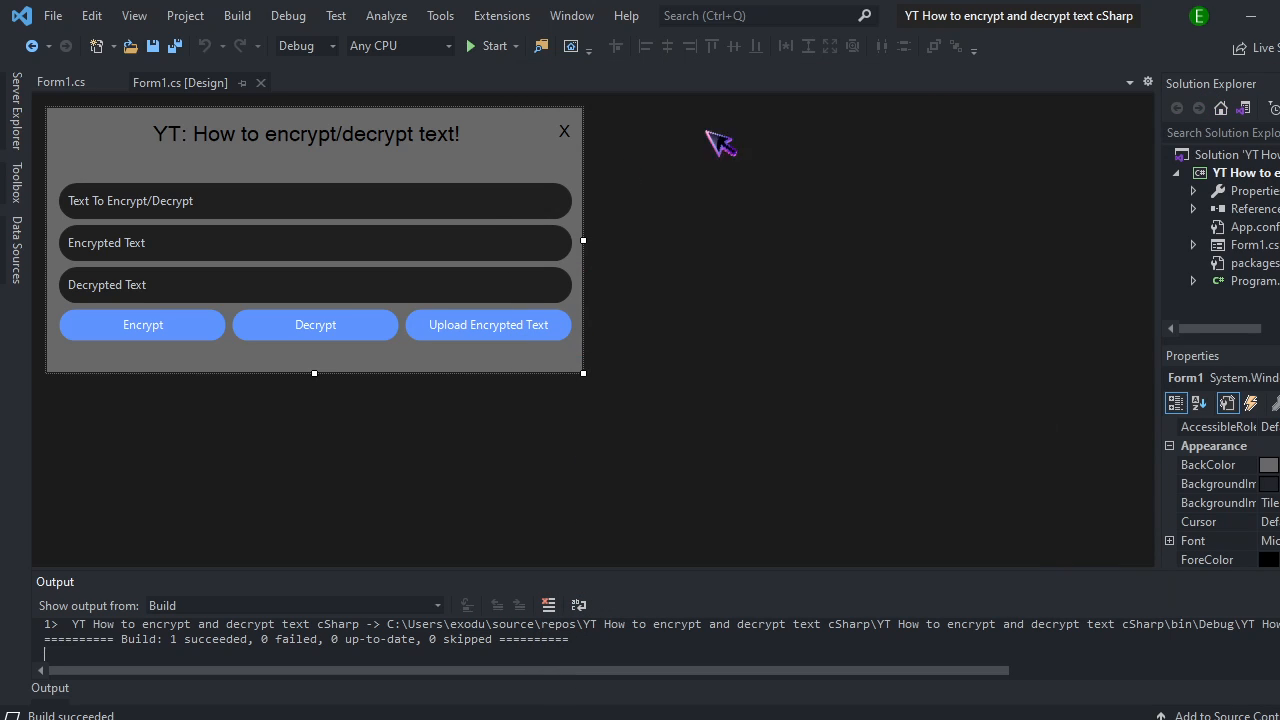
left_click(60, 82)
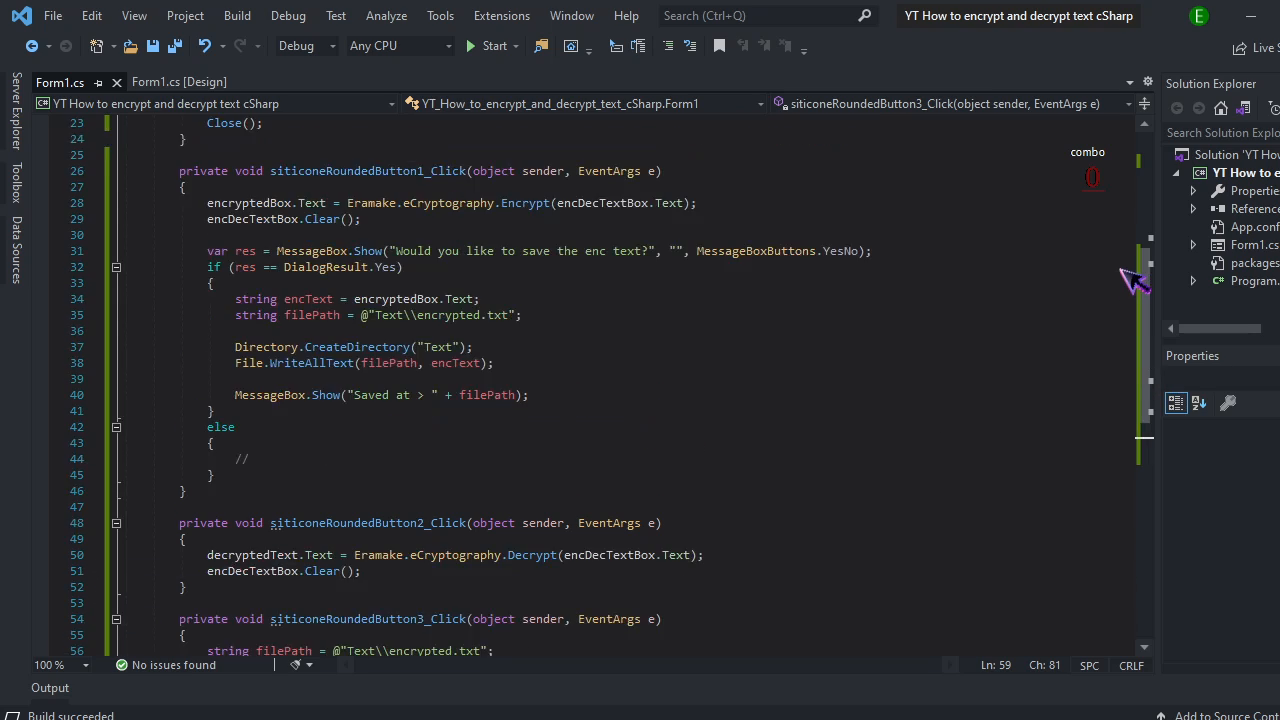
mouse_move(1127, 350)
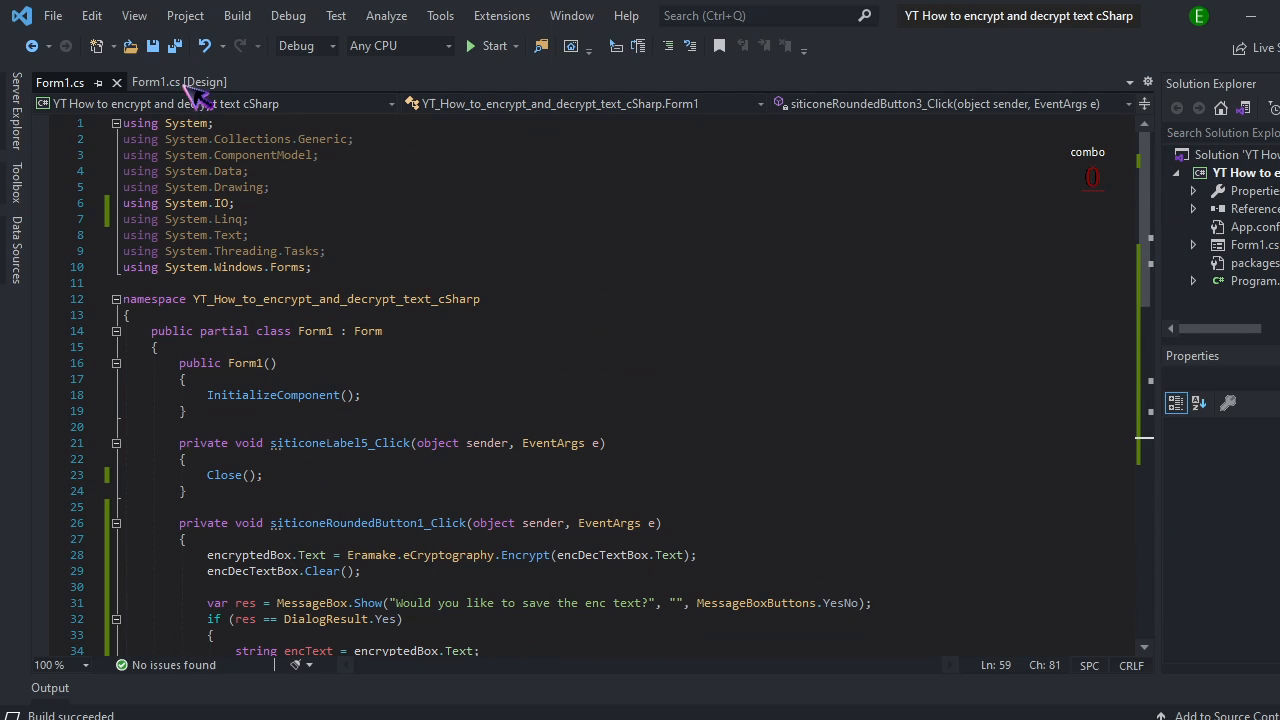
left_click(155, 82)
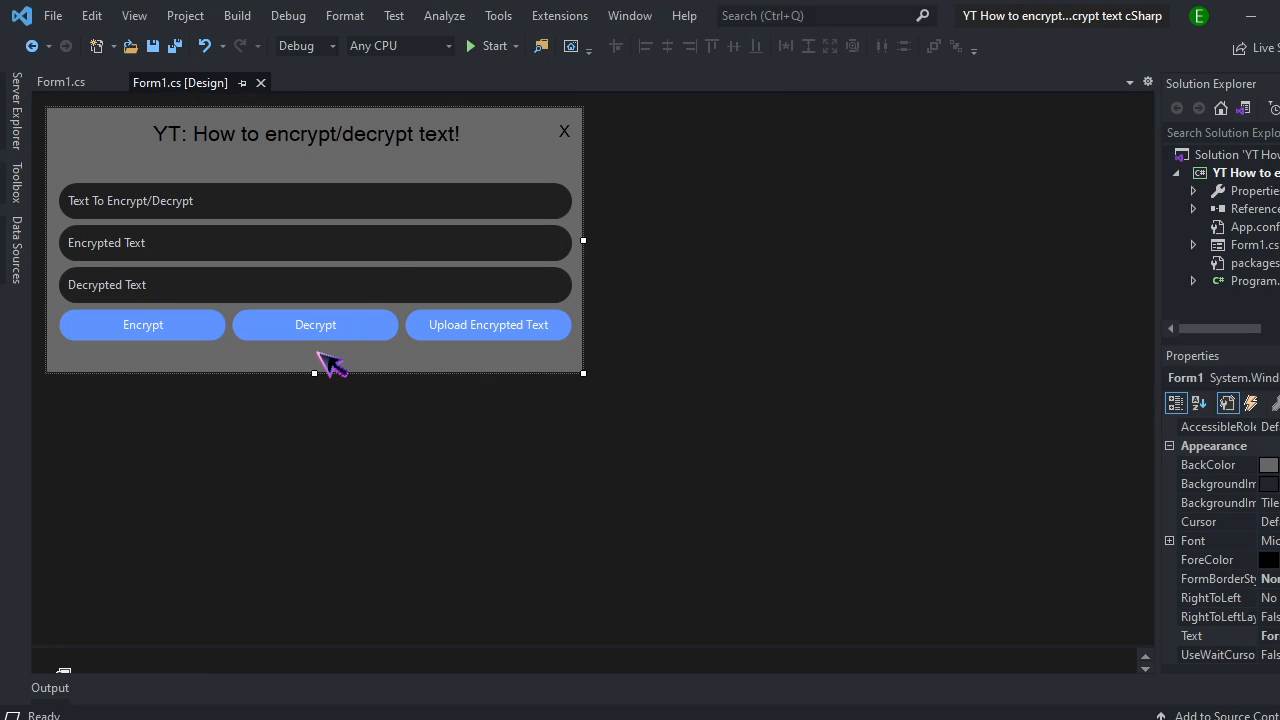
mouse_move(320, 365)
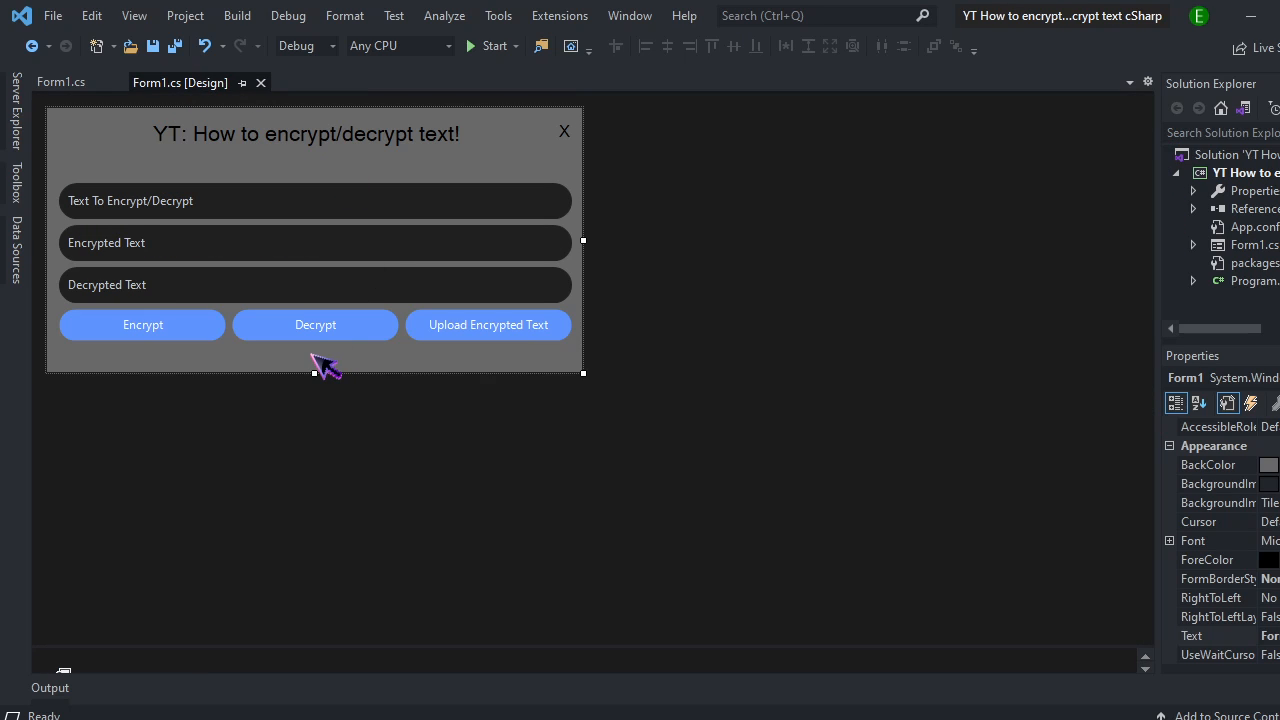